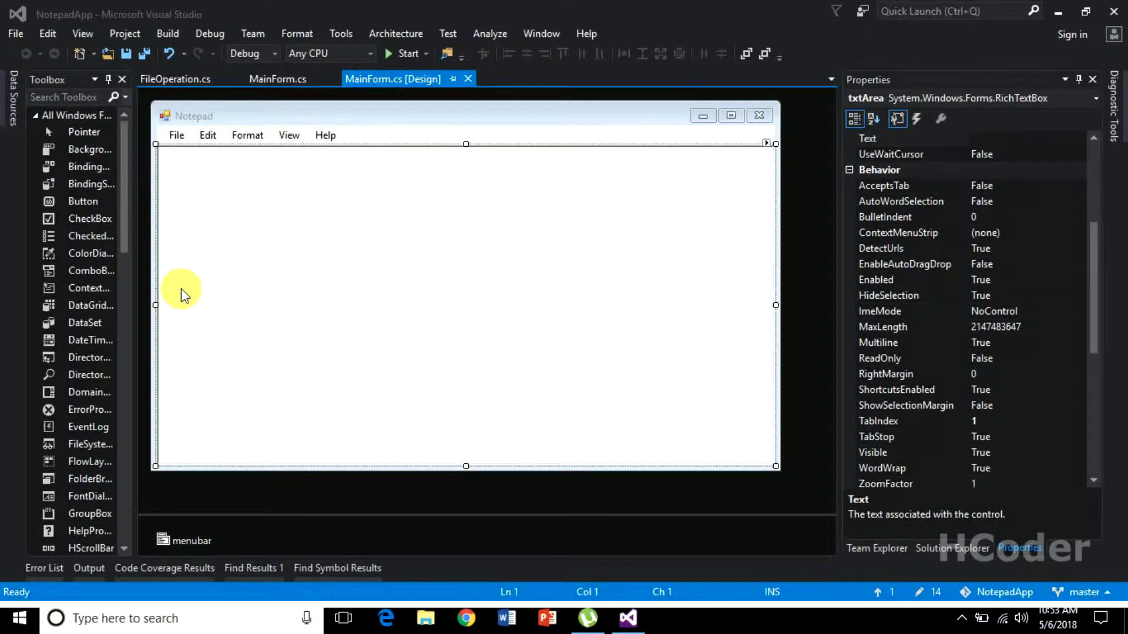
Set Enabled to False for the Edit menu's Cut, Copy and Paste items
{"action": "left_click", "coordinate": [208, 135]}
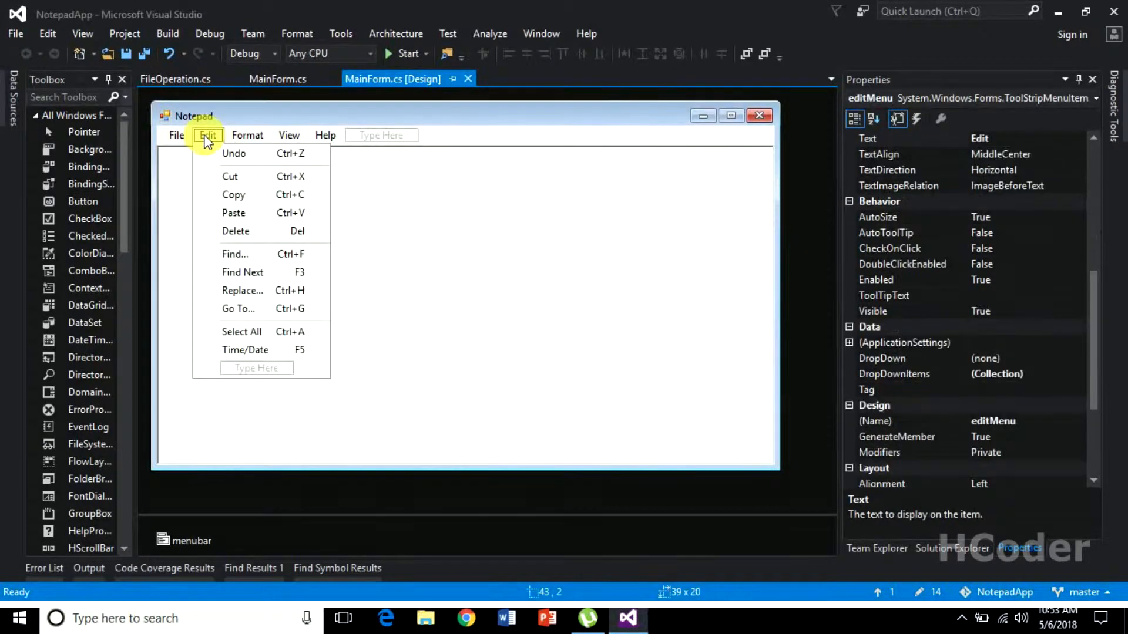
{"action": "left_click", "coordinate": [231, 176]}
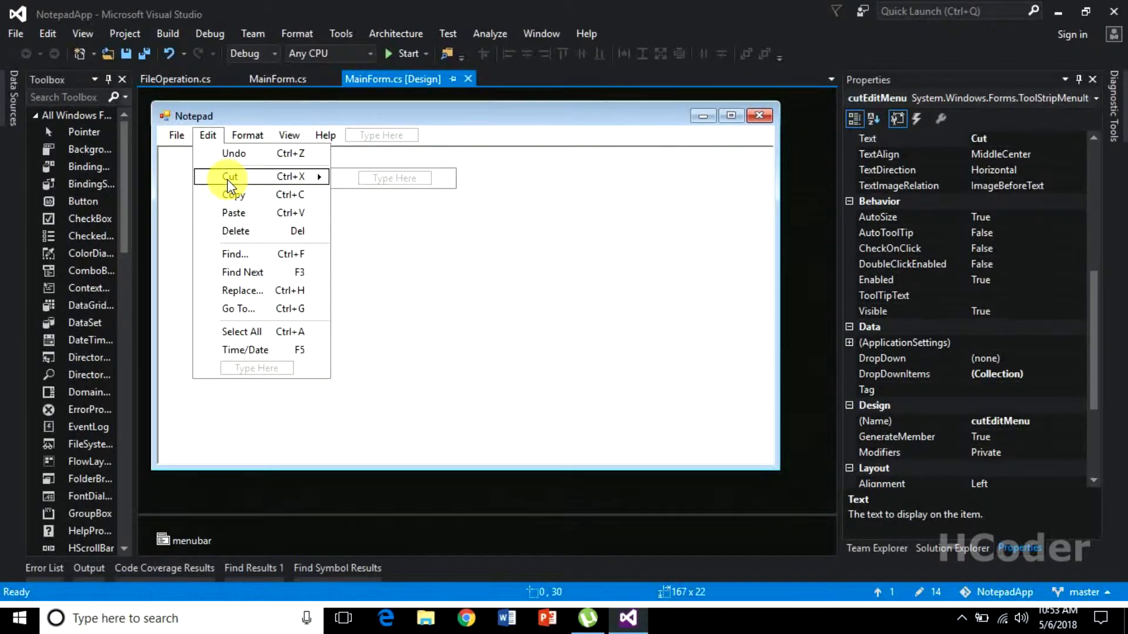
{"action": "right_click", "coordinate": [230, 177]}
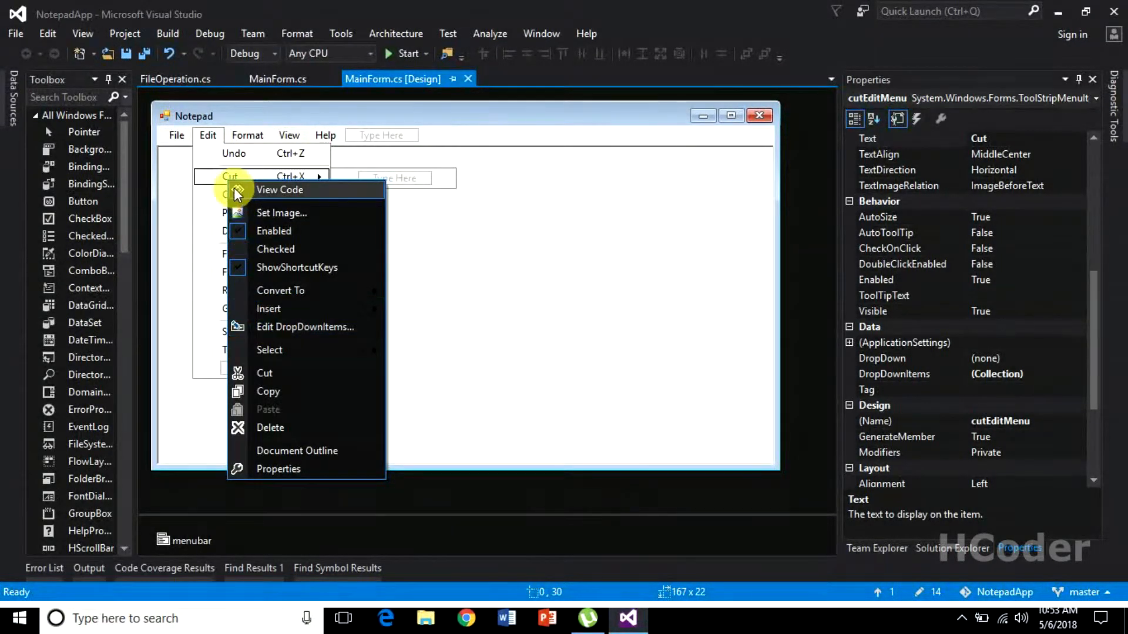
{"action": "mouse_move", "coordinate": [272, 469]}
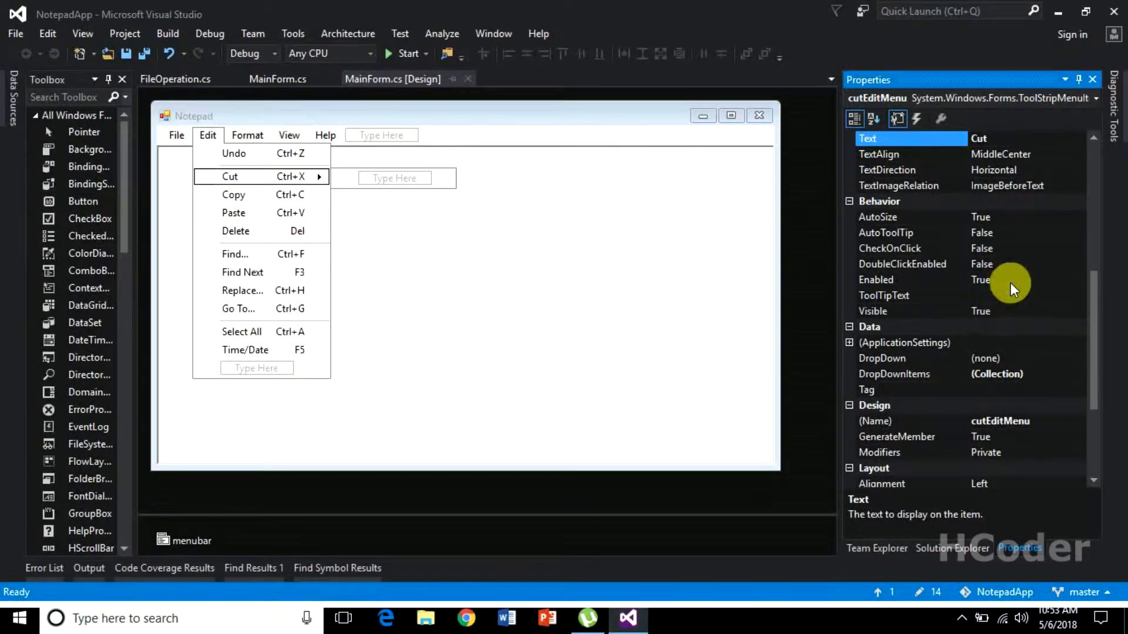
{"action": "left_click", "coordinate": [906, 280]}
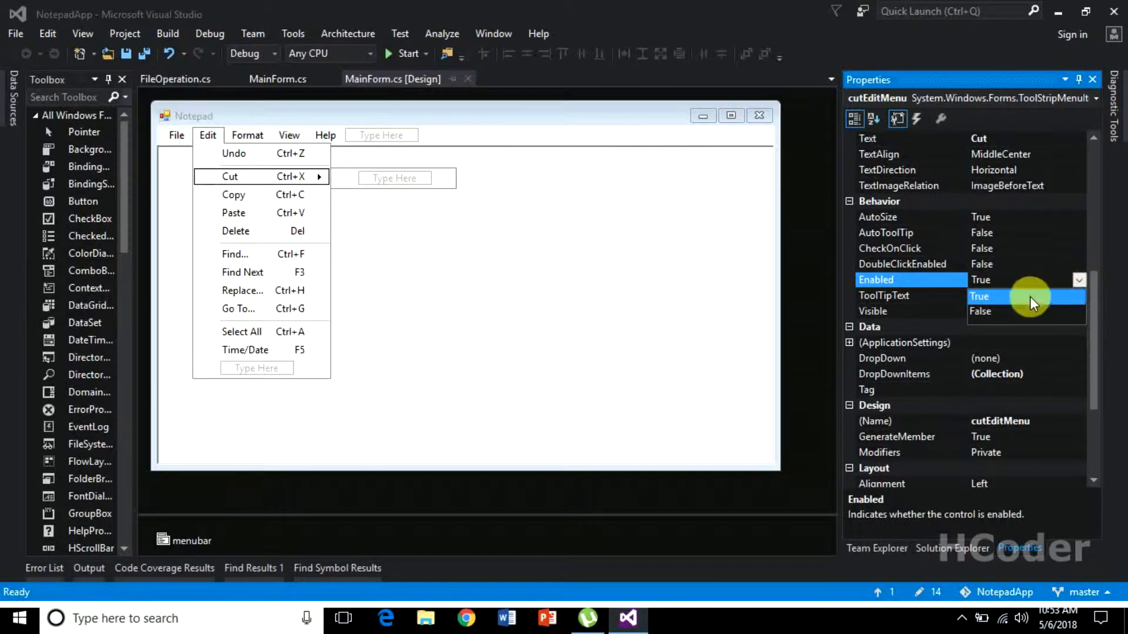
{"action": "left_click", "coordinate": [980, 311]}
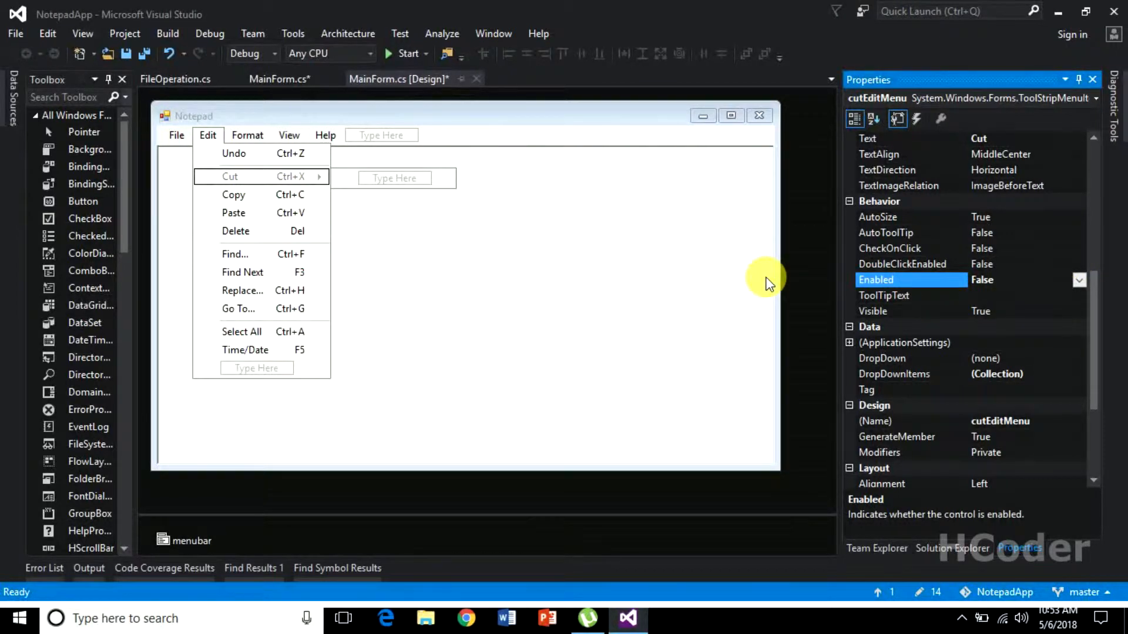
{"action": "left_click", "coordinate": [234, 194]}
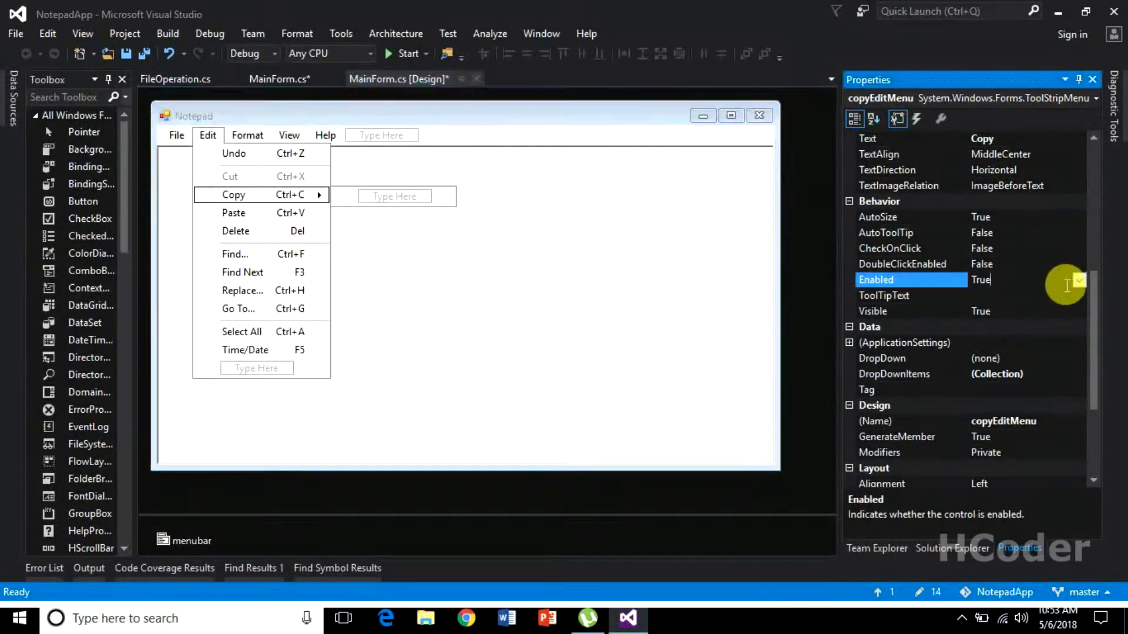
{"action": "left_click", "coordinate": [1078, 280]}
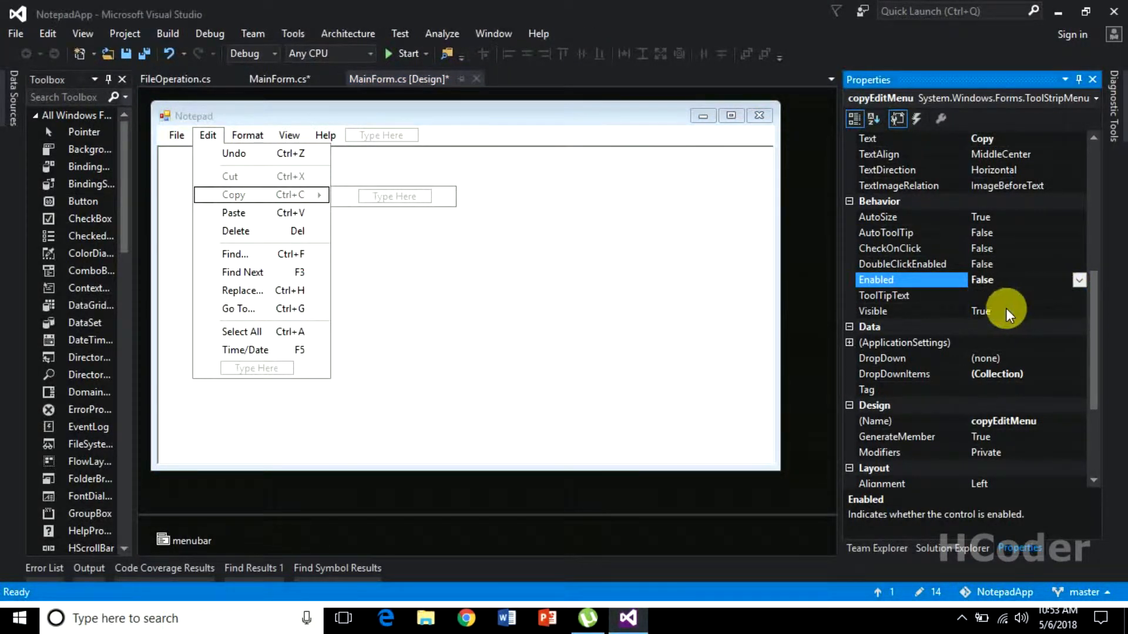
{"action": "left_click", "coordinate": [234, 212]}
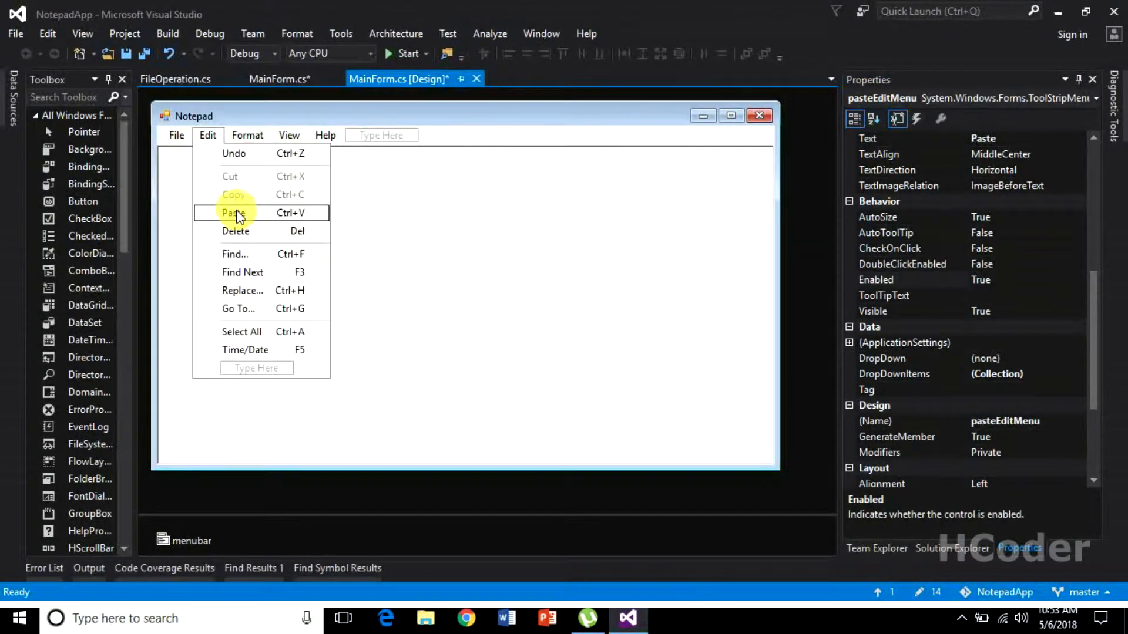
{"action": "mouse_move", "coordinate": [1077, 280]}
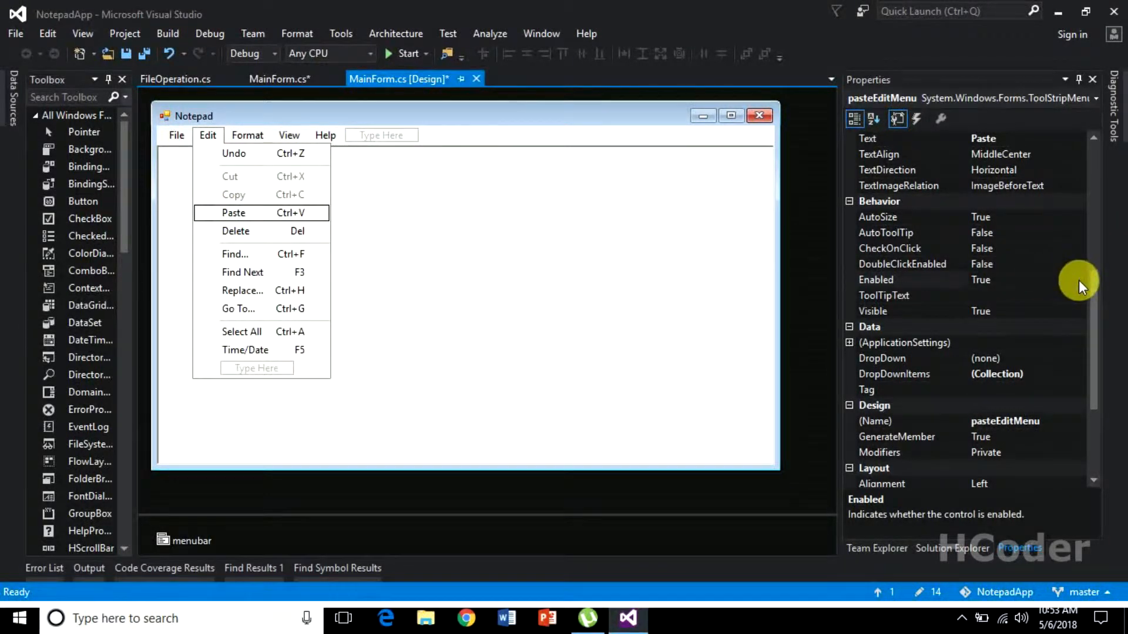
{"action": "left_click", "coordinate": [1079, 279]}
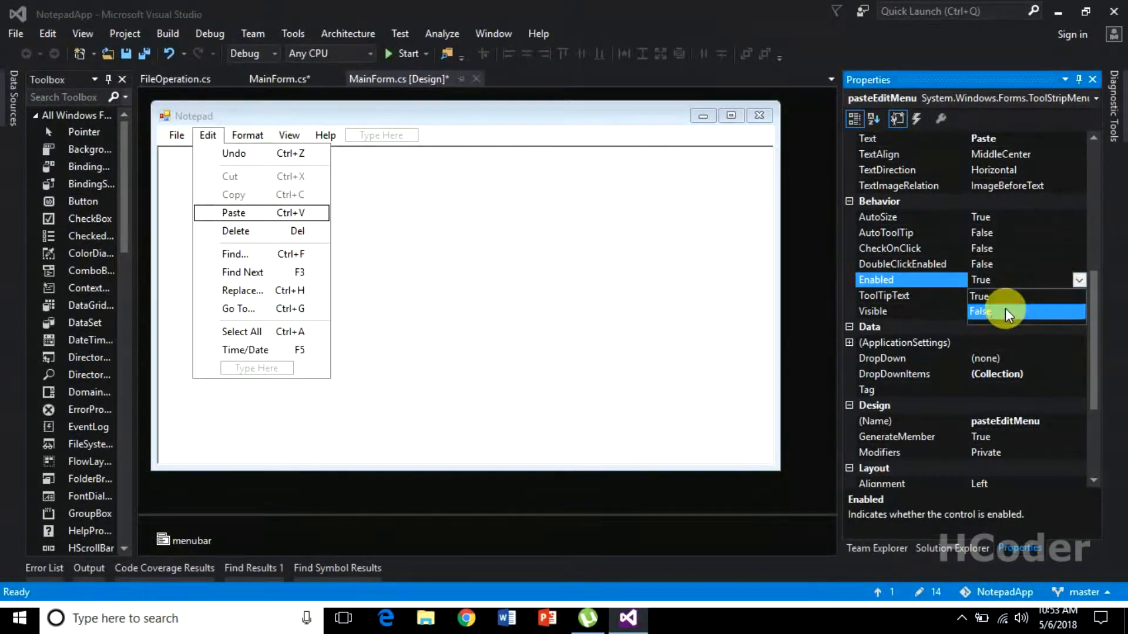
{"action": "left_click", "coordinate": [981, 311]}
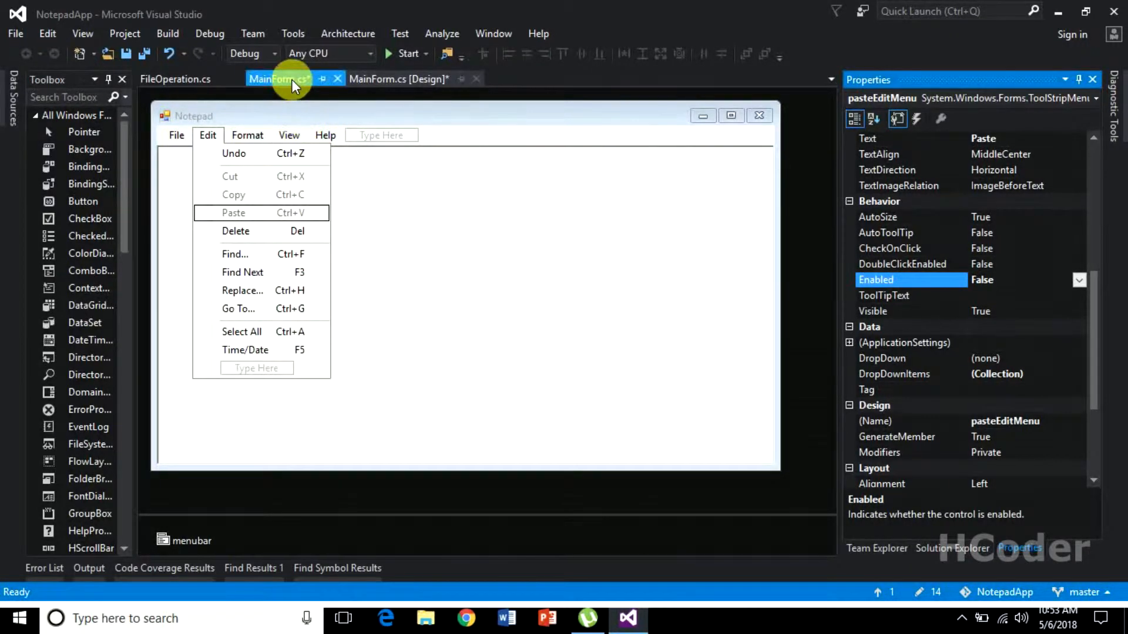
Switch to the MainForm.cs code tab, then return to the MainForm.cs [Design] tab
{"action": "left_click", "coordinate": [275, 78]}
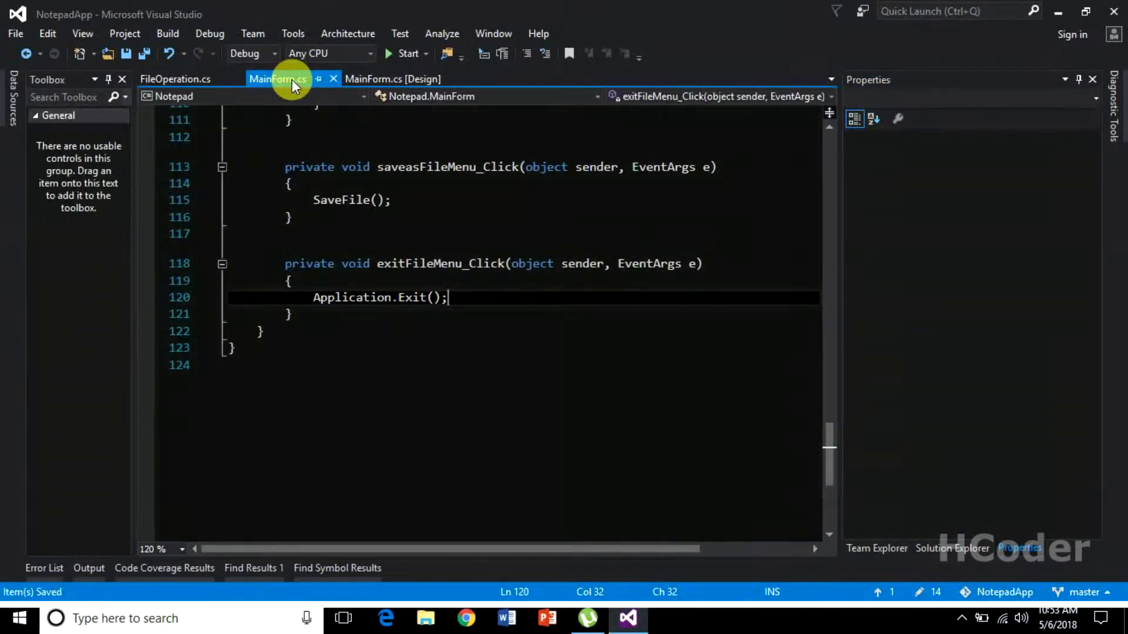
{"action": "left_click", "coordinate": [394, 78]}
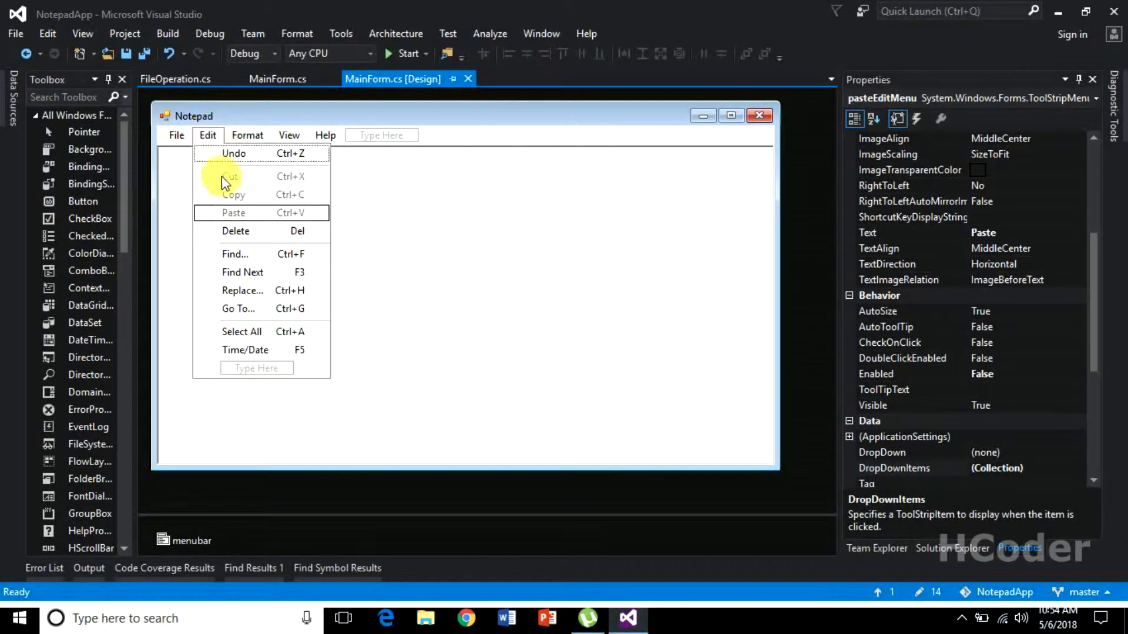
{"action": "mouse_move", "coordinate": [221, 205]}
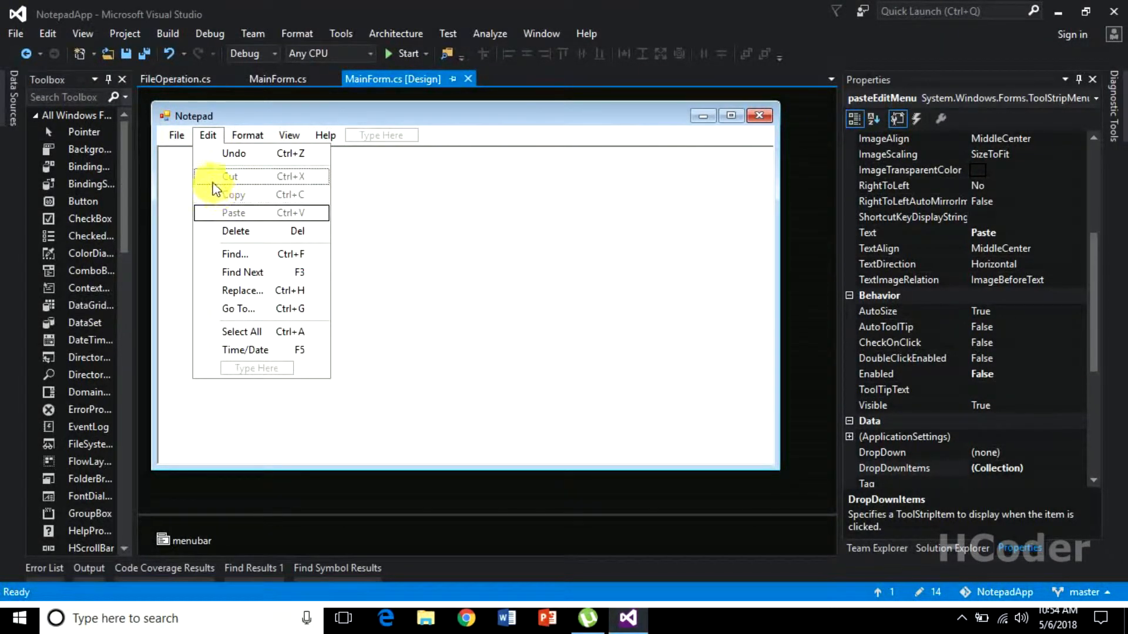
{"action": "mouse_move", "coordinate": [217, 183]}
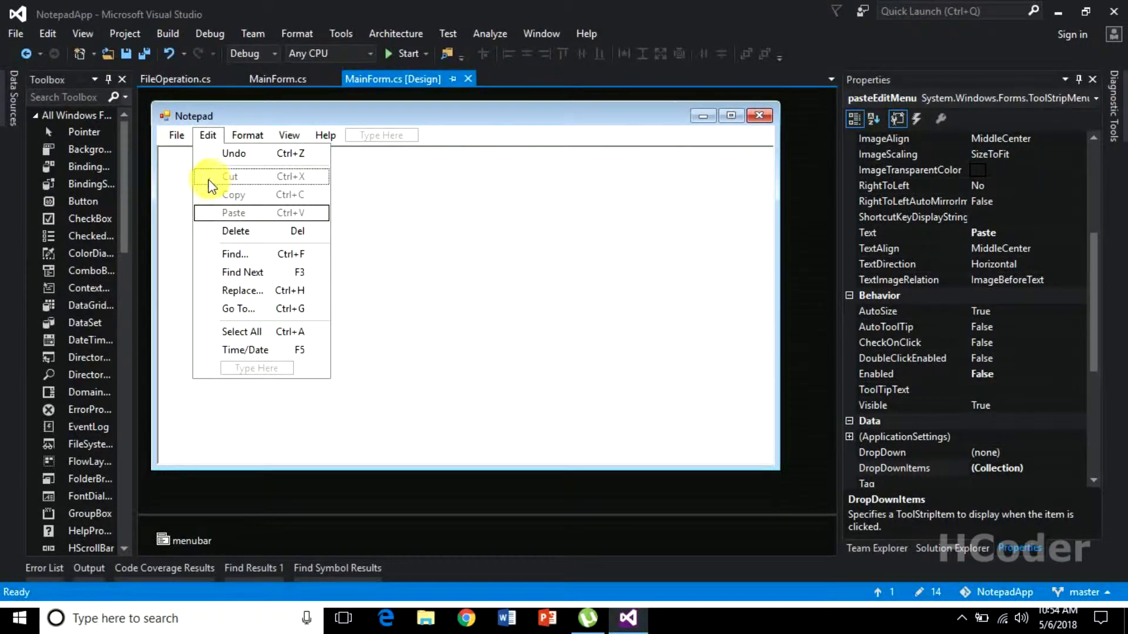
{"action": "mouse_move", "coordinate": [220, 210]}
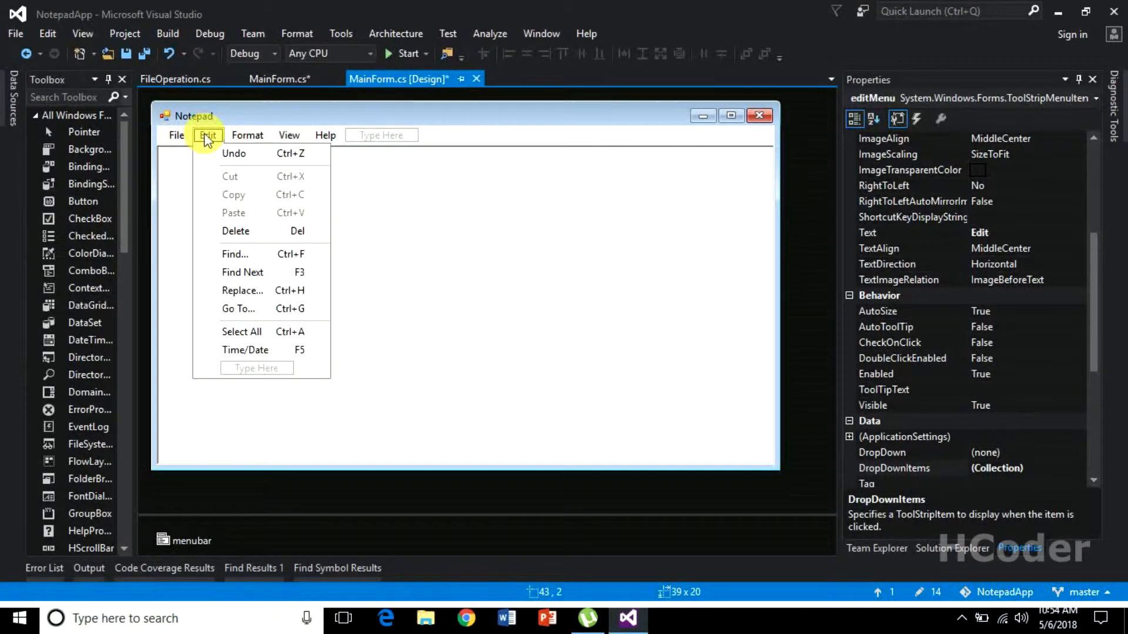
Generate the editMenu_Click handler and begin a cutEditMenu.Enabled assignment
{"action": "double_click", "coordinate": [208, 135]}
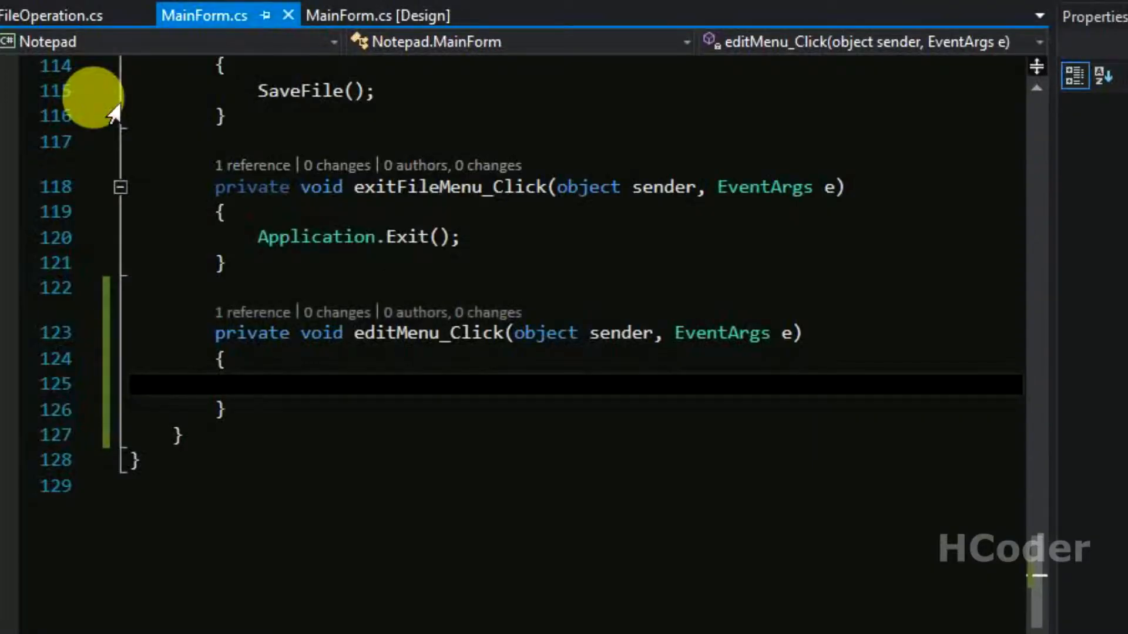
{"action": "left_click", "coordinate": [281, 384]}
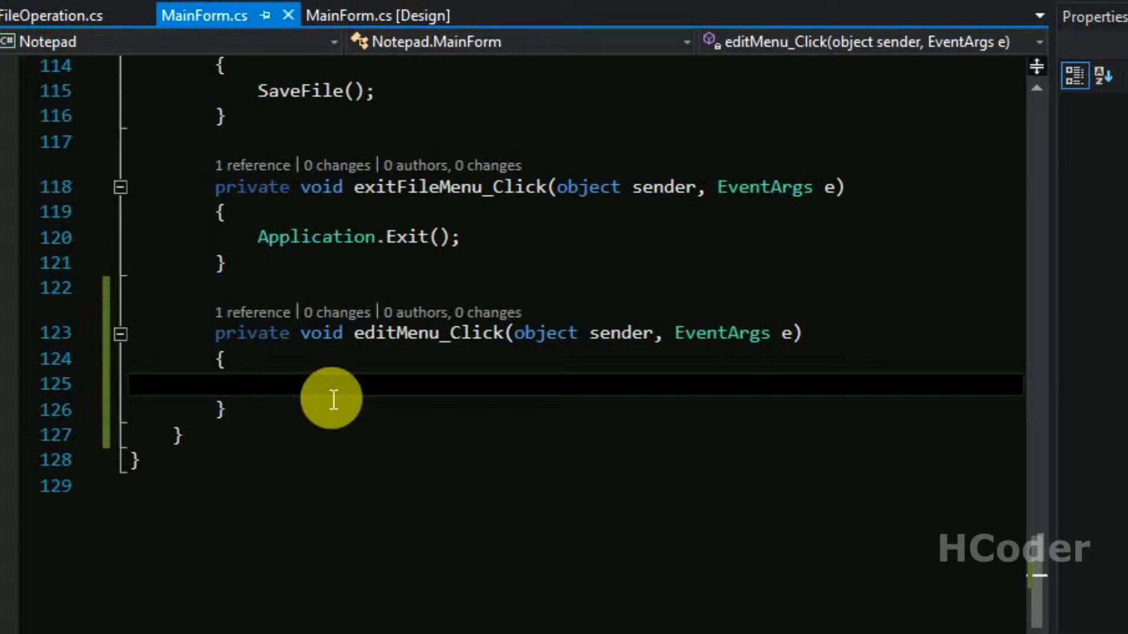
{"action": "type", "text": "cut"}
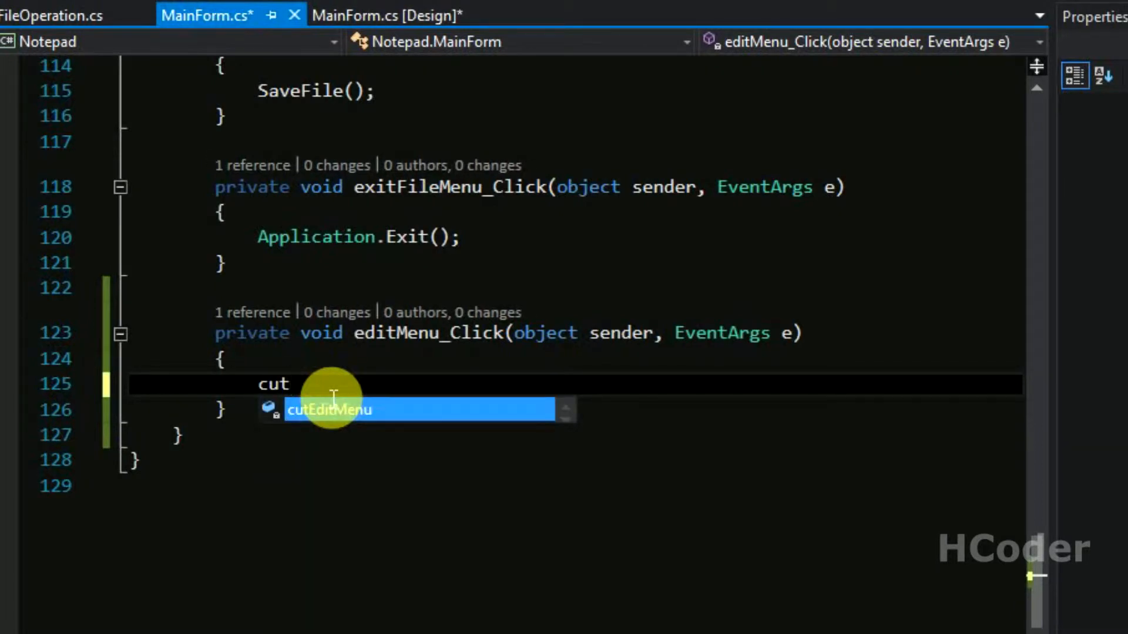
{"action": "key", "text": "Tab"}
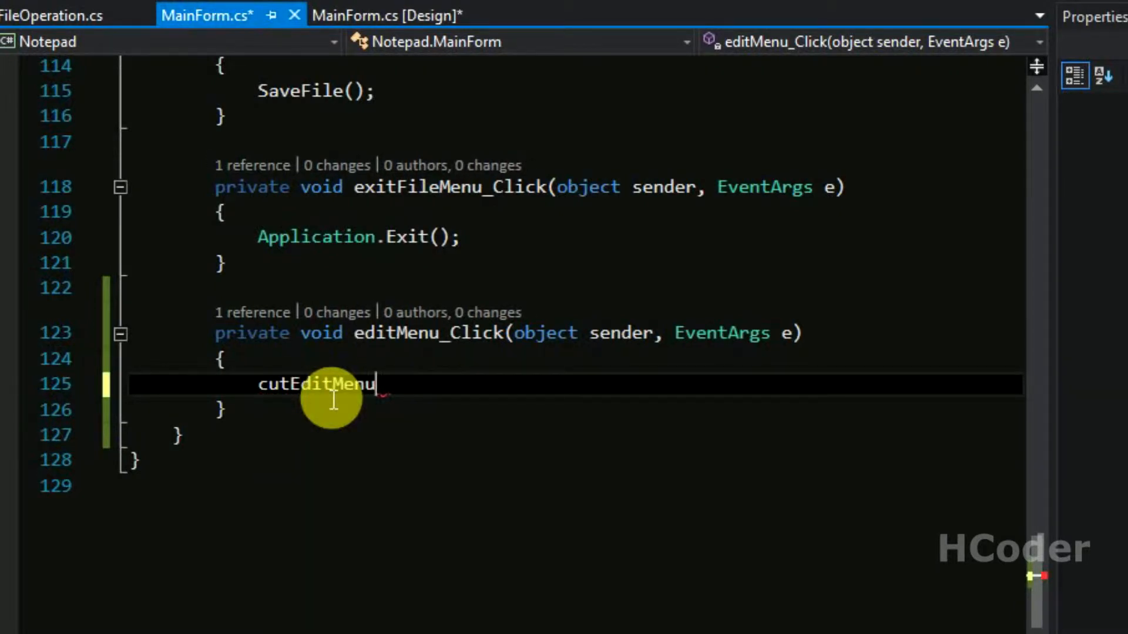
{"action": "type", "text": ".en"}
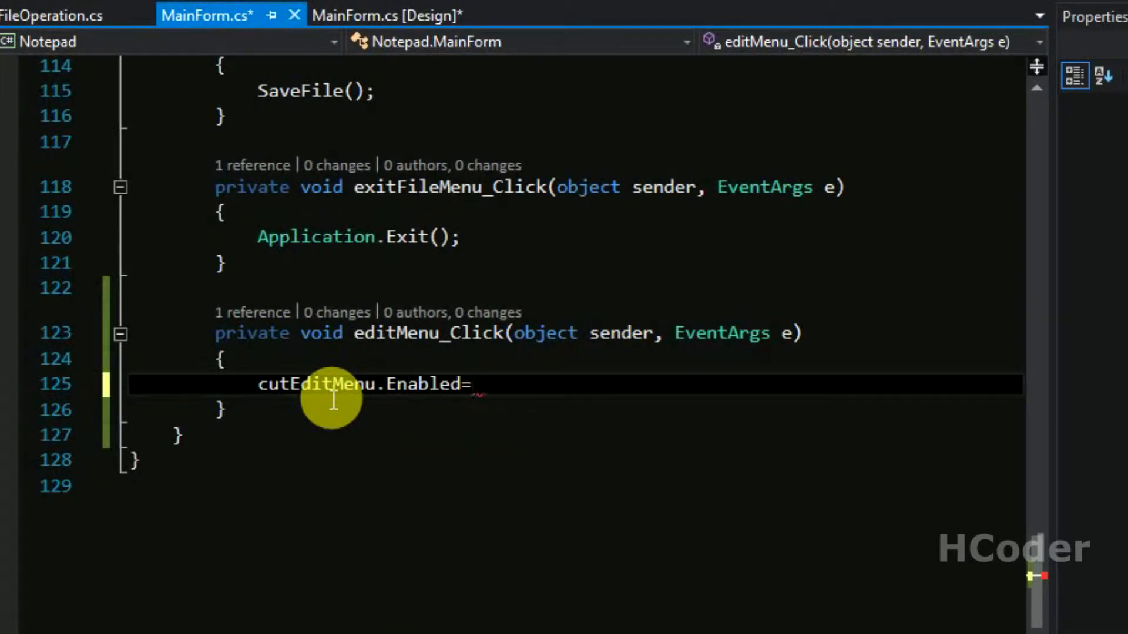
Assign it txtArea.SelectedText.Length > 0 ? true : false
{"action": "type", "text": "txt"}
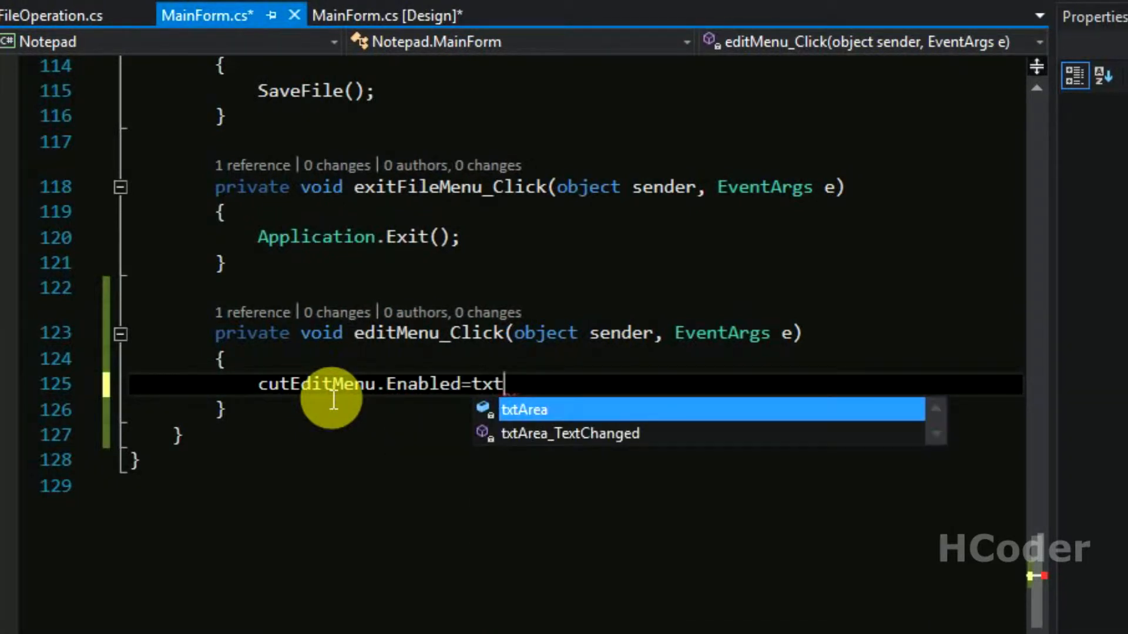
{"action": "type", "text": "Area.Sel"}
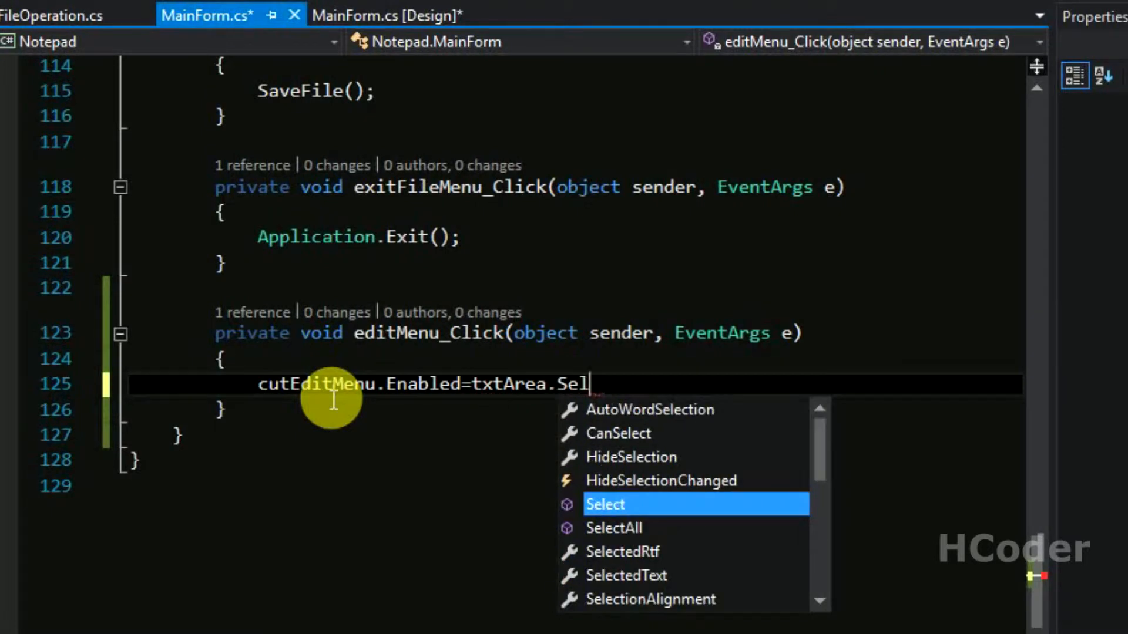
{"action": "type", "text": "ete"}
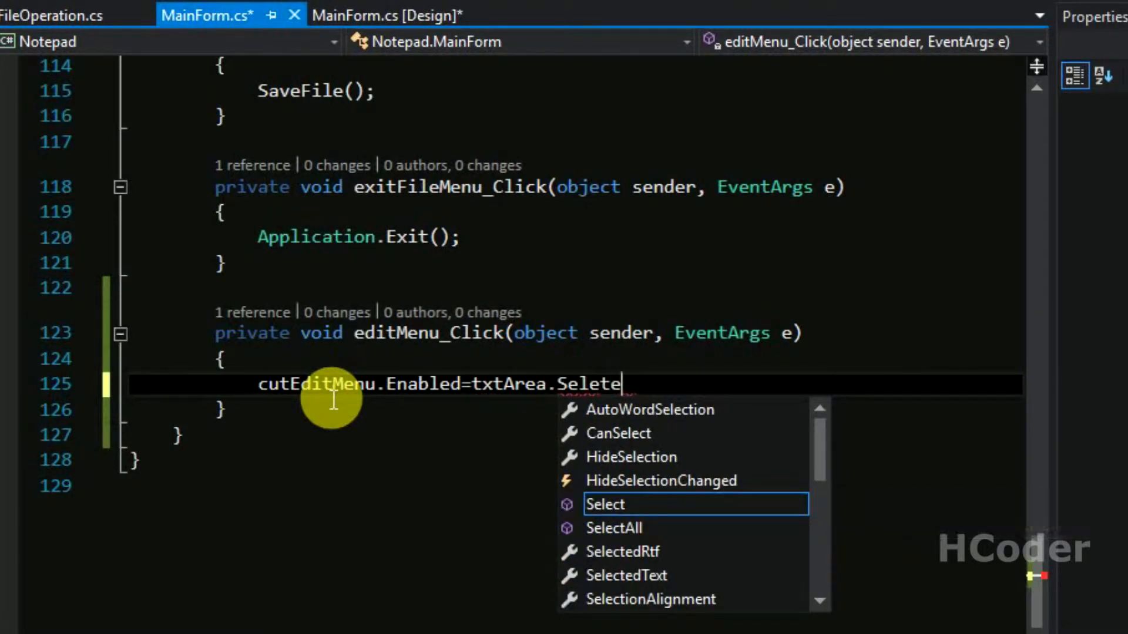
{"action": "type", "text": "e"}
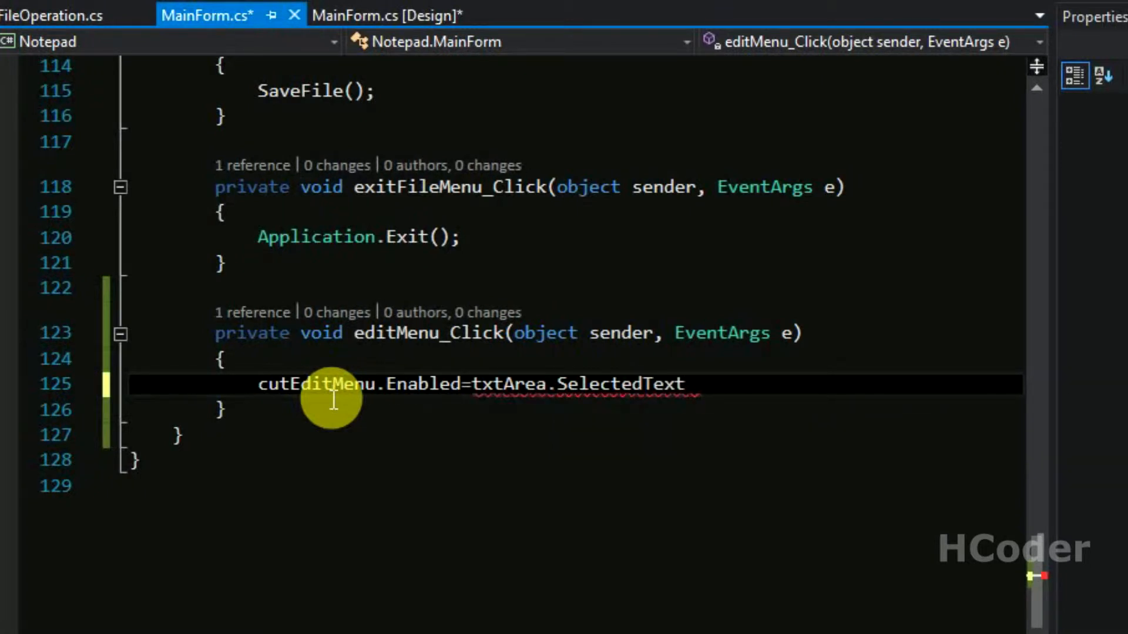
{"action": "type", "text": ".Length"}
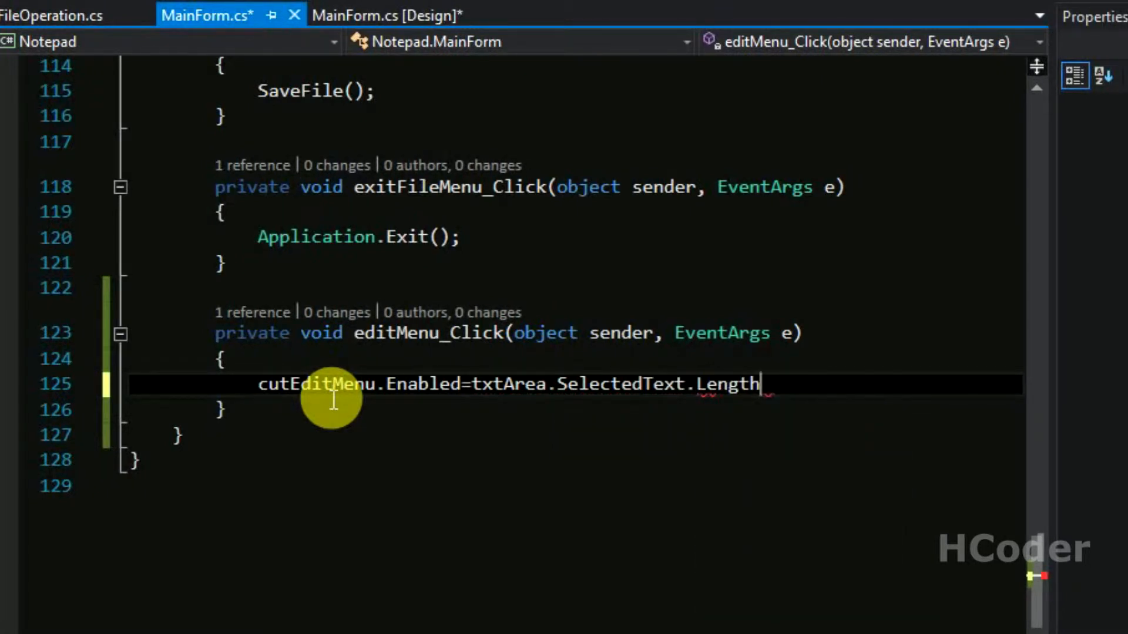
{"action": "type", "text": ">0?"}
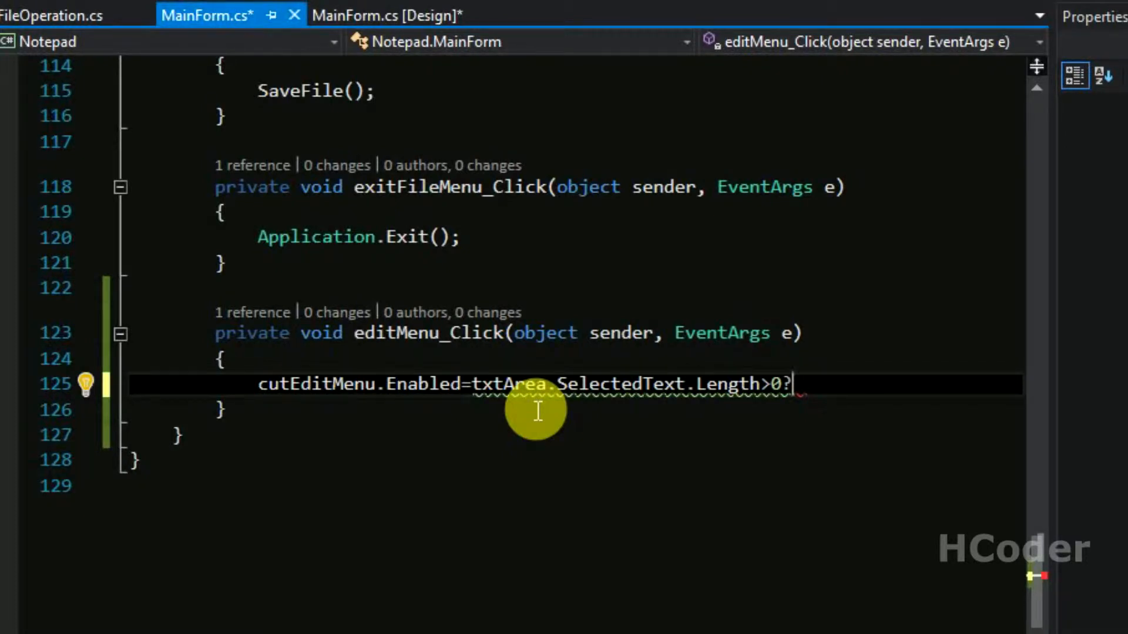
{"action": "type", "text": "true"}
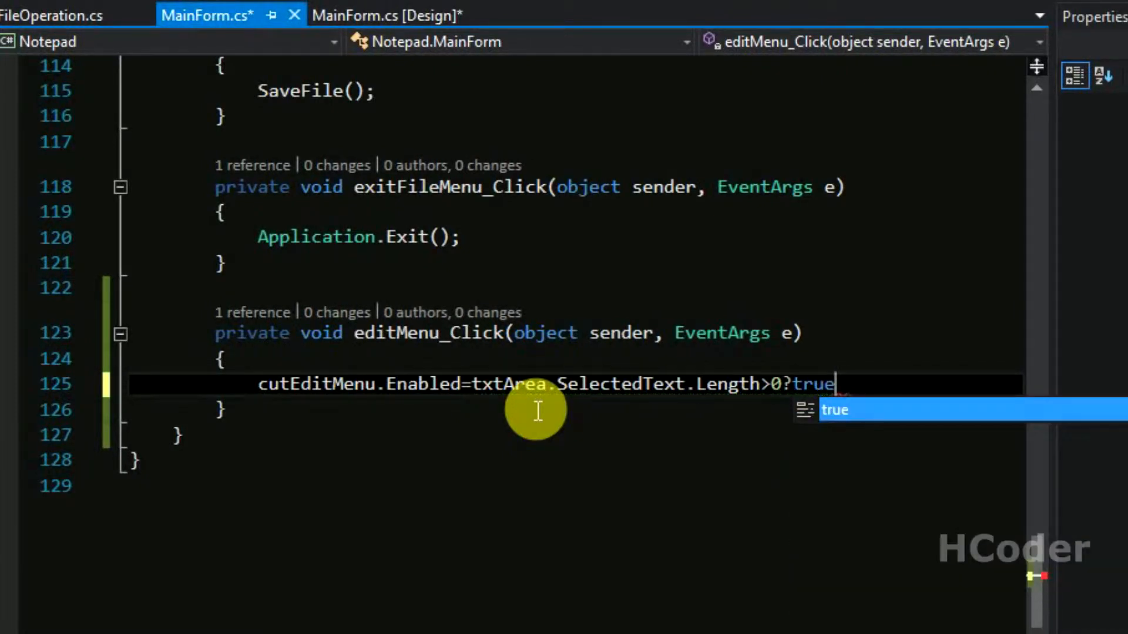
{"action": "type", "text": ":"}
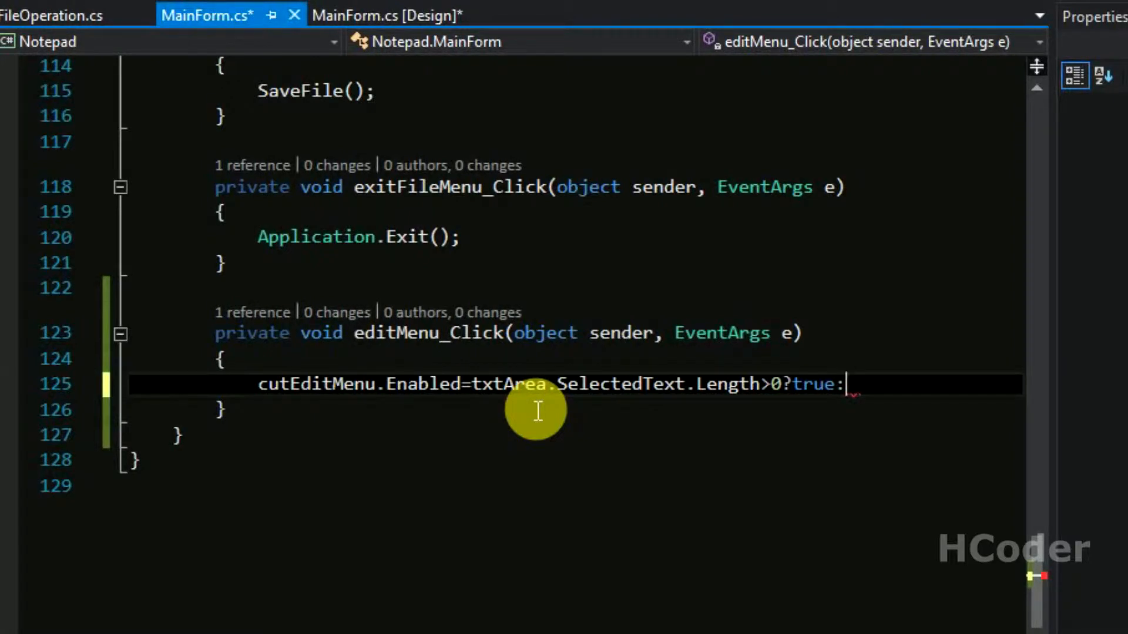
{"action": "type", "text": "false;"}
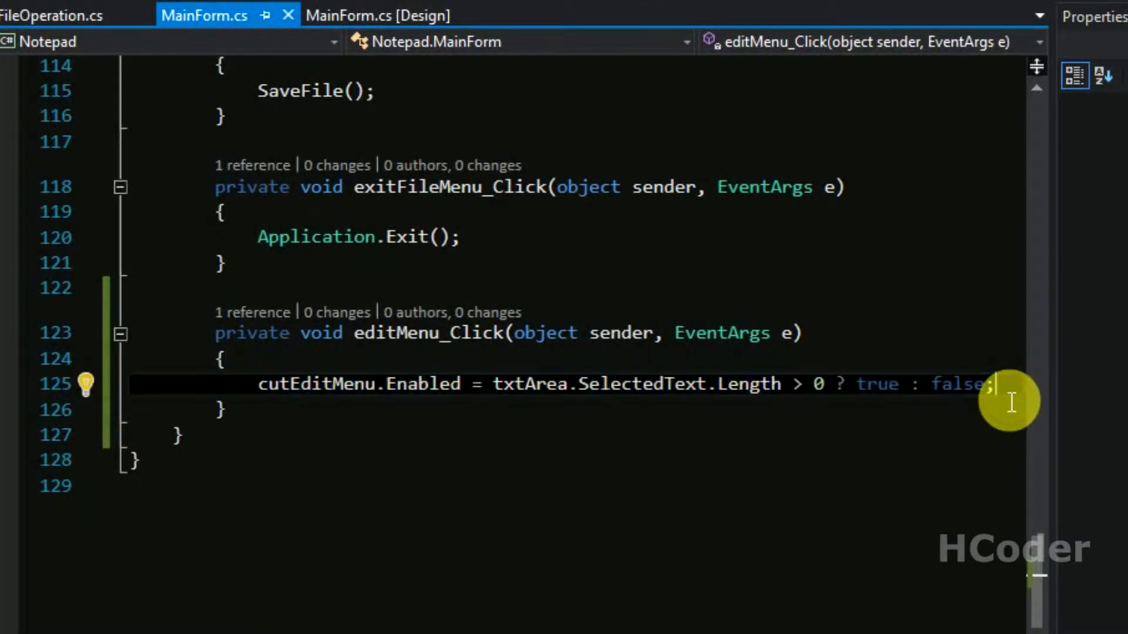
Duplicate the cut line for copyEditMenu and start a pasteEditMenu.Enabled assignment
{"action": "key", "text": "Enter"}
{"action": "type", "text": "copyEditMenu.Enabled = txtArea.SelectedText.Length > 0 ? true : false;"}
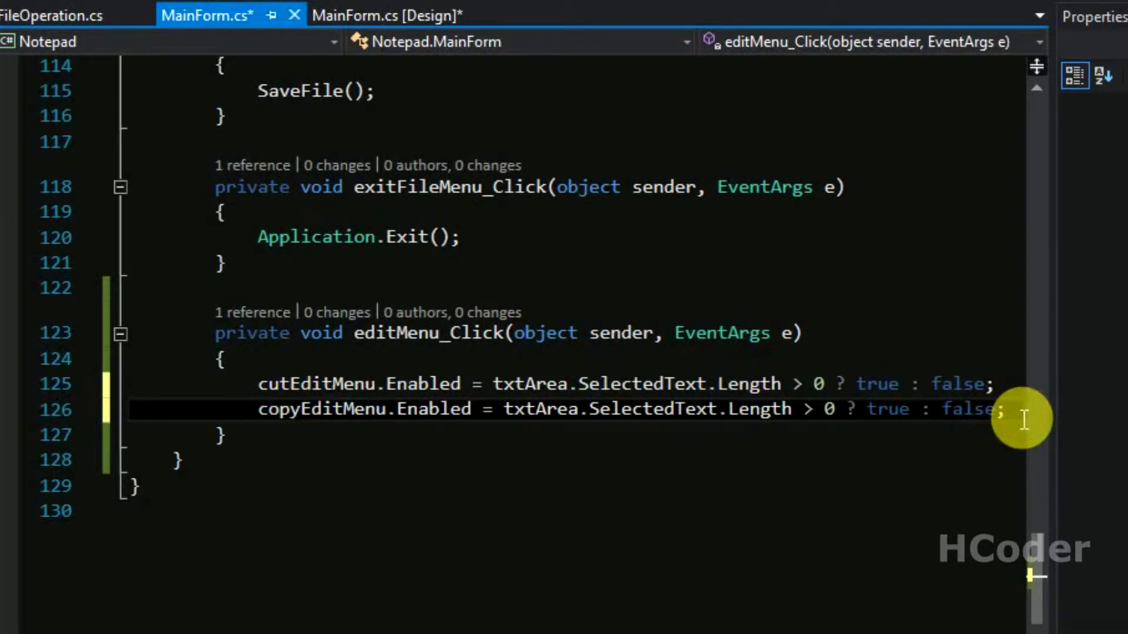
{"action": "type", "text": "pas"}
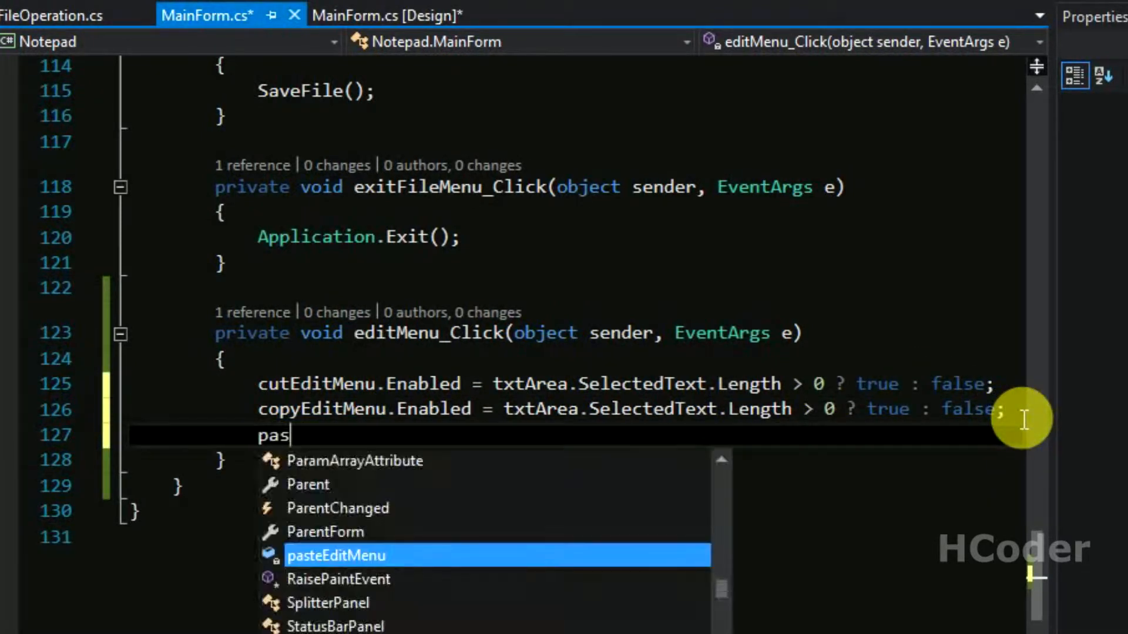
{"action": "key", "text": "Tab"}
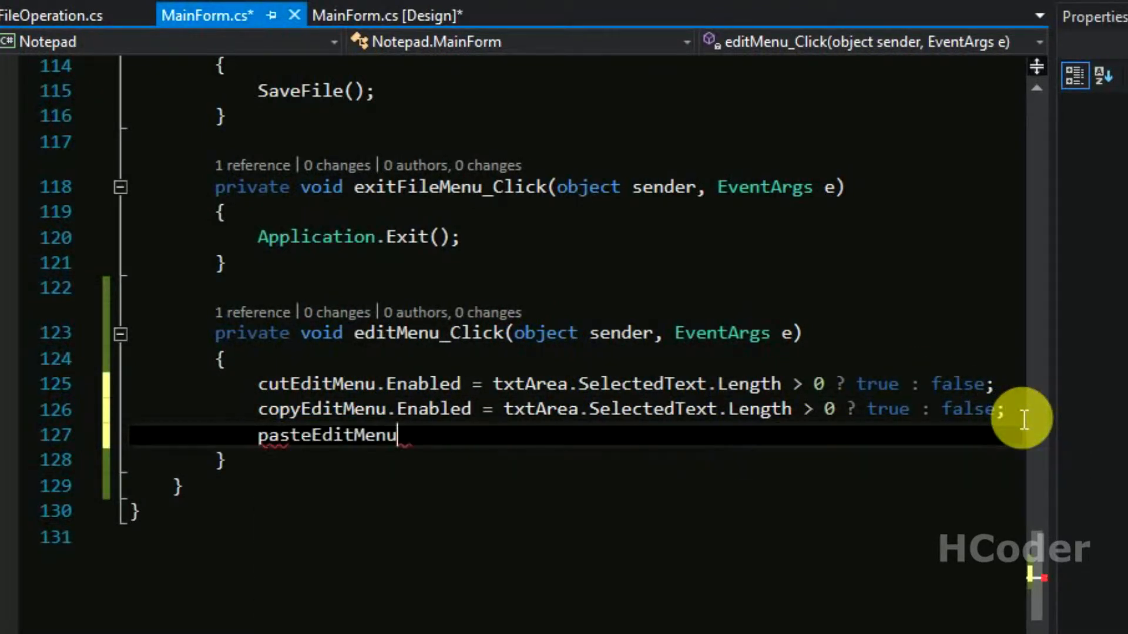
{"action": "type", "text": ".en"}
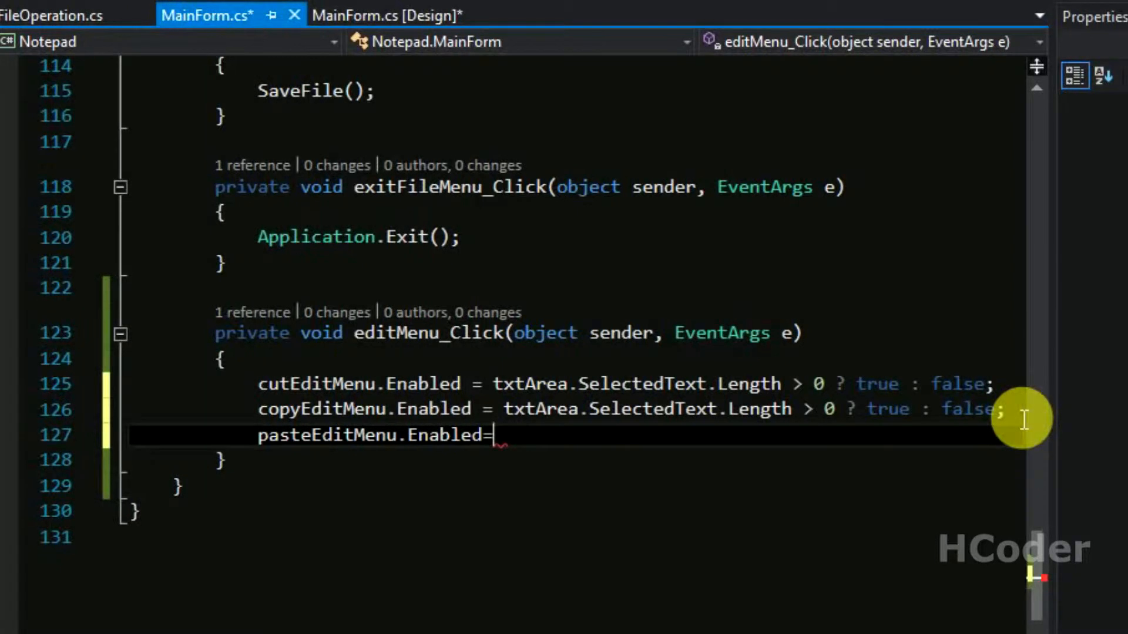
Set pasteEditMenu.Enabled to Clipboard.GetDataObject().GetDataPresent(DataFormats.Text)
{"action": "type", "text": "Clipboard.GetDataObject"}
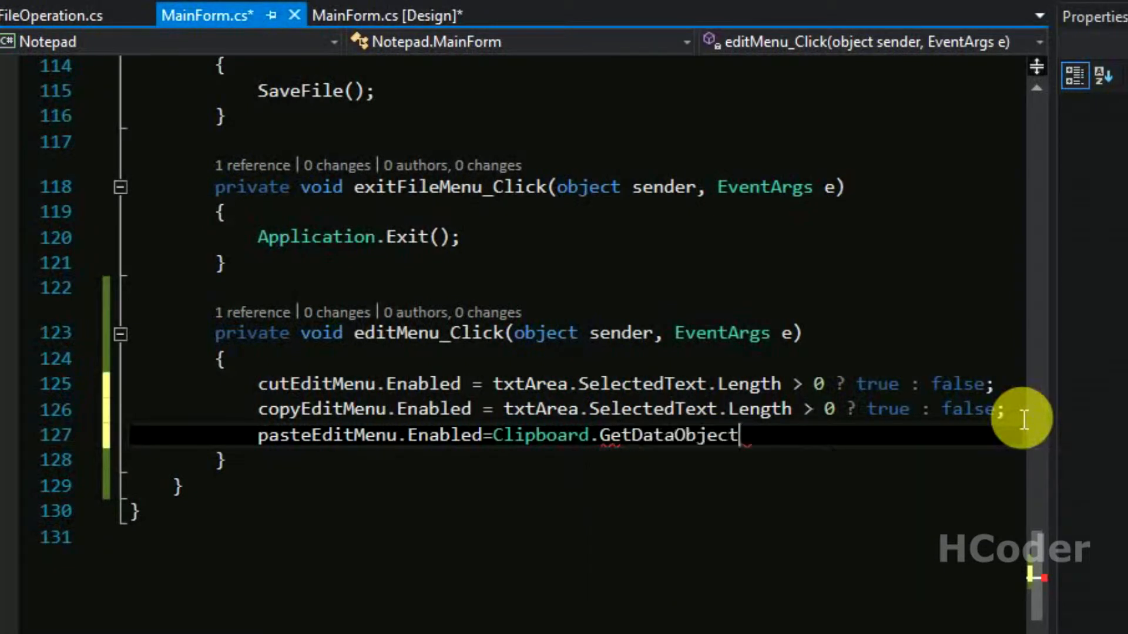
{"action": "type", "text": "()."}
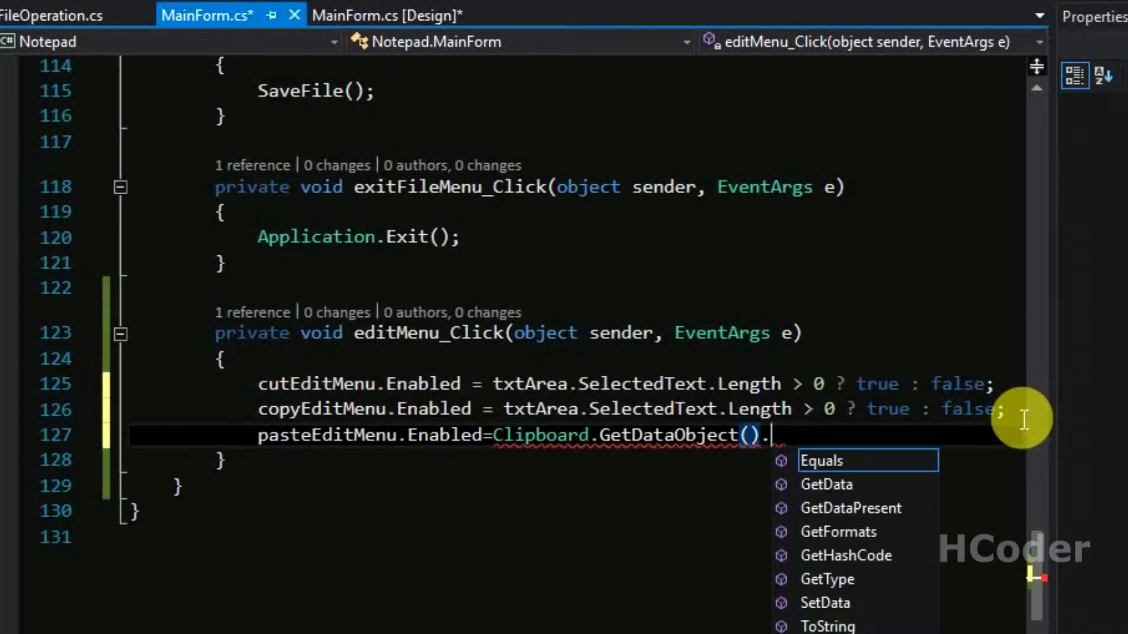
{"action": "type", "text": "GetDataPresent"}
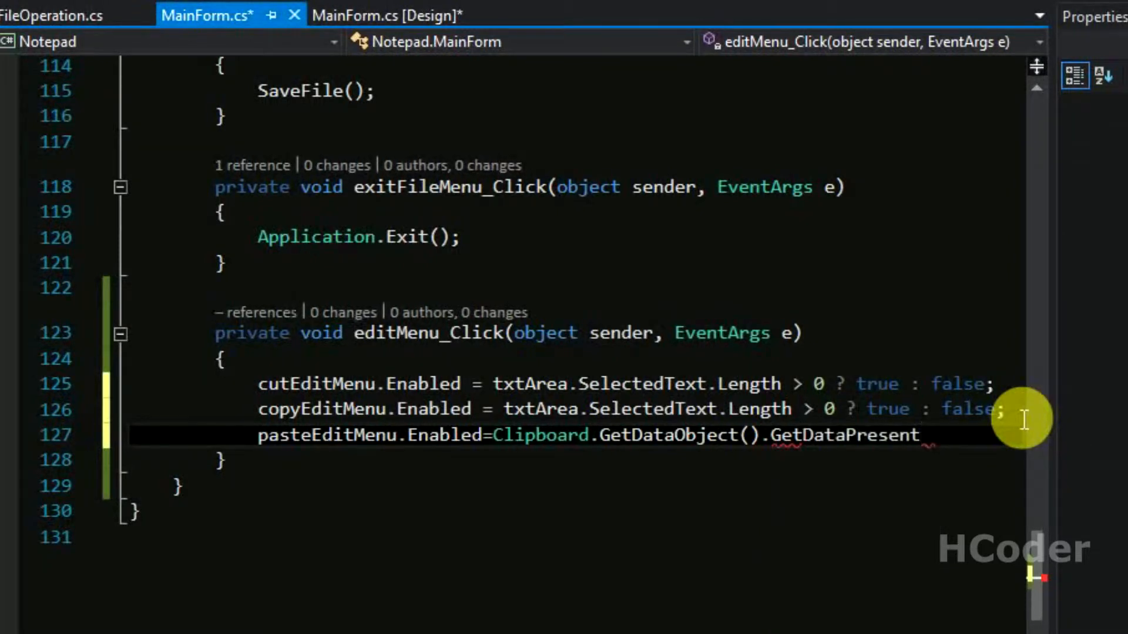
{"action": "type", "text": "()"}
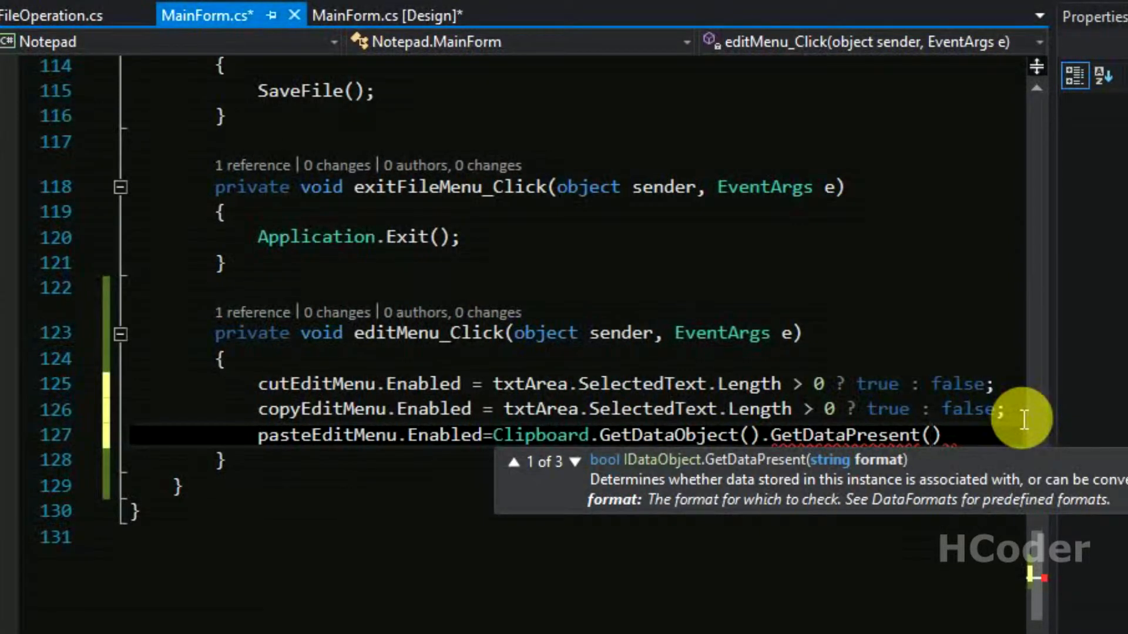
{"action": "type", "text": "D"}
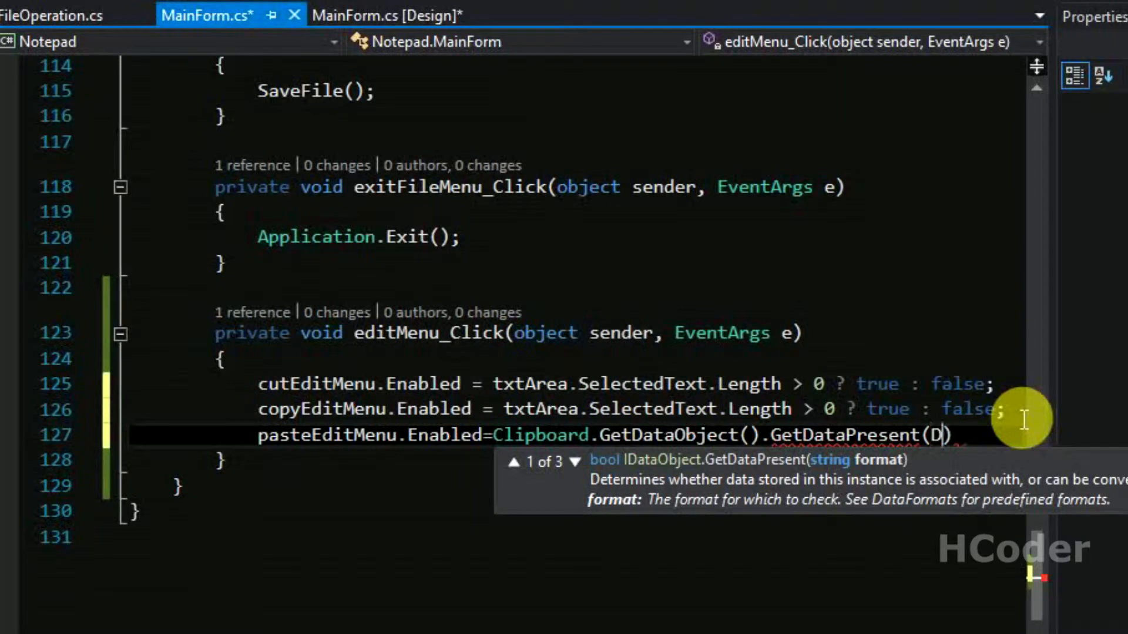
{"action": "type", "text": "ataFormats"}
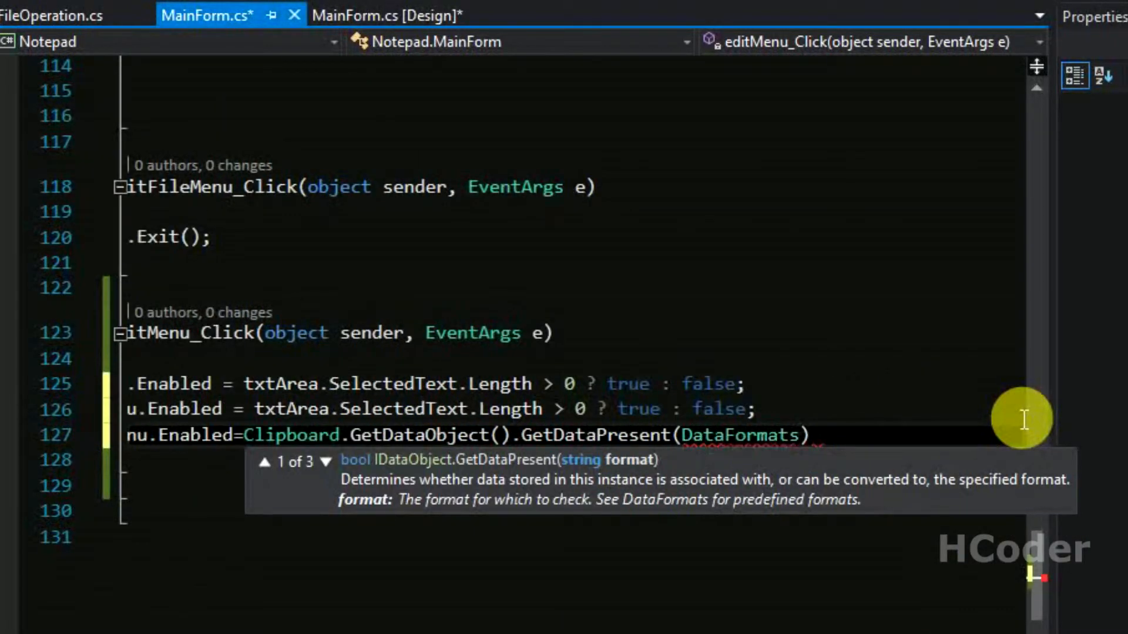
{"action": "type", "text": "."}
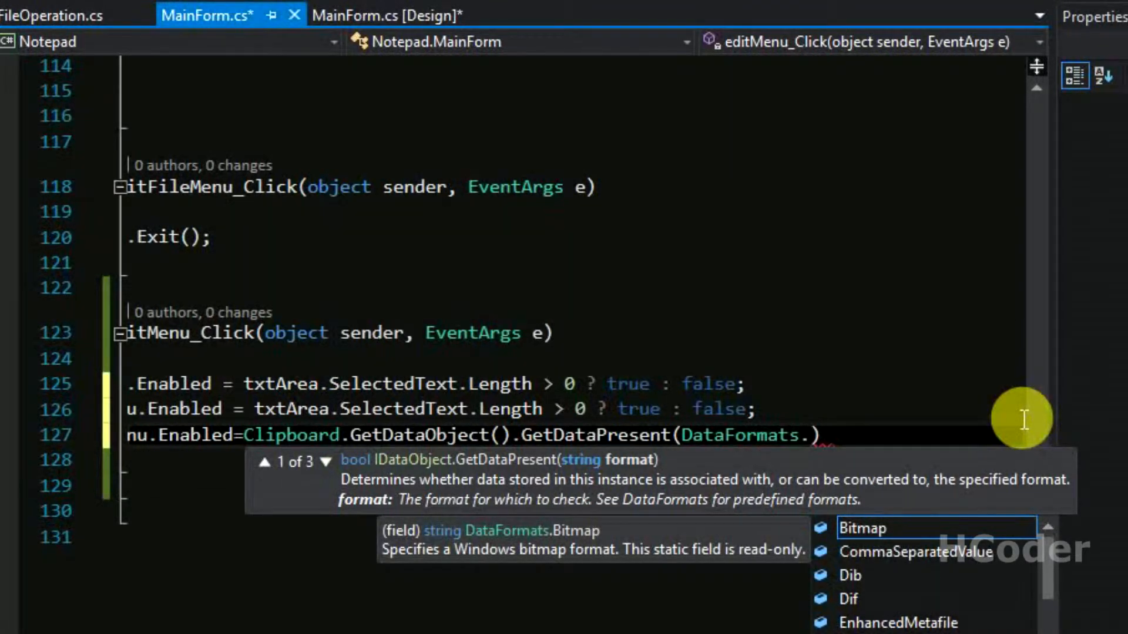
{"action": "type", "text": "Te"}
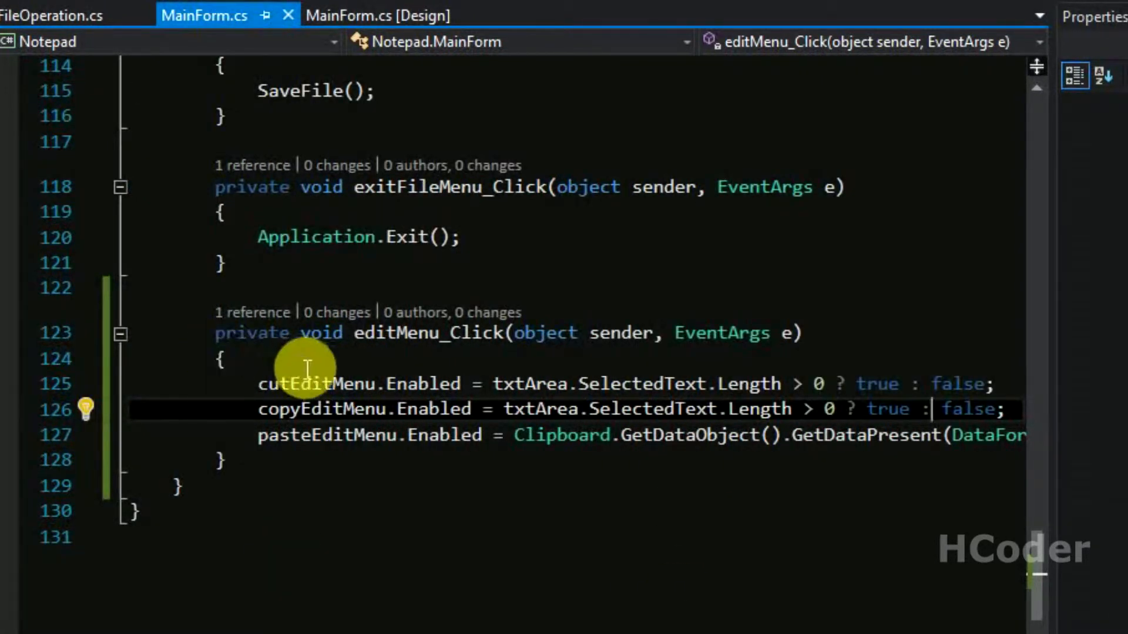
{"action": "mouse_move", "coordinate": [388, 333]}
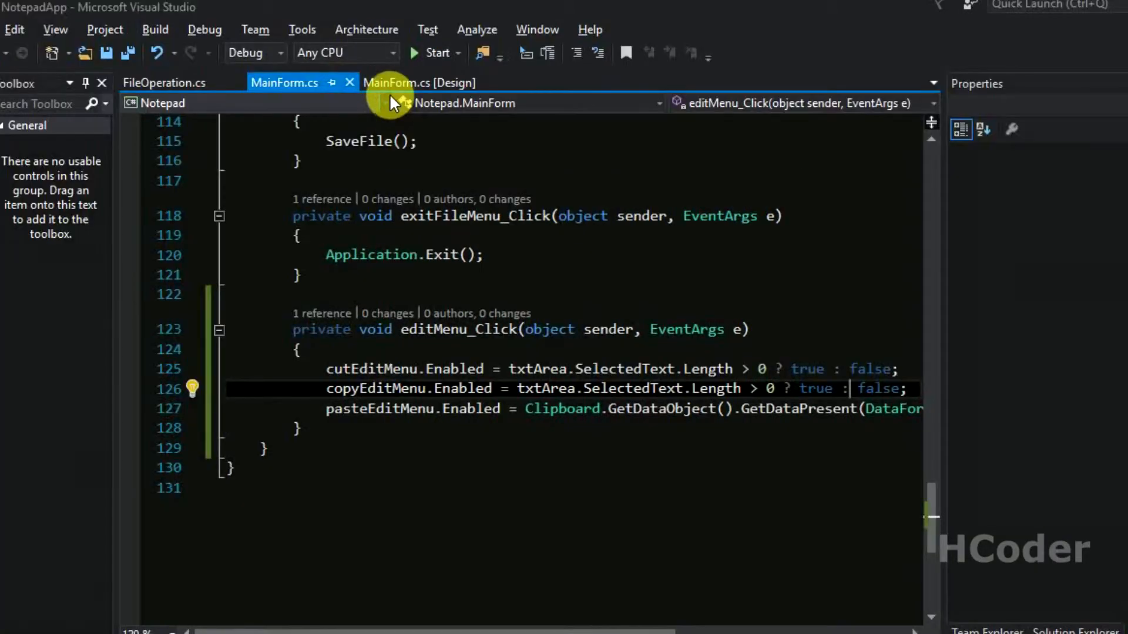
Build and start the Notepad app from the form designer
{"action": "left_click", "coordinate": [417, 82]}
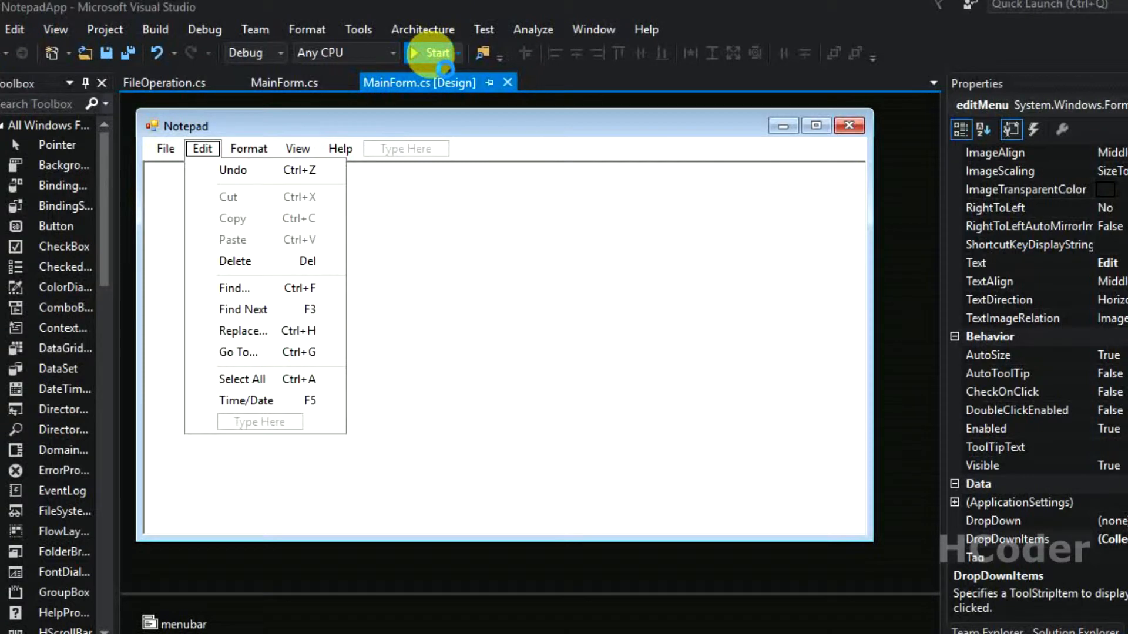
{"action": "left_click", "coordinate": [436, 52]}
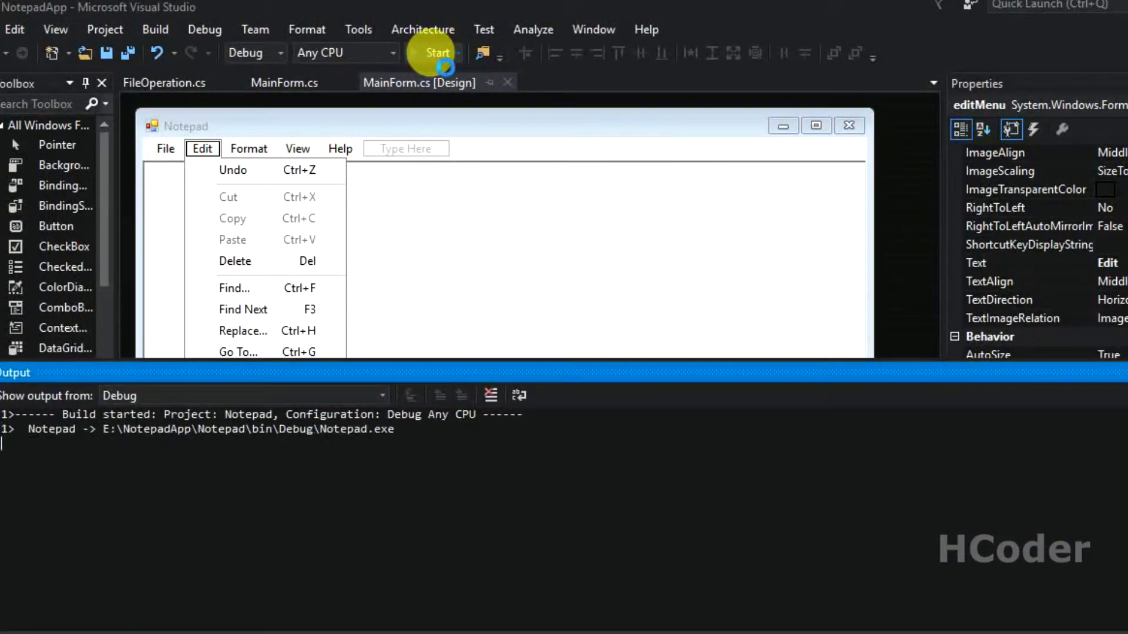
{"action": "left_click", "coordinate": [436, 52]}
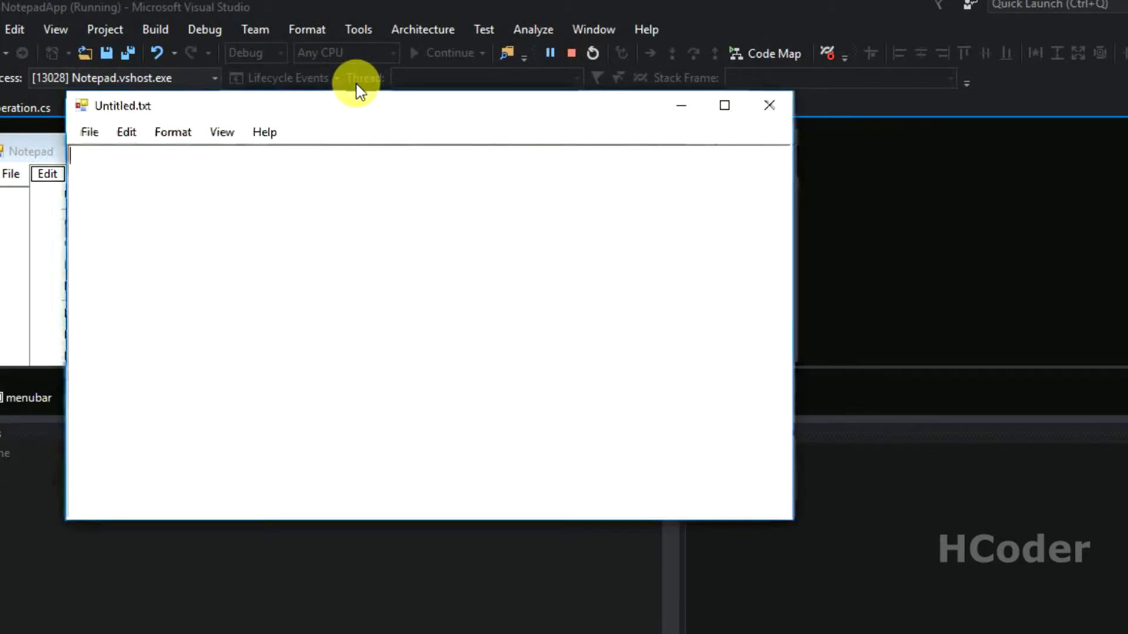
Inspect the running app's File and Edit menus, confirming Cut, Copy and Paste are greyed out
{"action": "left_click", "coordinate": [89, 132]}
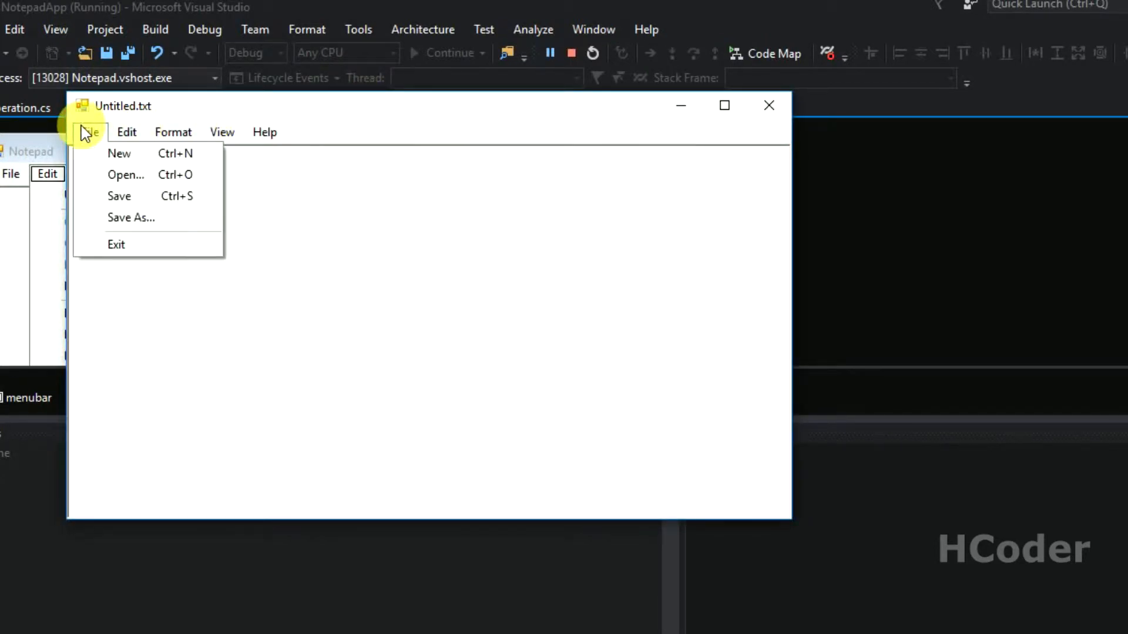
{"action": "left_click", "coordinate": [126, 131]}
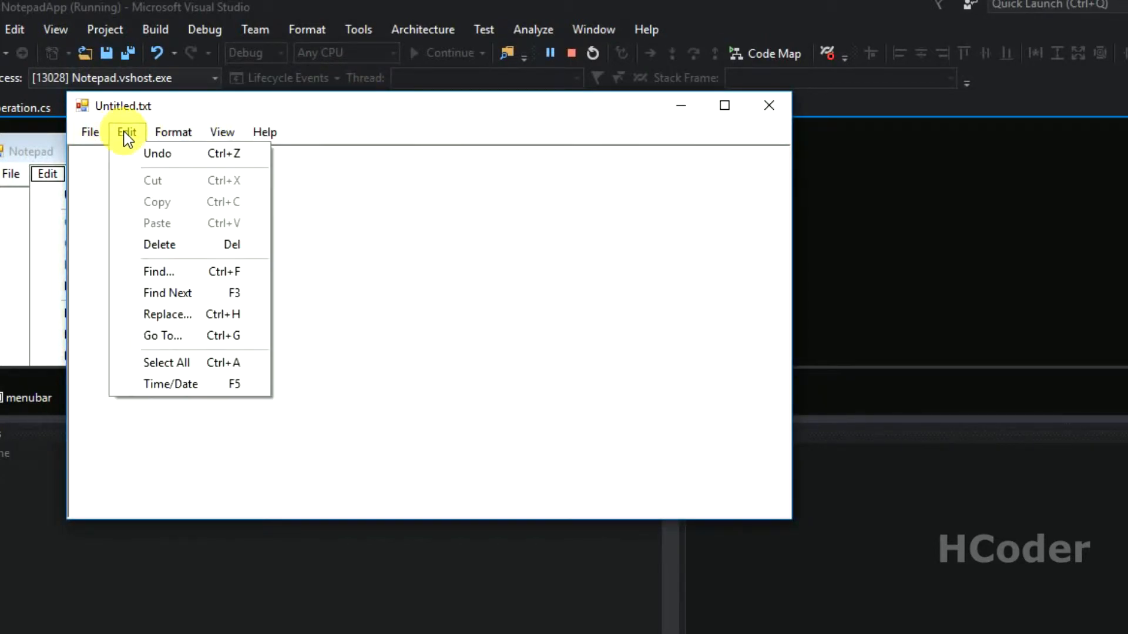
{"action": "left_click", "coordinate": [90, 131]}
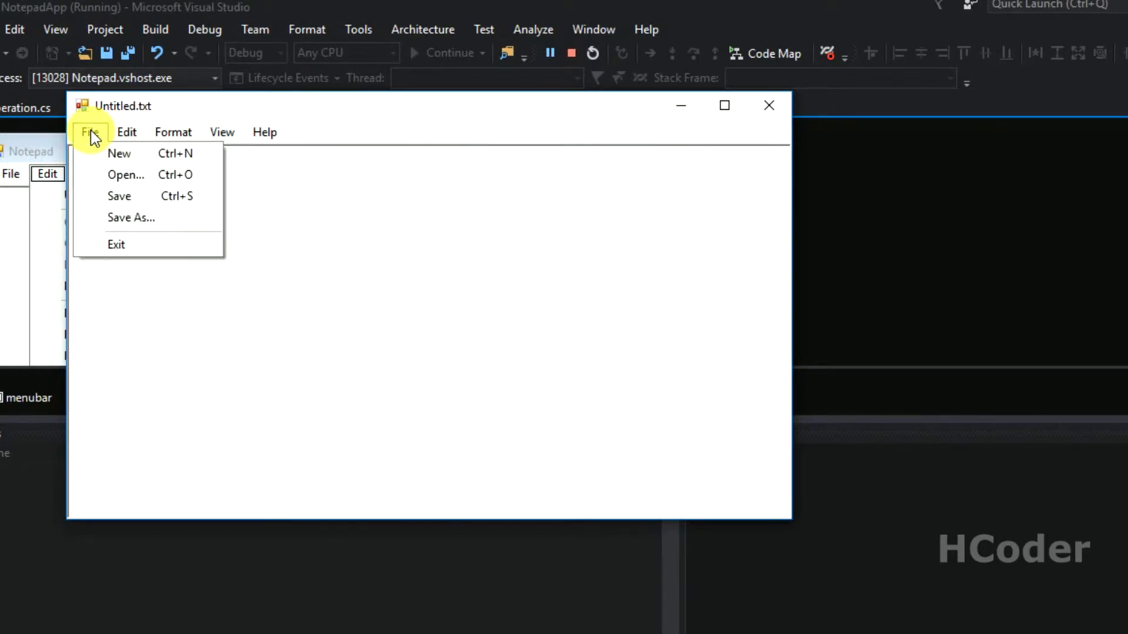
{"action": "left_click", "coordinate": [127, 132]}
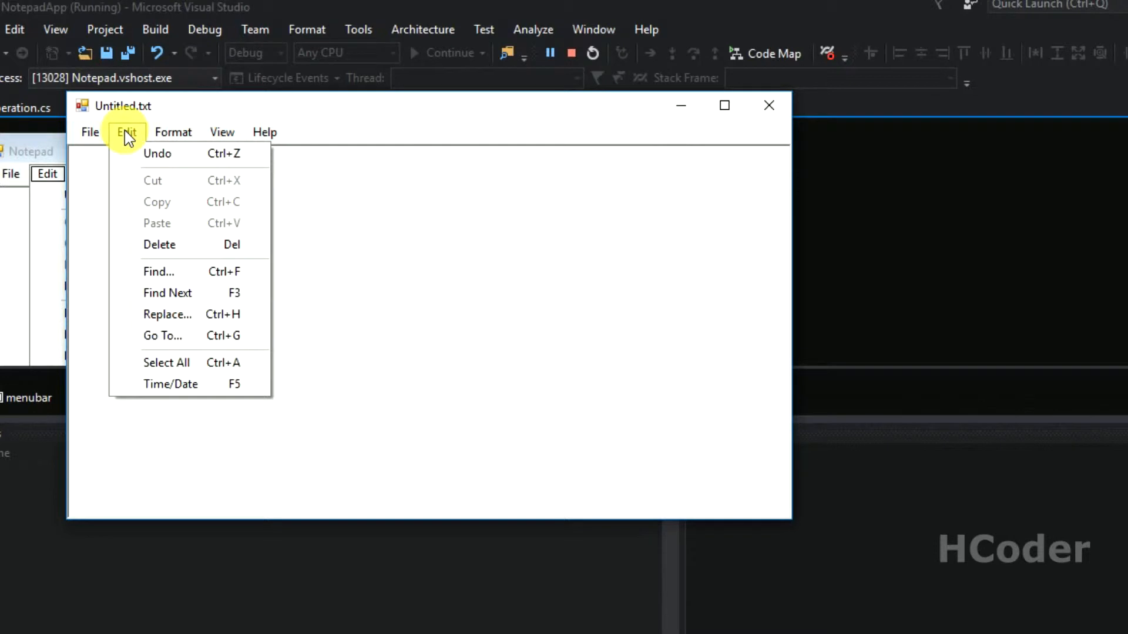
{"action": "left_click", "coordinate": [127, 131]}
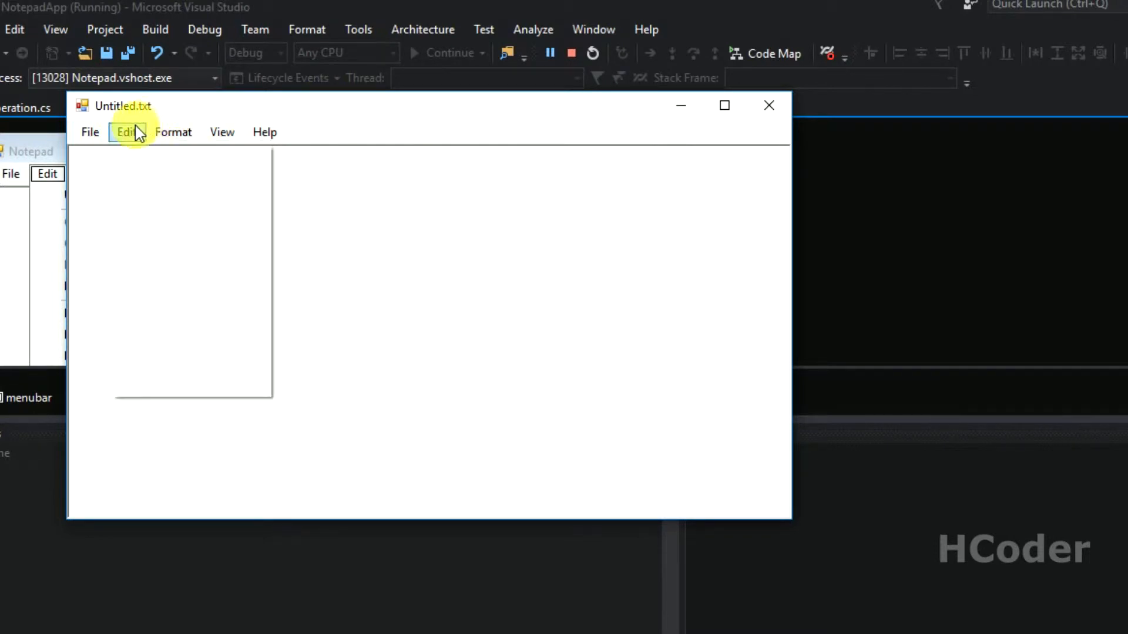
{"action": "mouse_move", "coordinate": [504, 141]}
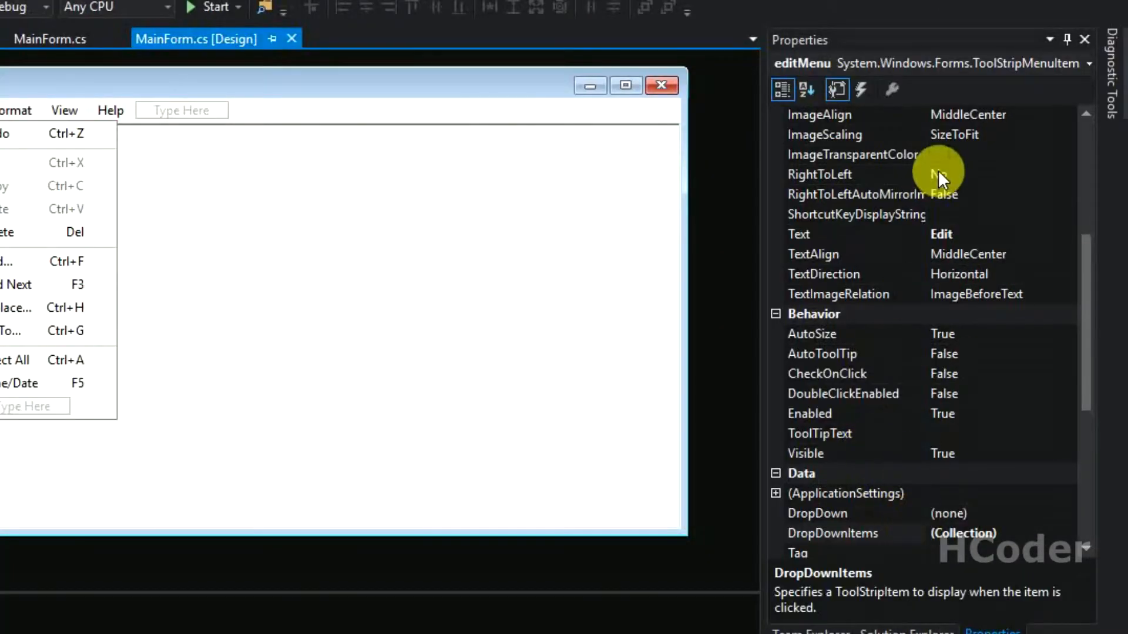
Create the Edit menu's MouseEnter handler and make it call editMenu_Click(sender, e)
{"action": "left_click", "coordinate": [860, 89]}
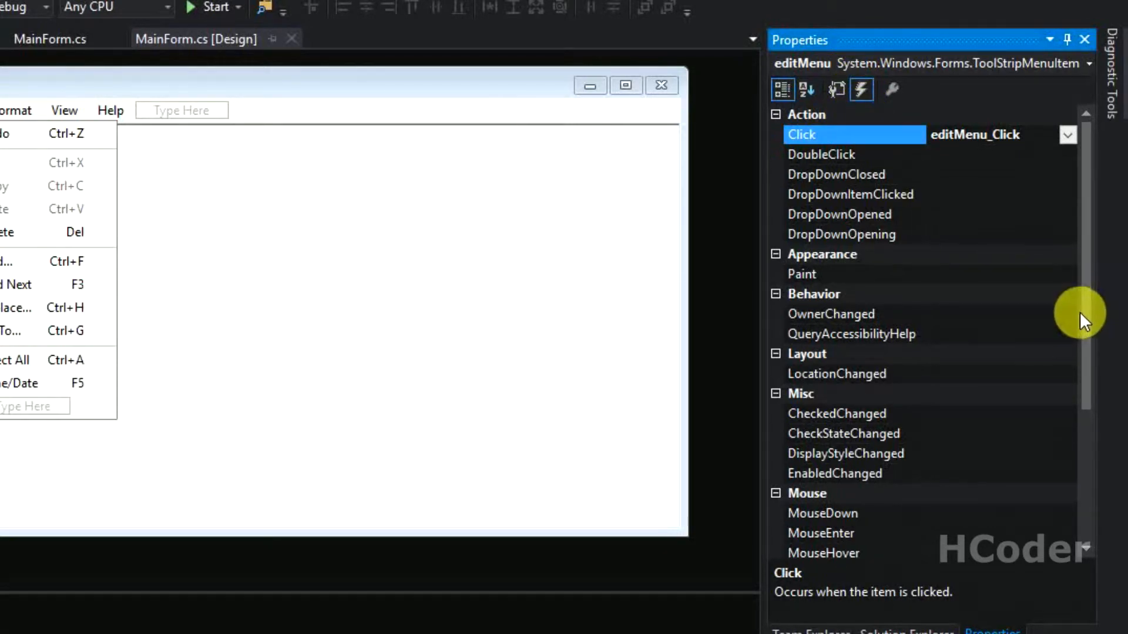
{"action": "scroll", "scroll_direction": "down", "scroll_amount": 3}
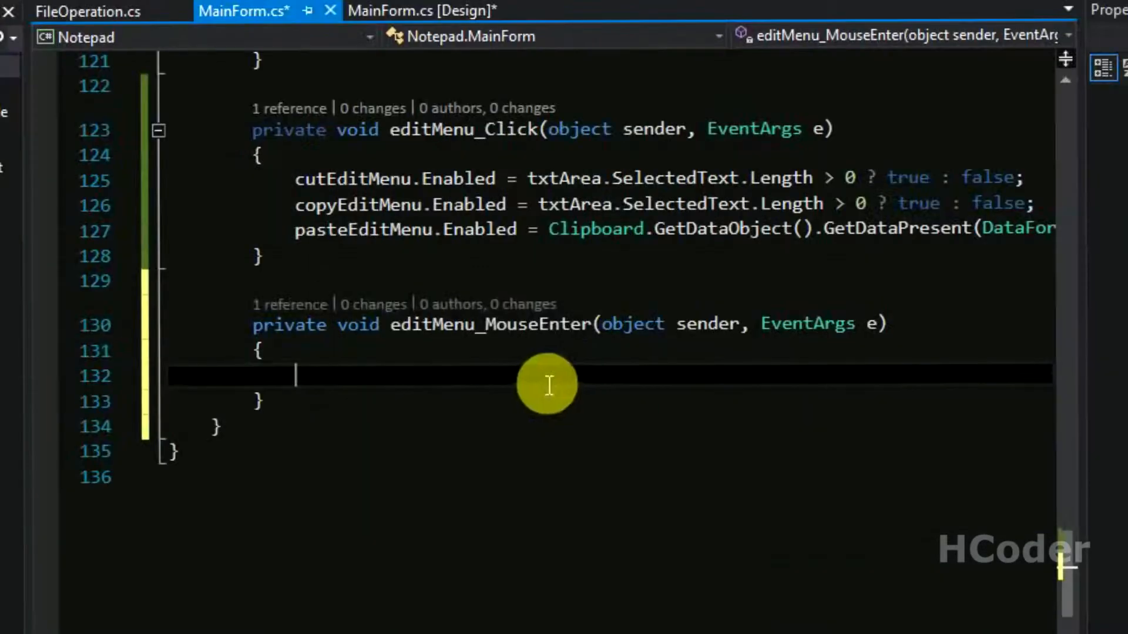
{"action": "double_click", "coordinate": [464, 129]}
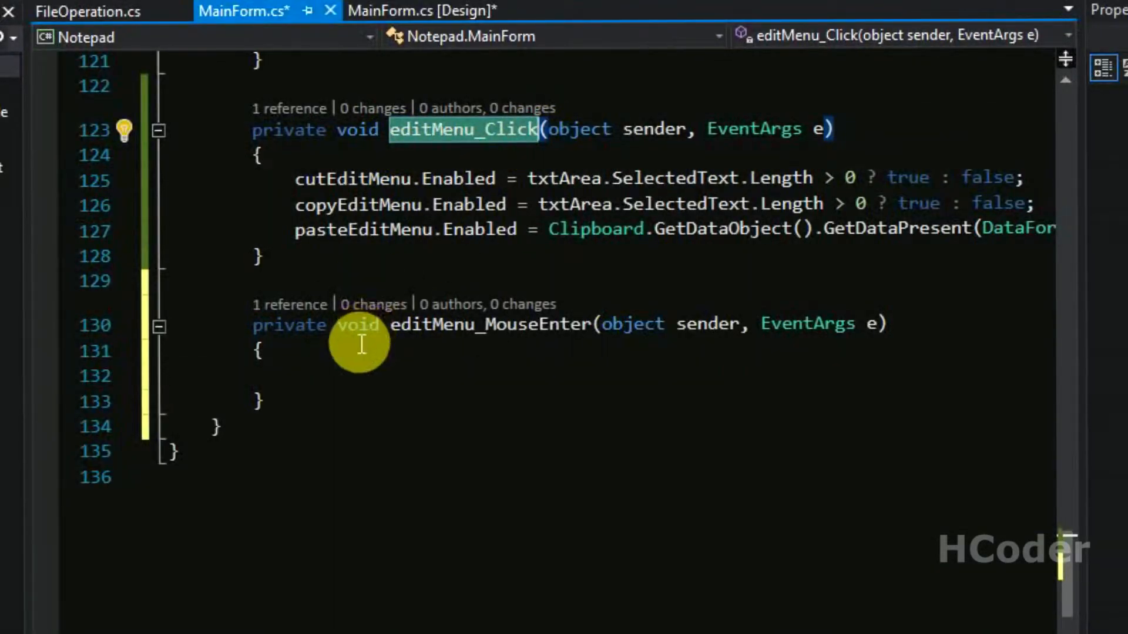
{"action": "type", "text": "editMenu_Click"}
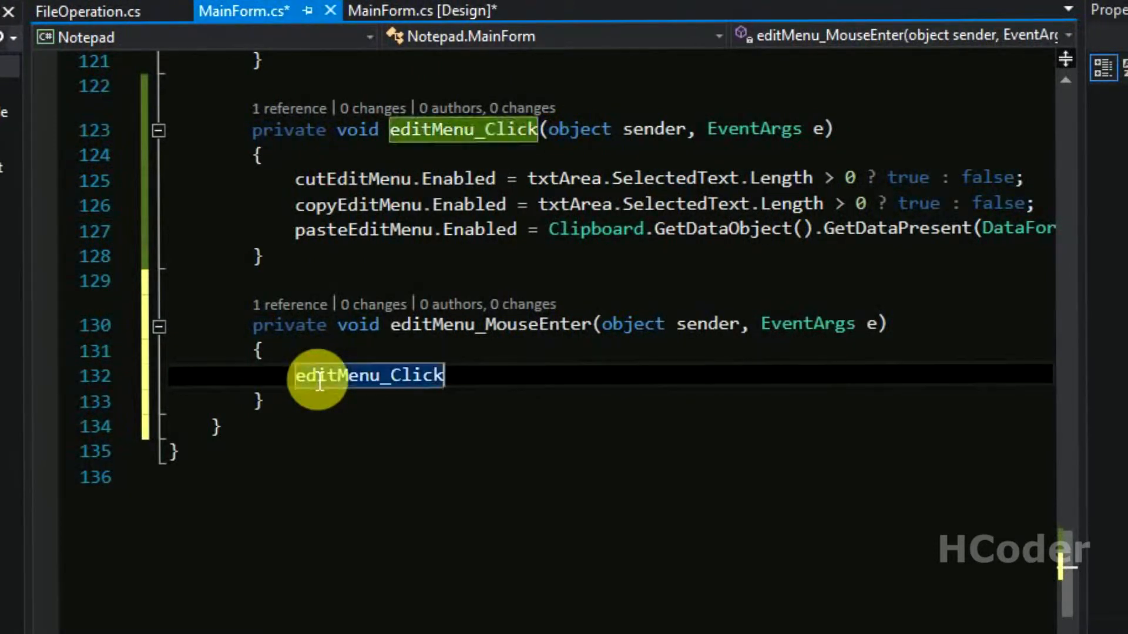
{"action": "type", "text": "()"}
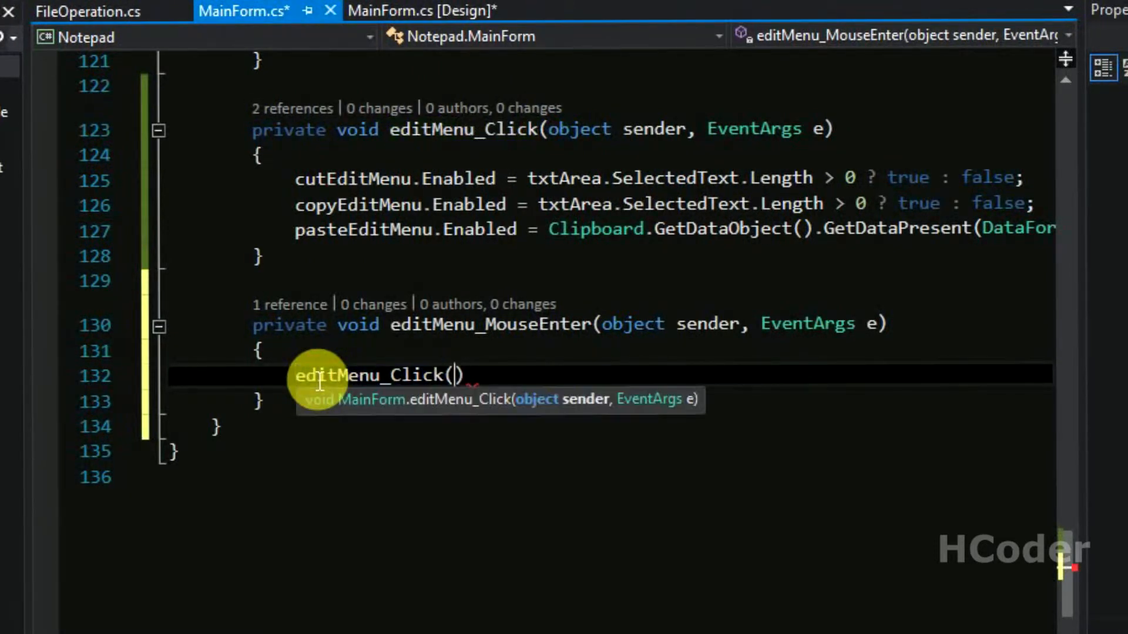
{"action": "type", "text": "sender"}
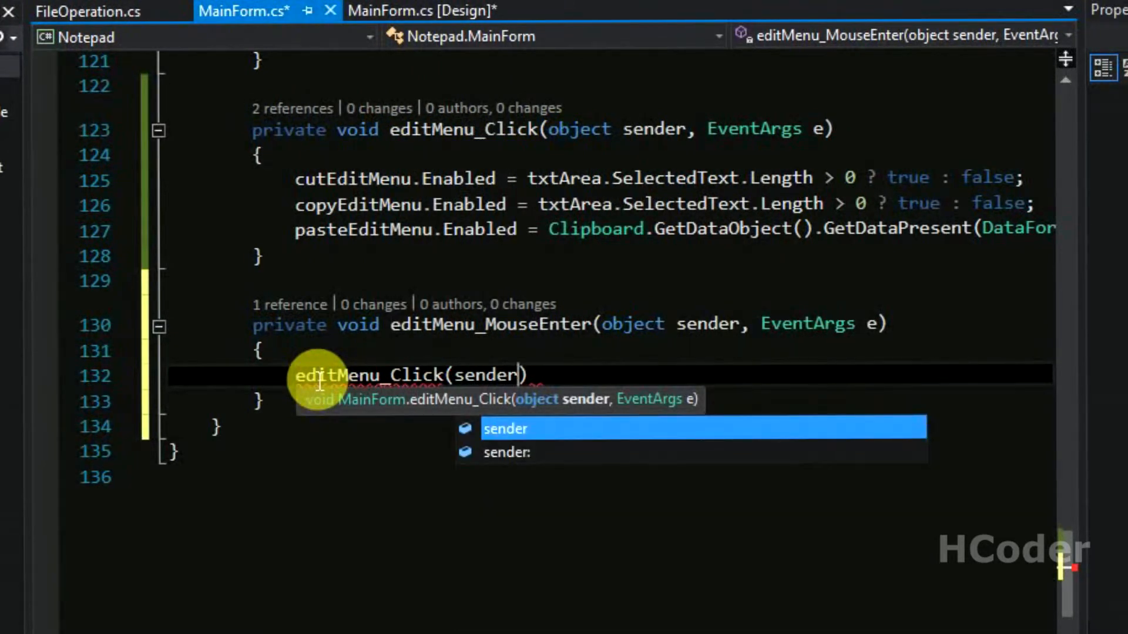
{"action": "type", "text": ","}
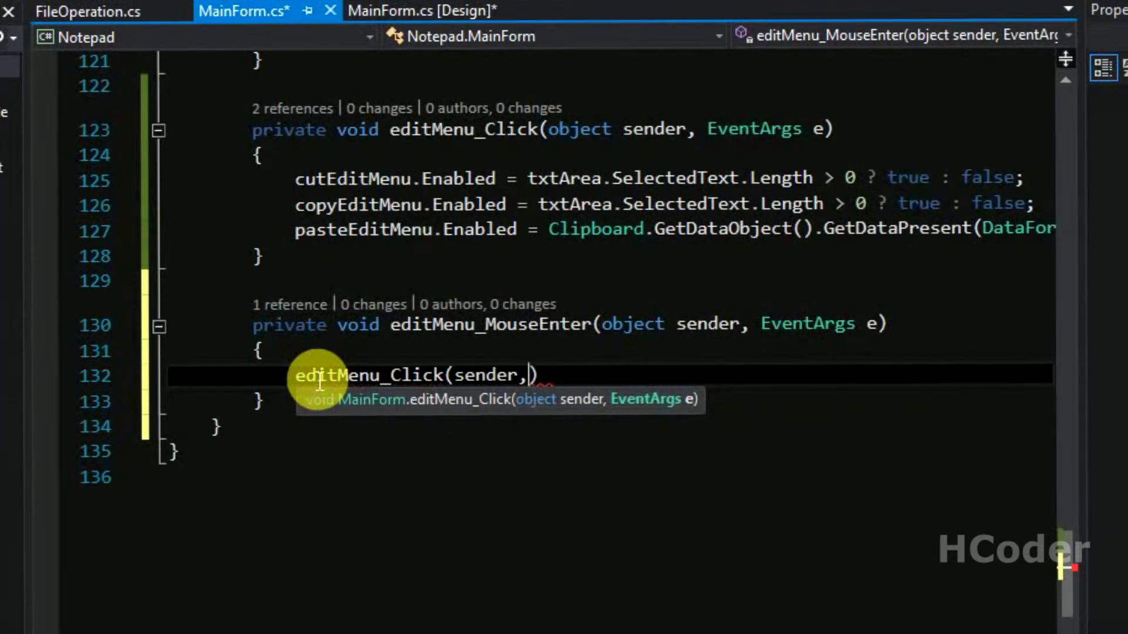
{"action": "type", "text": "e"}
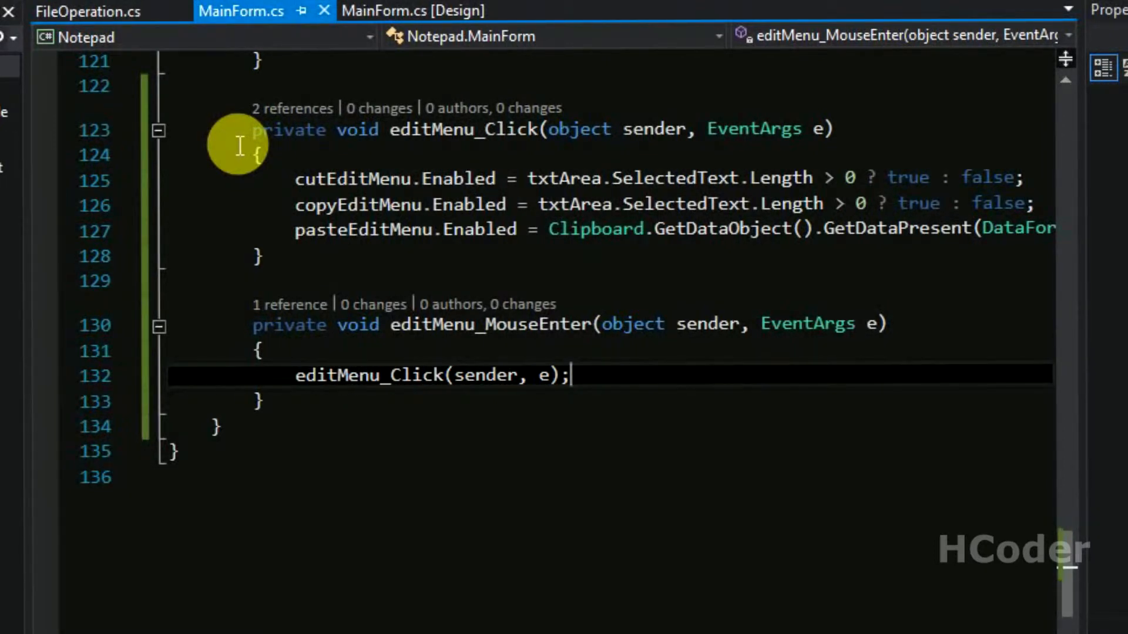
Generate Click handlers for the Cut, Copy and Paste menu items from the designer
{"action": "left_click", "coordinate": [413, 10]}
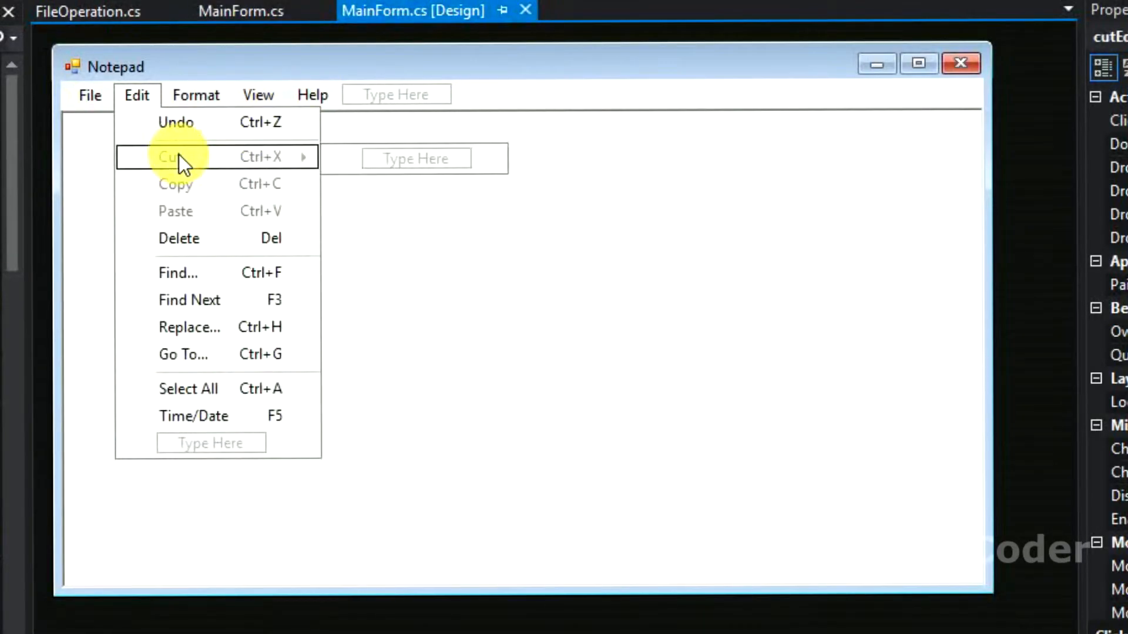
{"action": "left_click", "coordinate": [241, 11]}
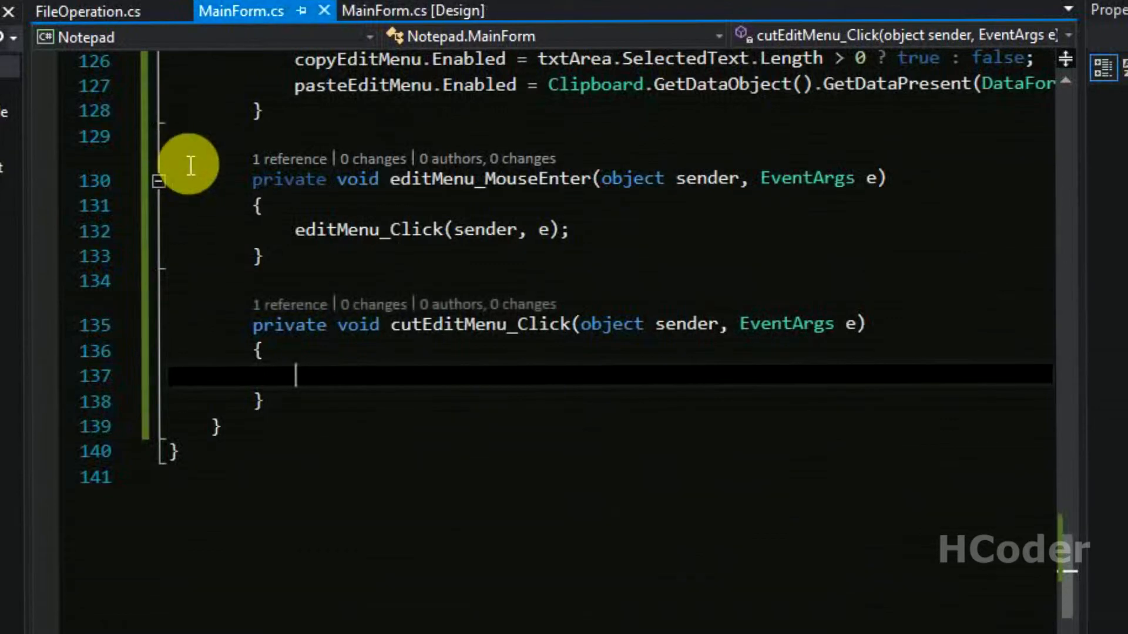
{"action": "left_click", "coordinate": [413, 10]}
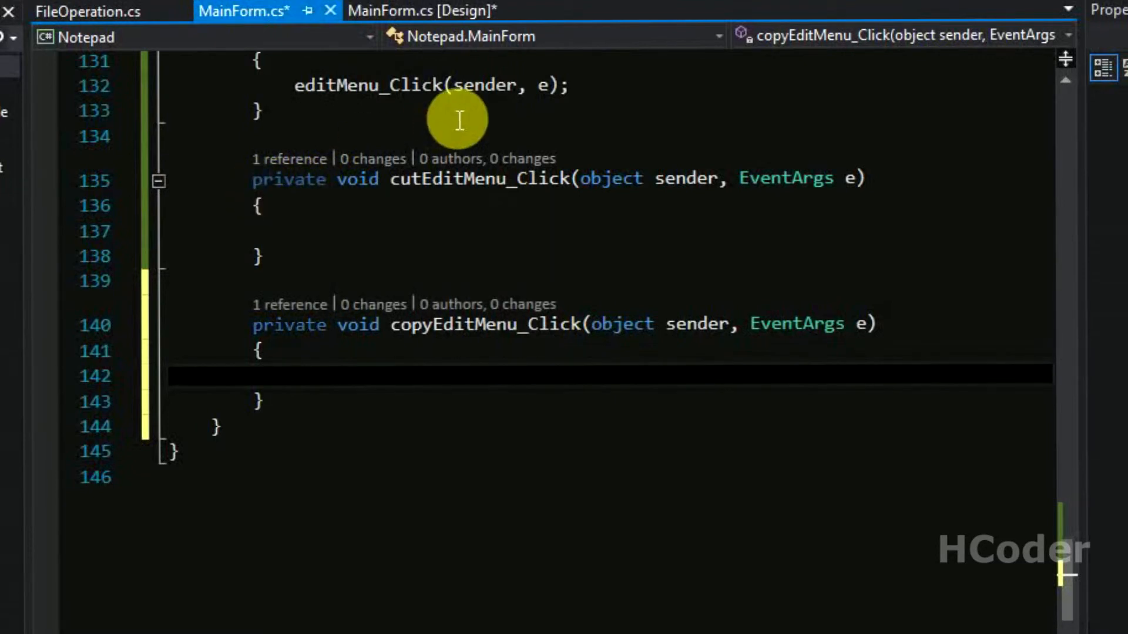
{"action": "left_click", "coordinate": [413, 11]}
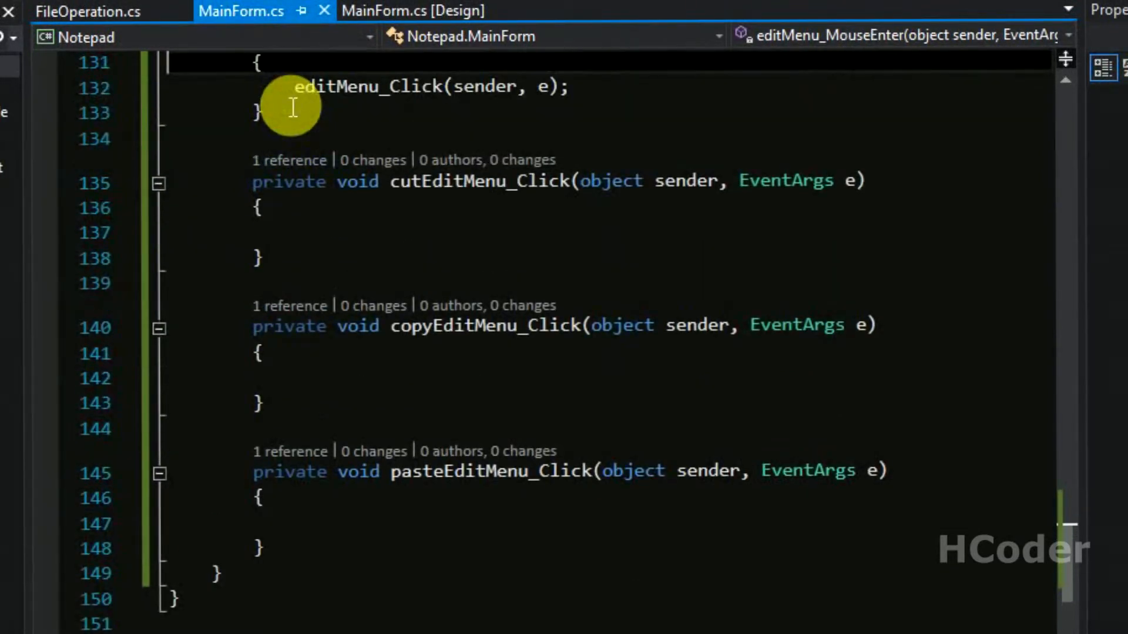
Make cutEditMenu_Click call txtArea.Cut()
{"action": "left_click", "coordinate": [288, 231]}
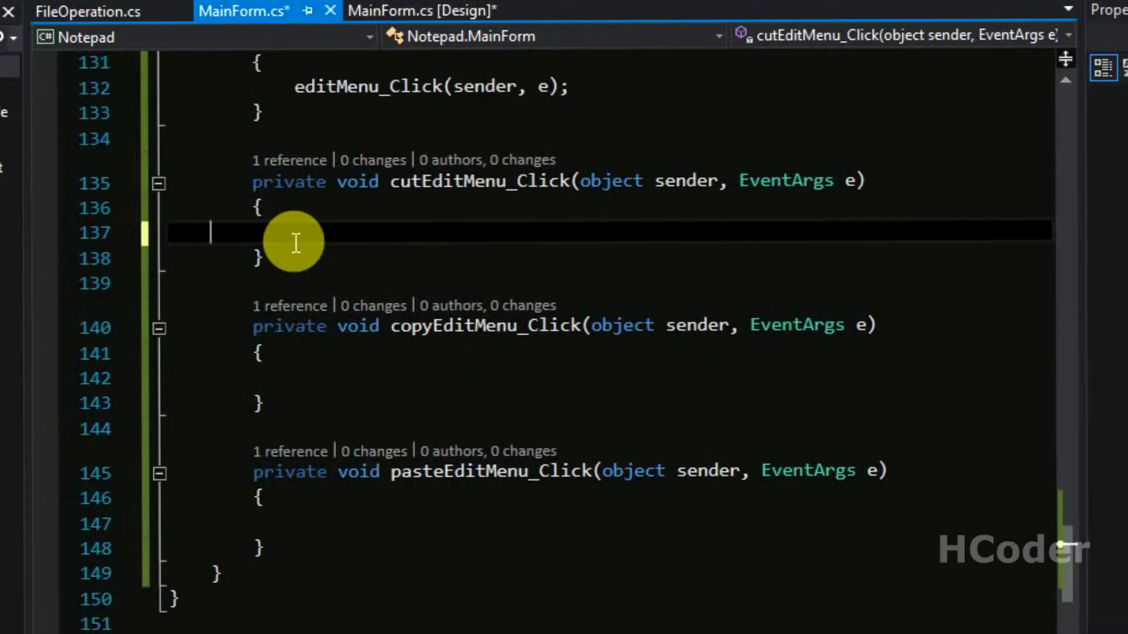
{"action": "type", "text": "if("}
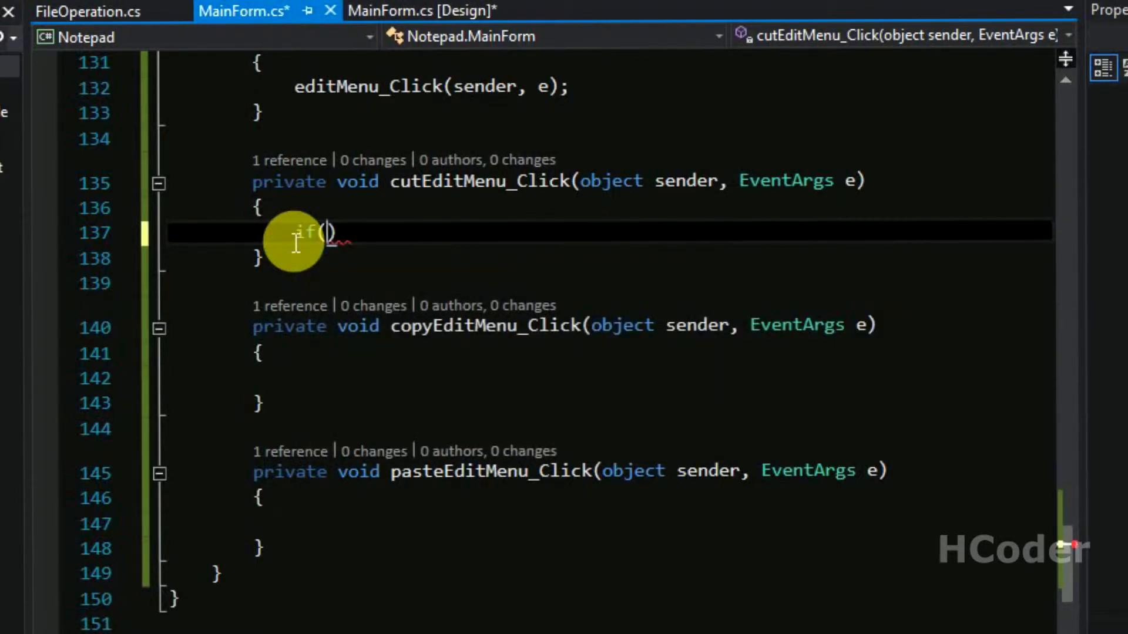
{"action": "key", "text": "Backspace"}
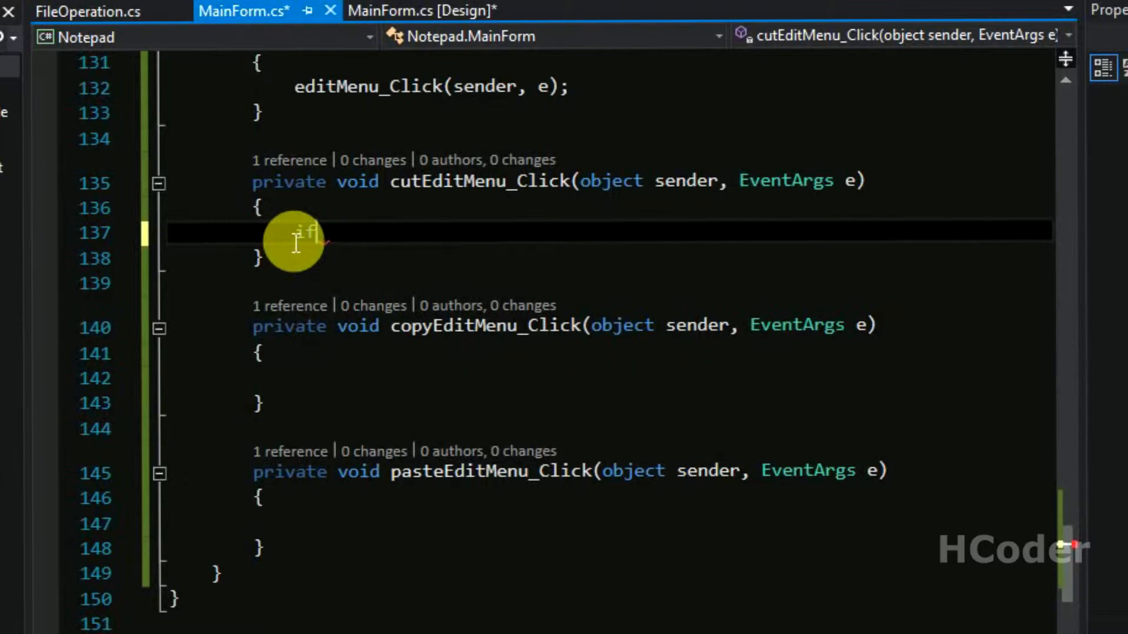
{"action": "type", "text": "txt"}
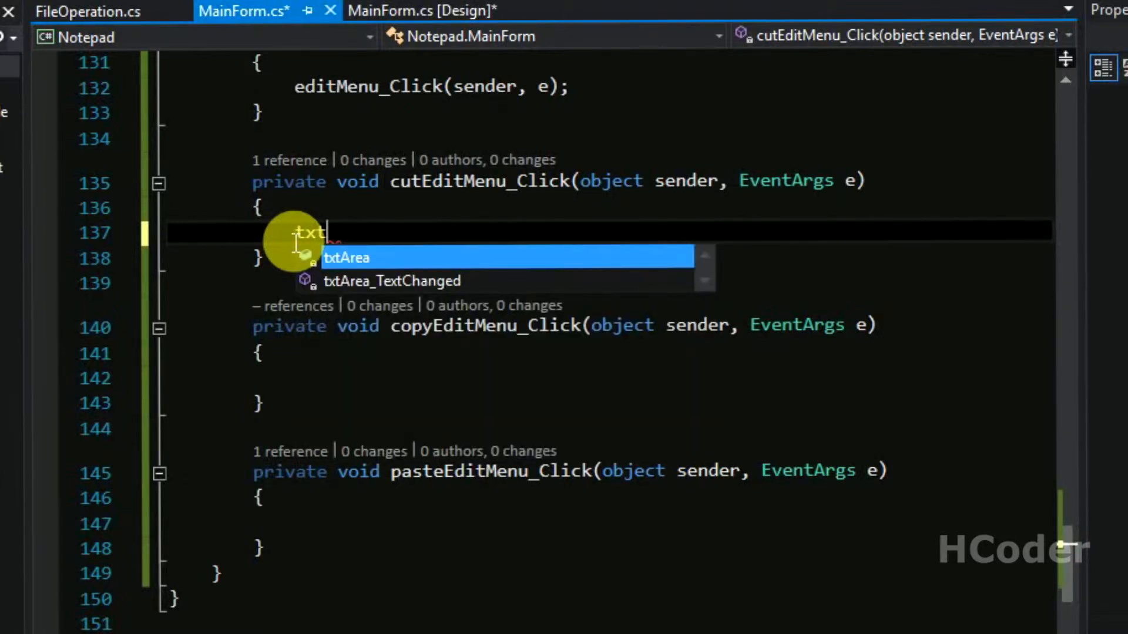
{"action": "type", "text": "Area.c"}
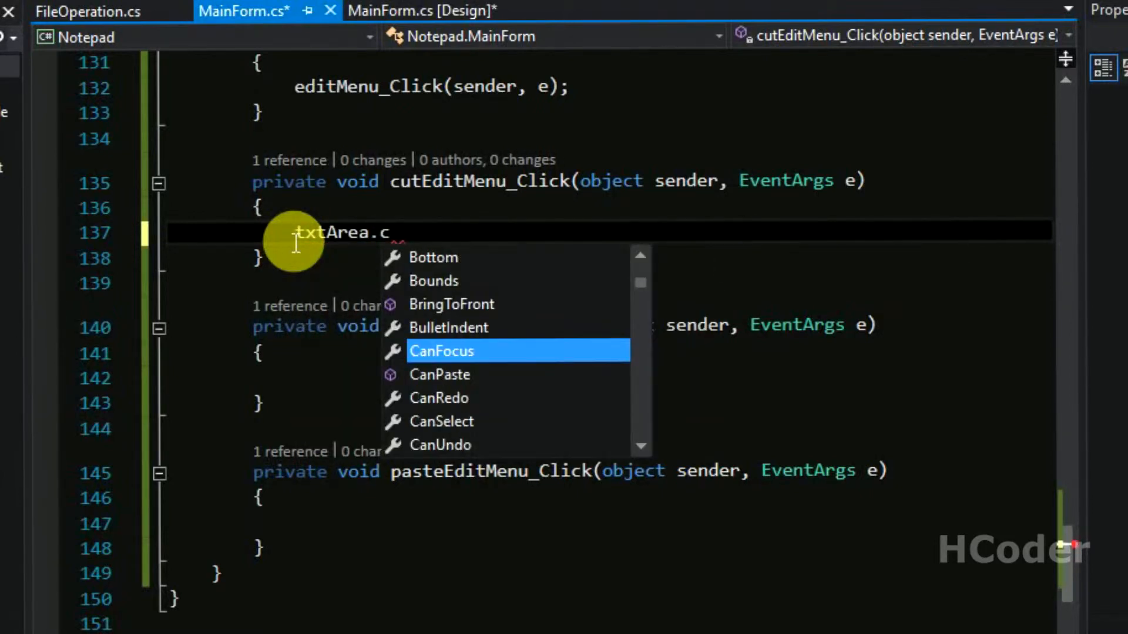
{"action": "type", "text": "Cut()"}
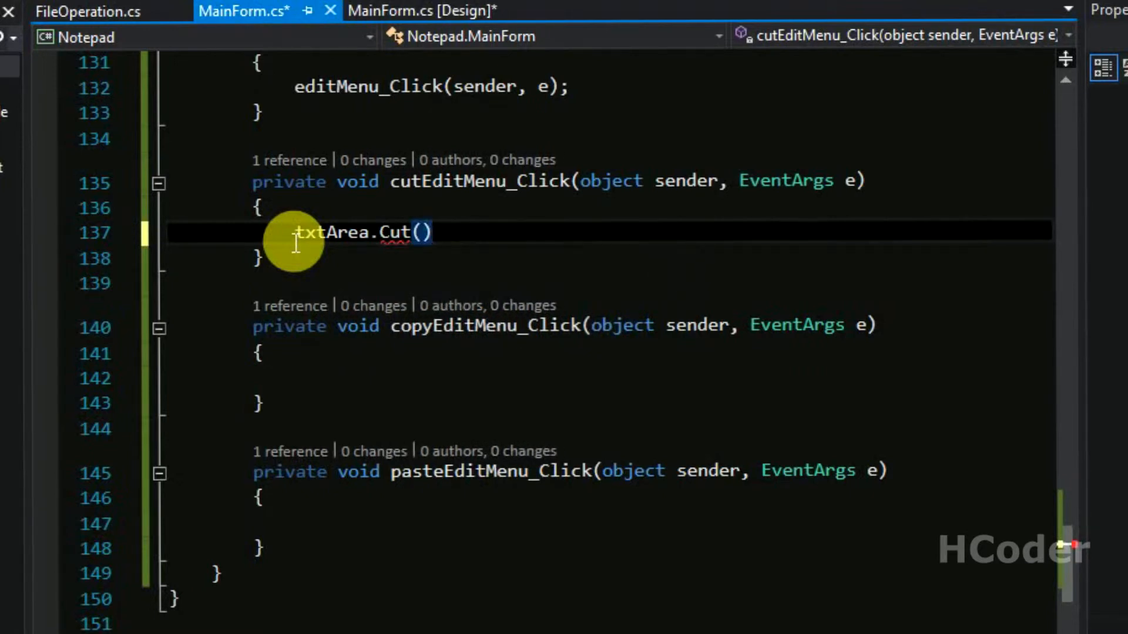
{"action": "type", "text": ";"}
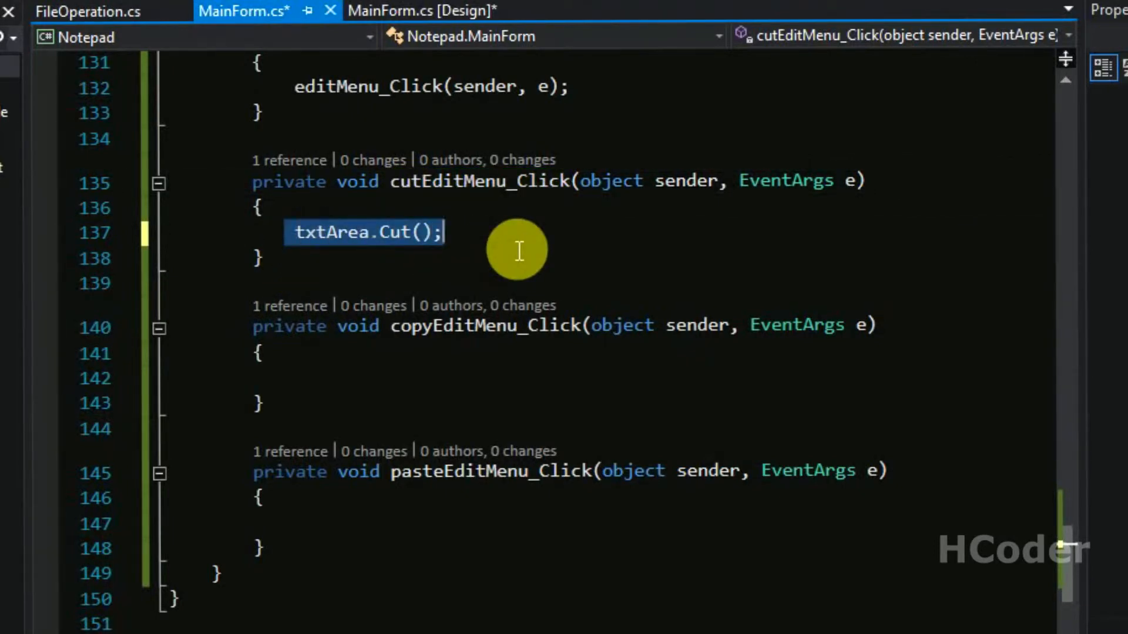
{"action": "mouse_move", "coordinate": [517, 251]}
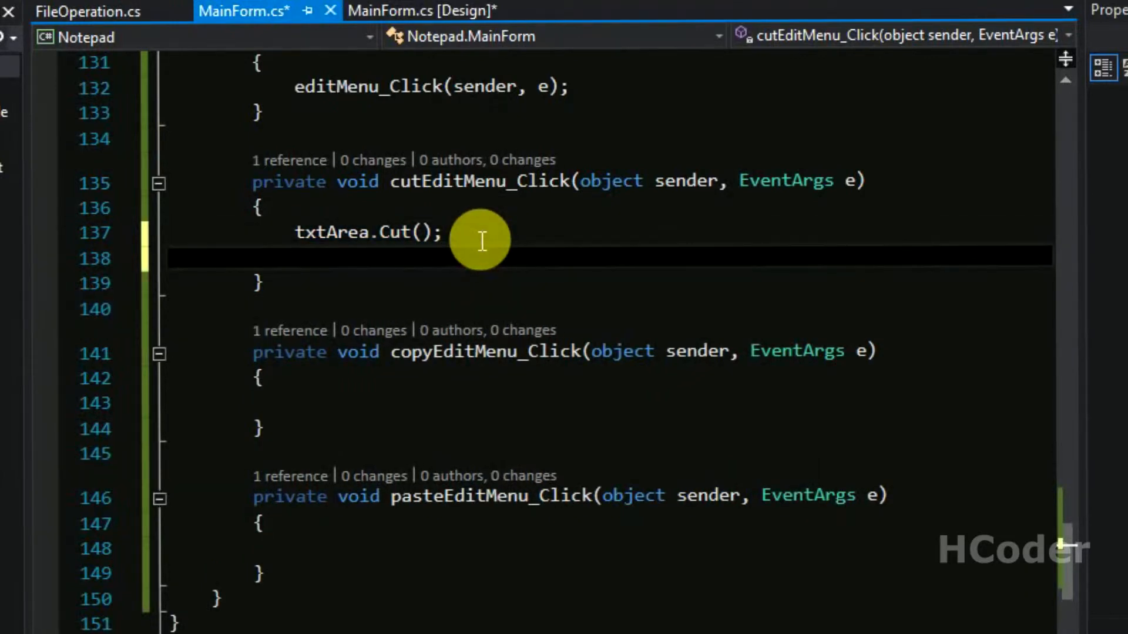
Add pasteEditMenu.Enabled = true to the Cut handler
{"action": "type", "text": "pasteEditMenu"}
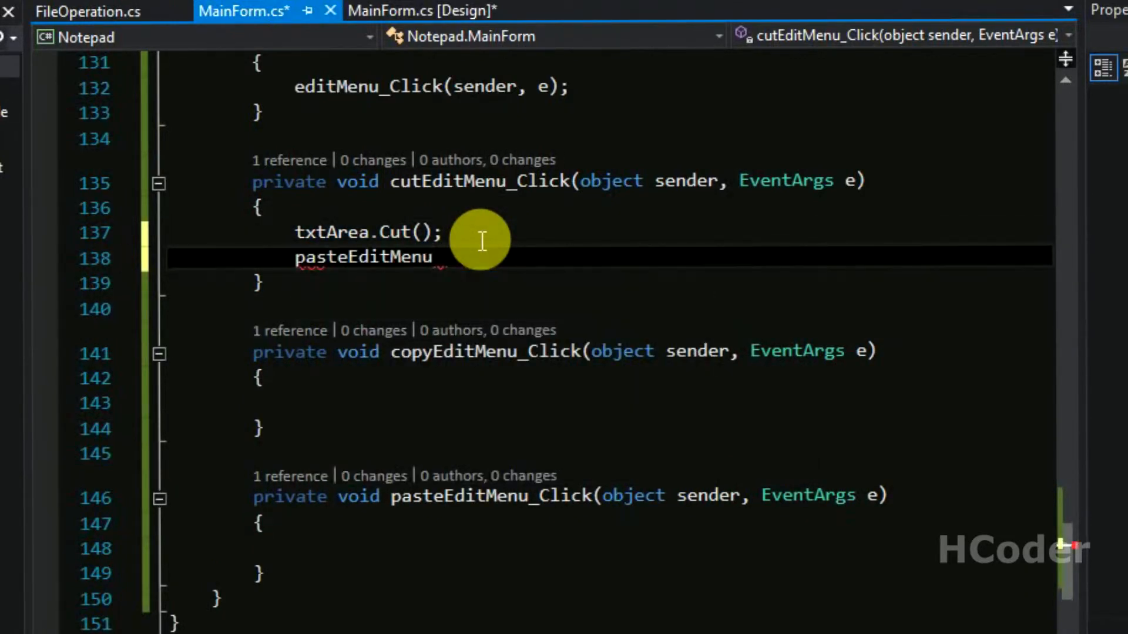
{"action": "type", "text": "."}
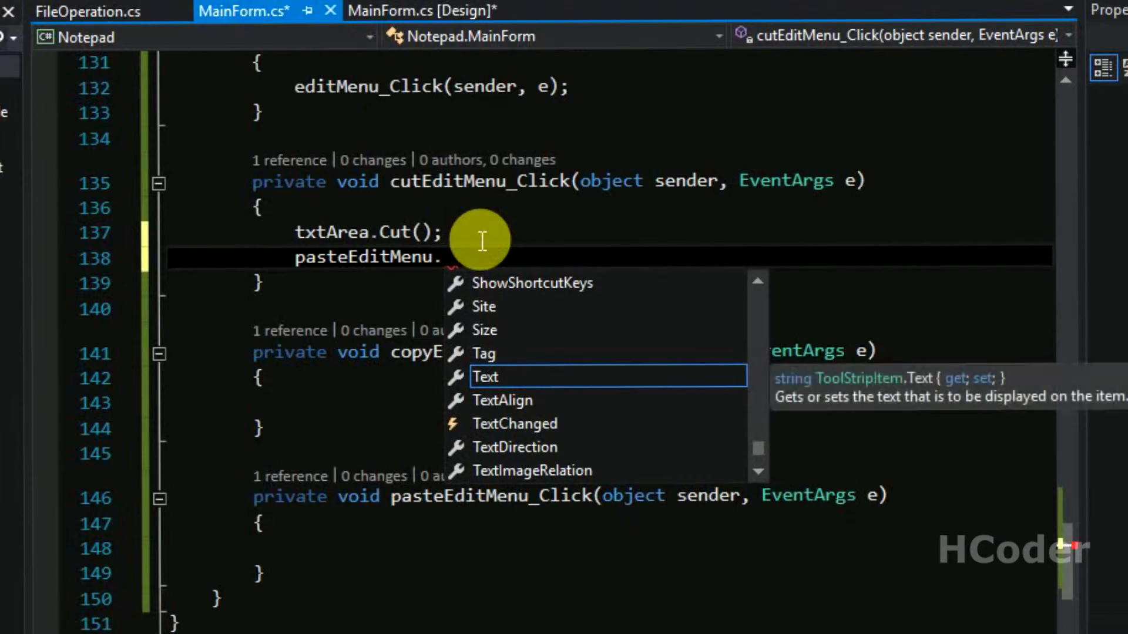
{"action": "type", "text": "ena"}
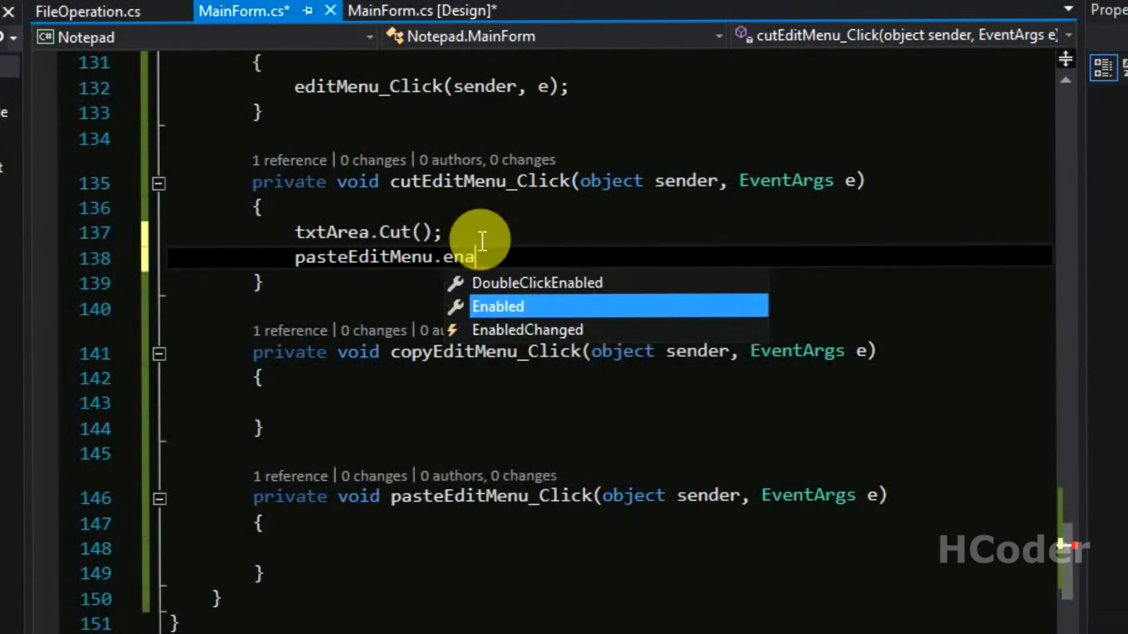
{"action": "key", "text": "Tab"}
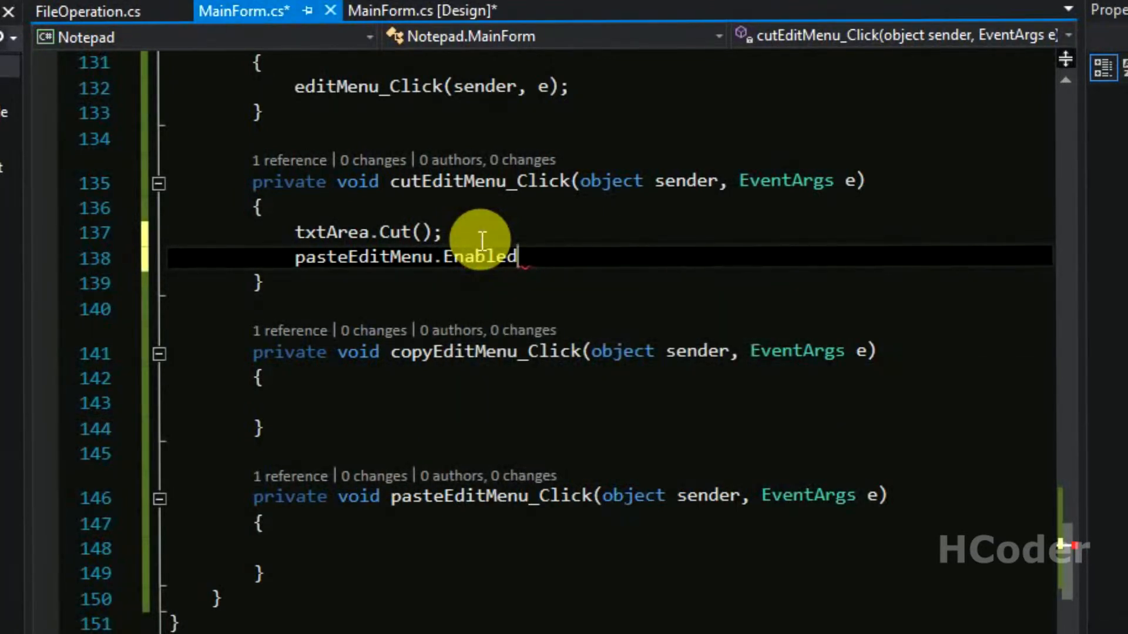
{"action": "type", "text": "=true;"}
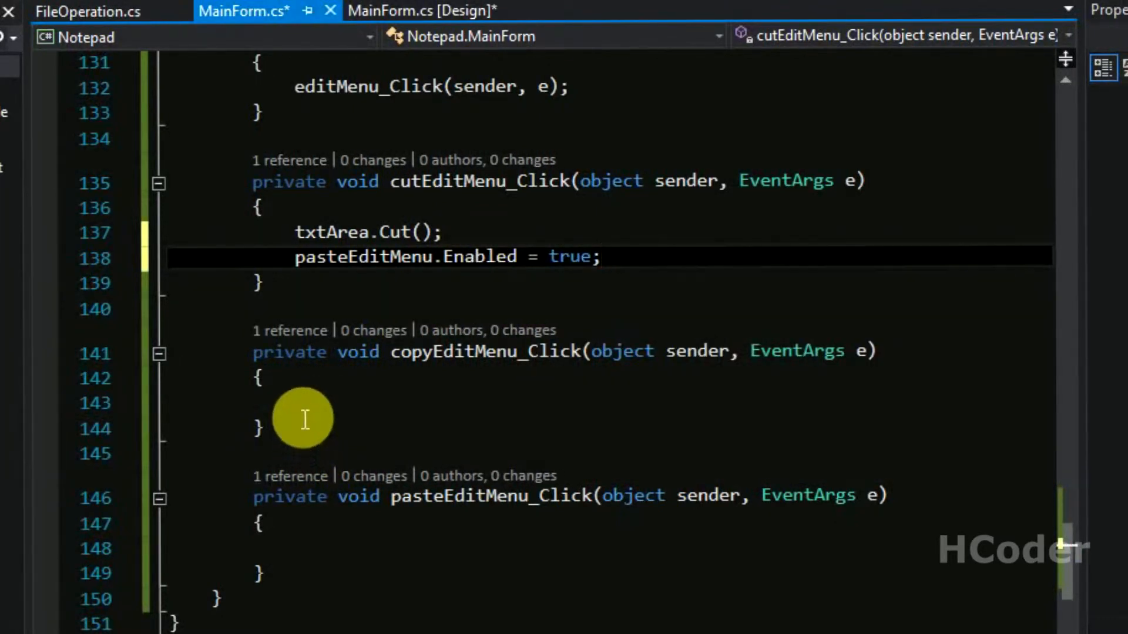
Make copyEditMenu_Click call txtArea.Copy()
{"action": "left_click", "coordinate": [302, 403]}
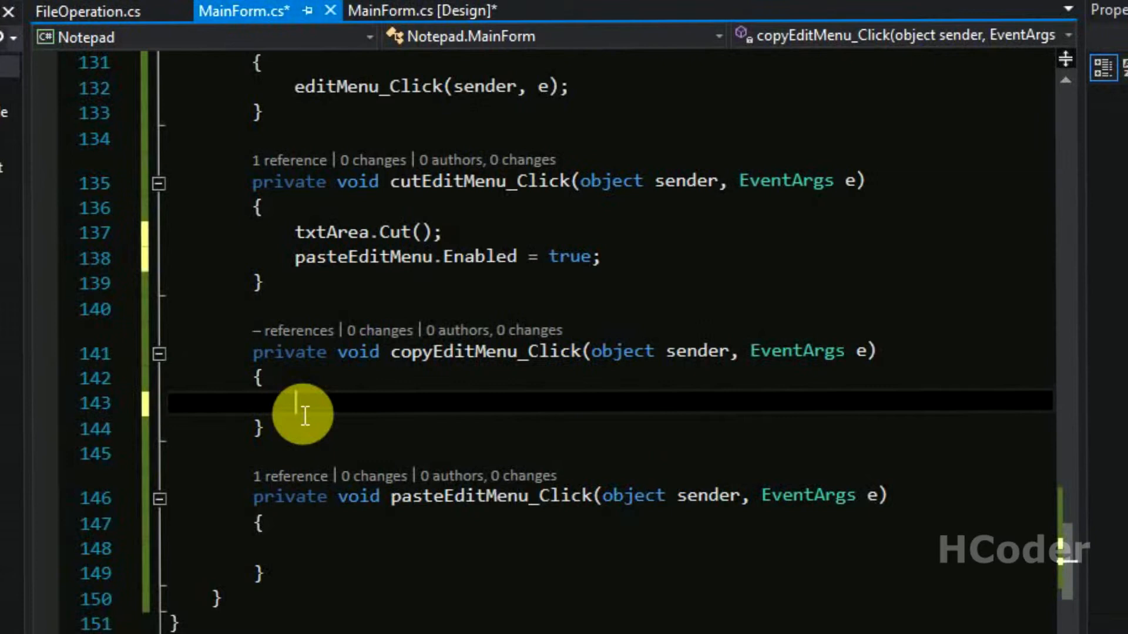
{"action": "type", "text": "txtArea."}
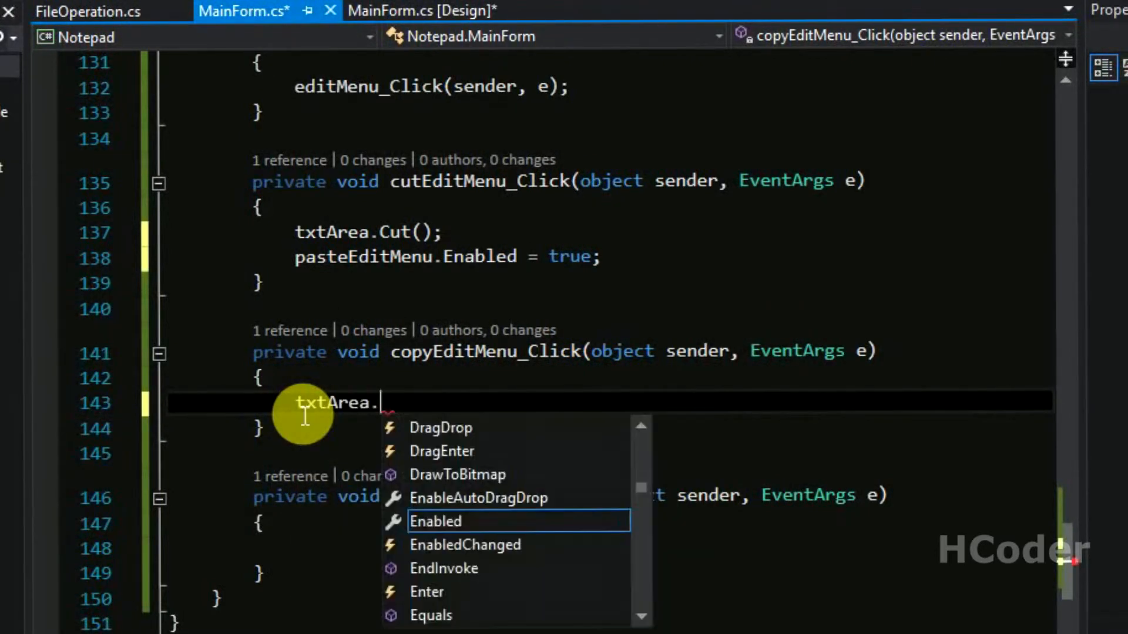
{"action": "type", "text": "copy"}
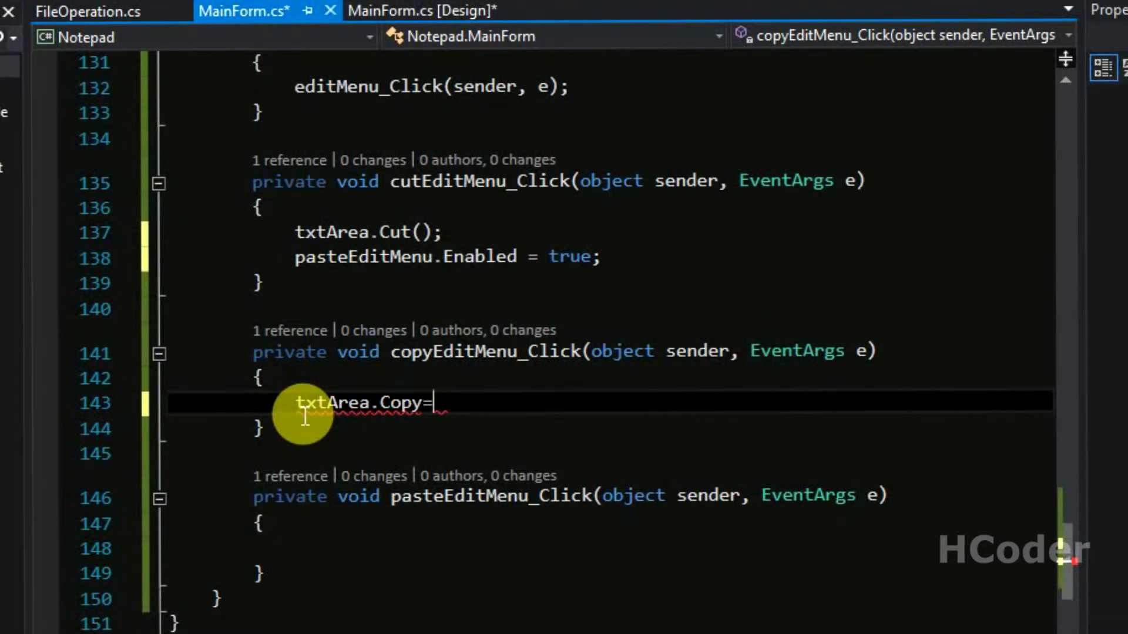
{"action": "type", "text": "();"}
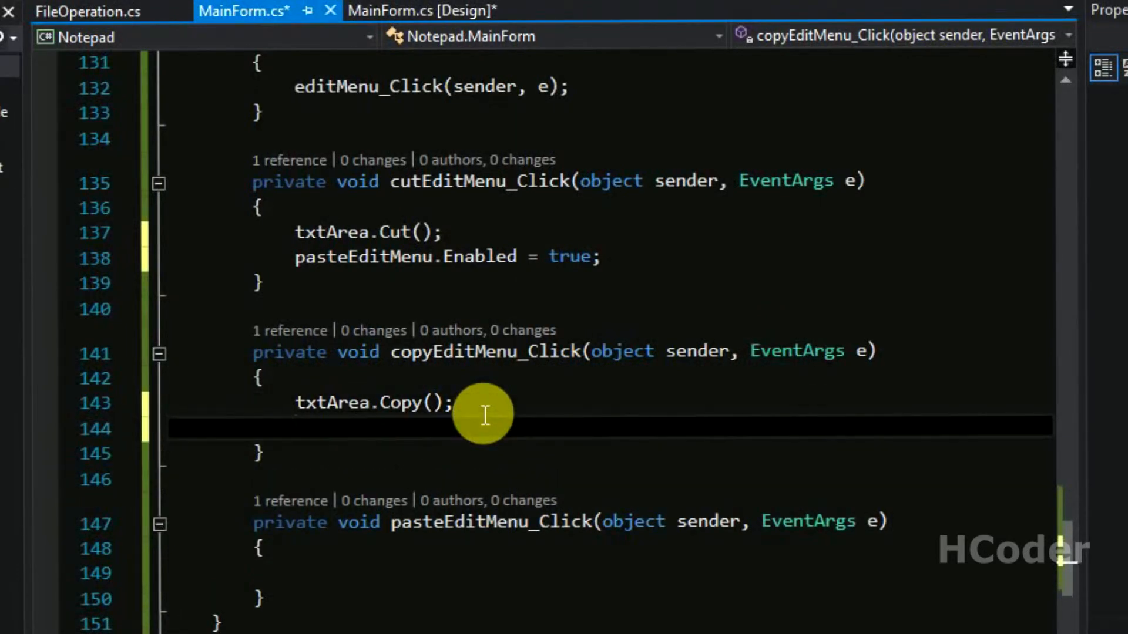
Add pasteEditMenu.Enabled = true to the Copy handler
{"action": "type", "text": "pasteEditMenu"}
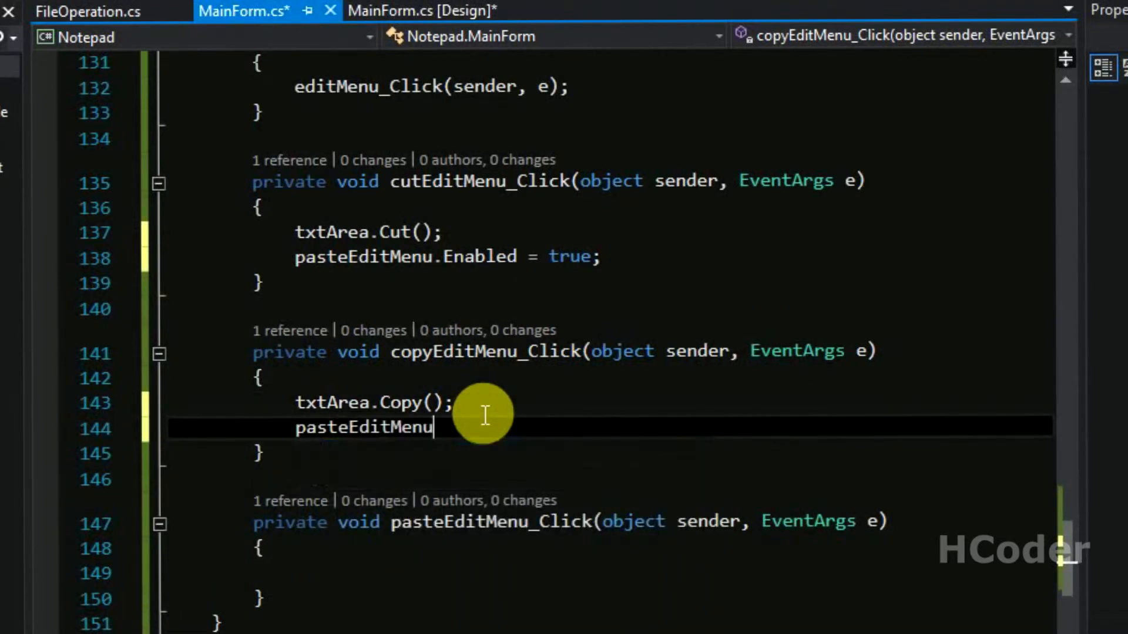
{"action": "type", "text": "."}
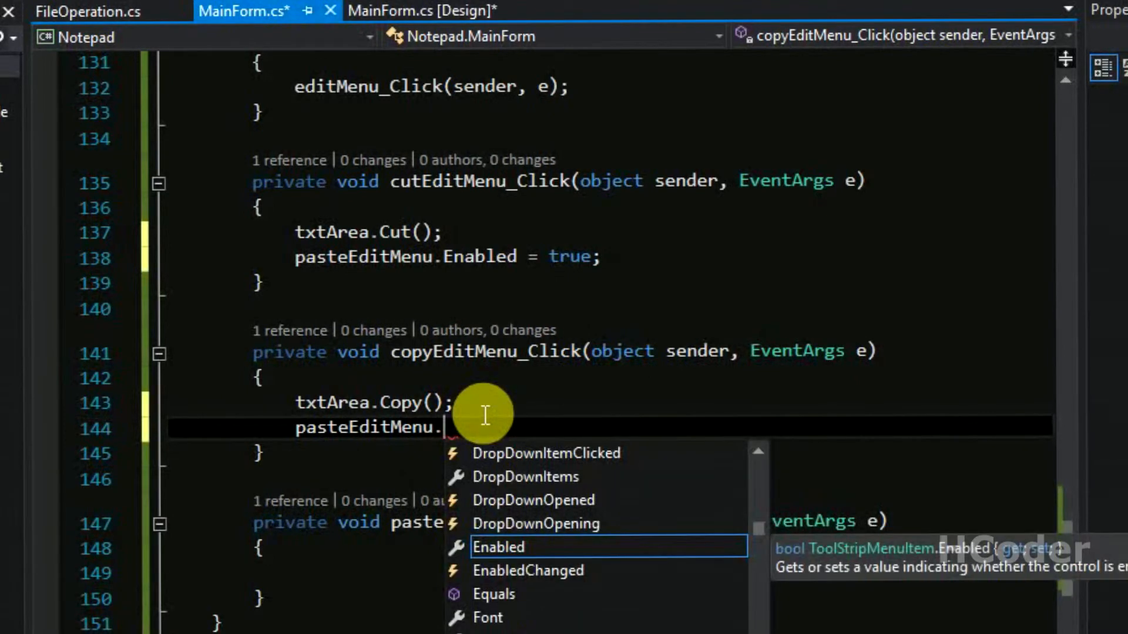
{"action": "type", "text": "ena"}
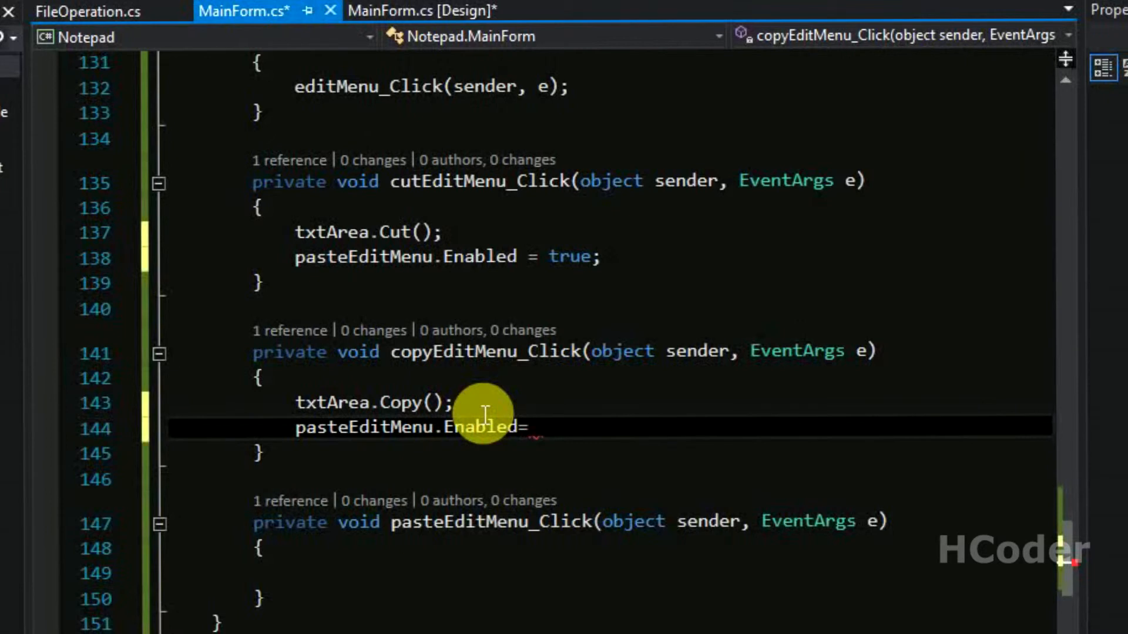
{"action": "type", "text": "= true;"}
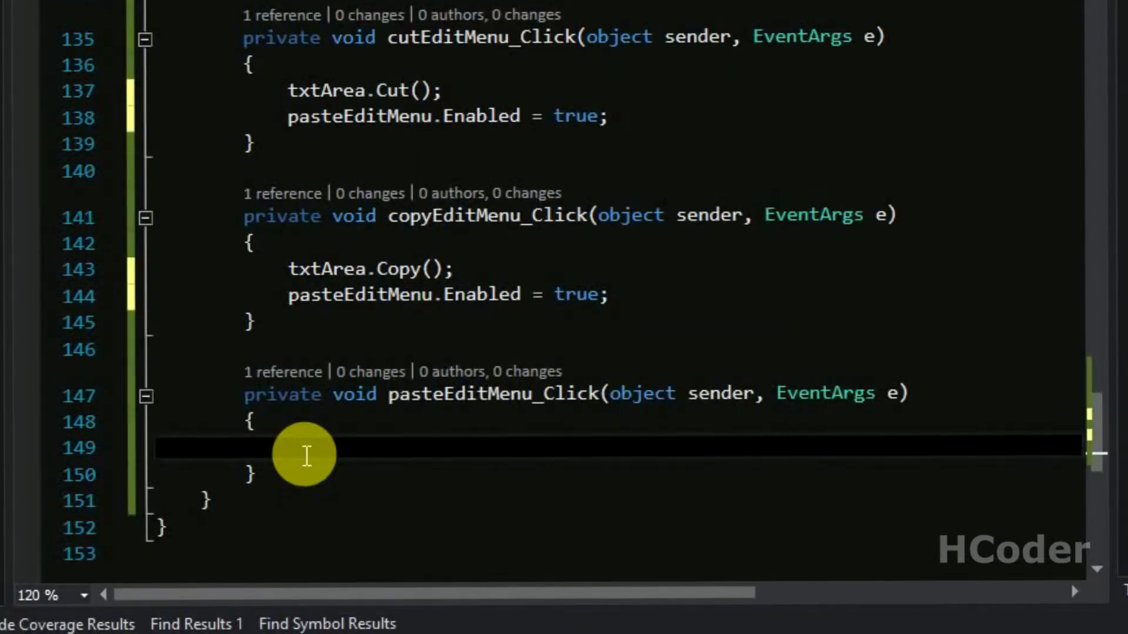
Write txtArea.Paste(); in pasteEditMenu_Click, correcting a mistyped .Parent member
{"action": "type", "text": "if(C"}
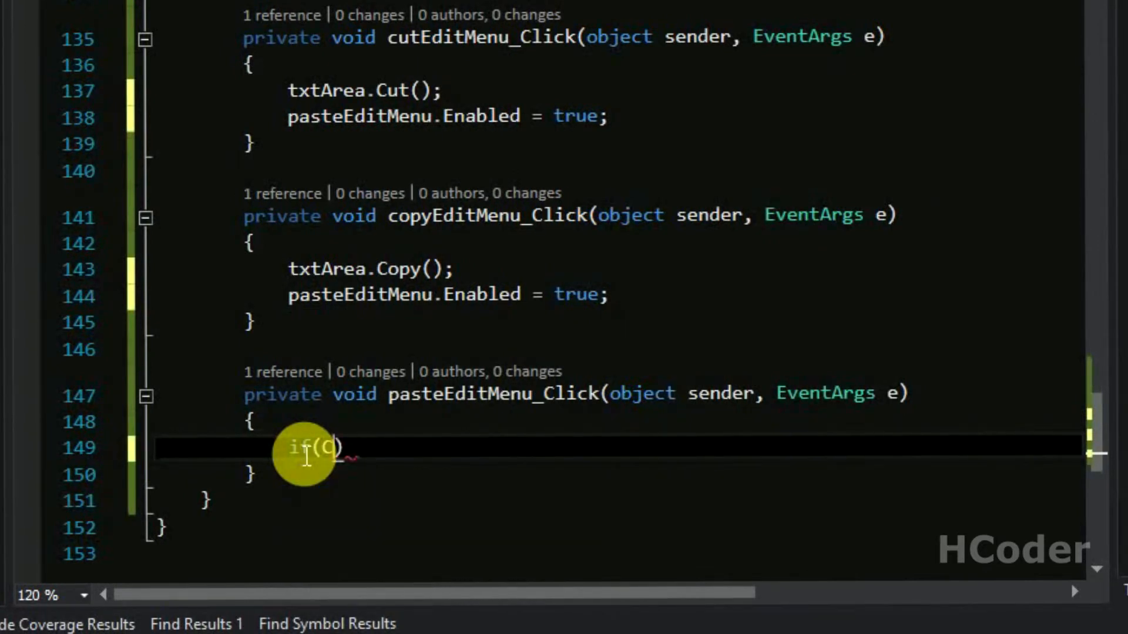
{"action": "type", "text": "li"}
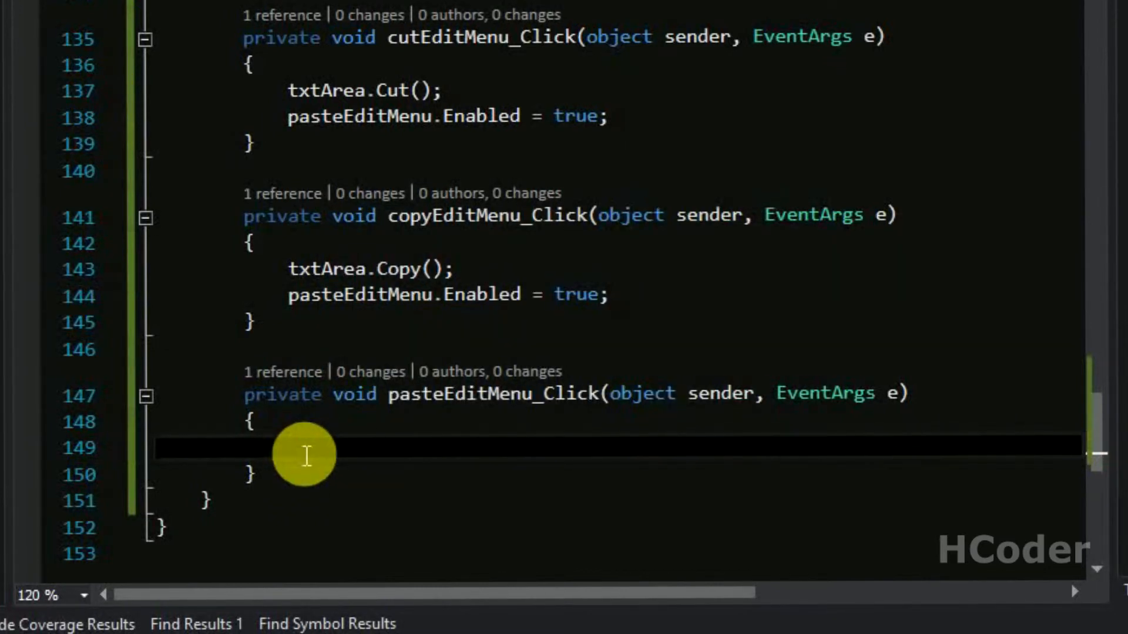
{"action": "type", "text": "txtArea"}
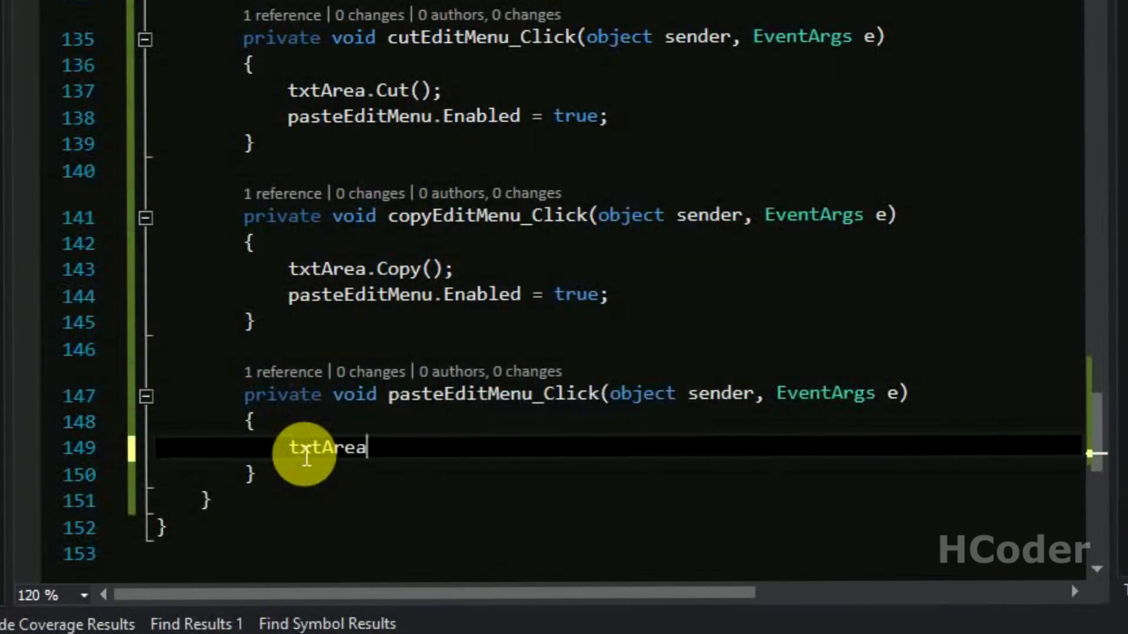
{"action": "type", "text": ".Parent"}
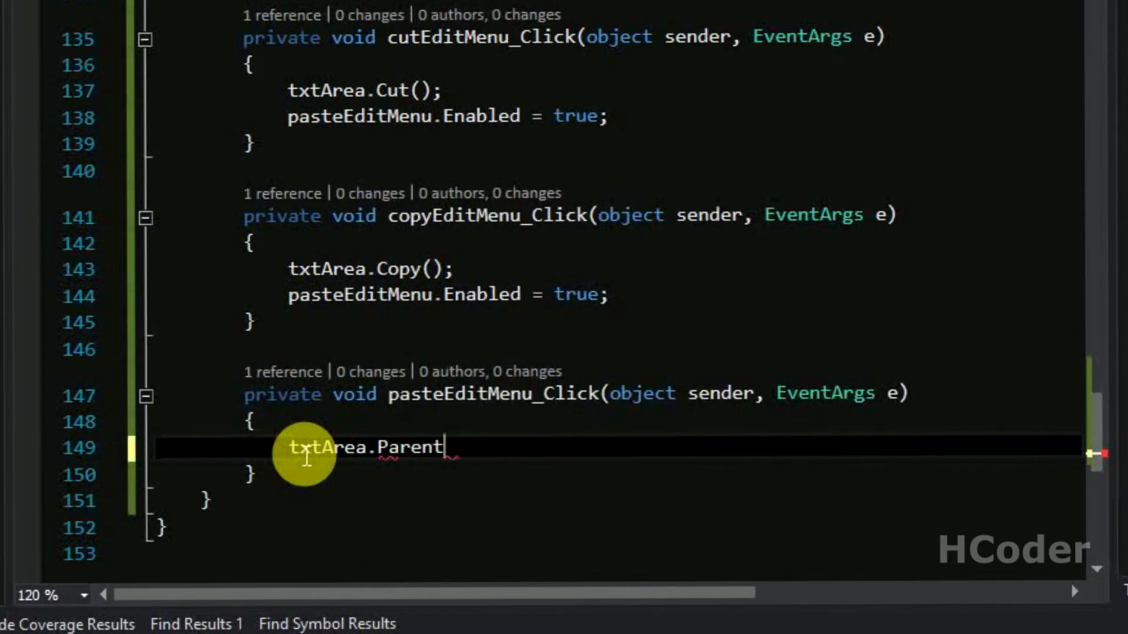
{"action": "key", "text": "Backspace"}
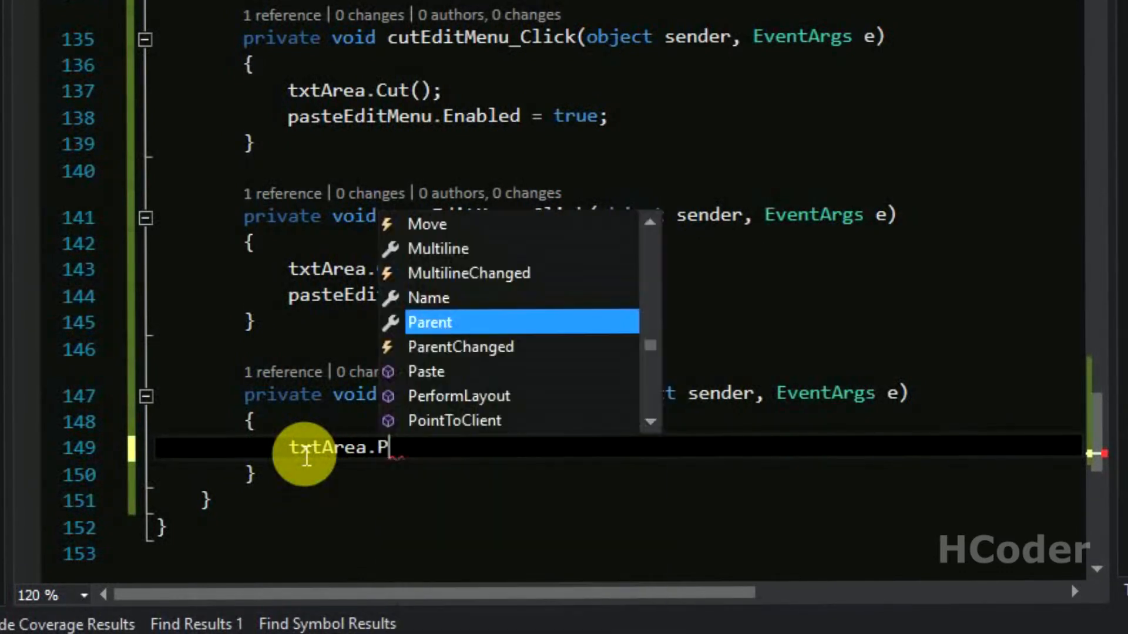
{"action": "type", "text": "aste"}
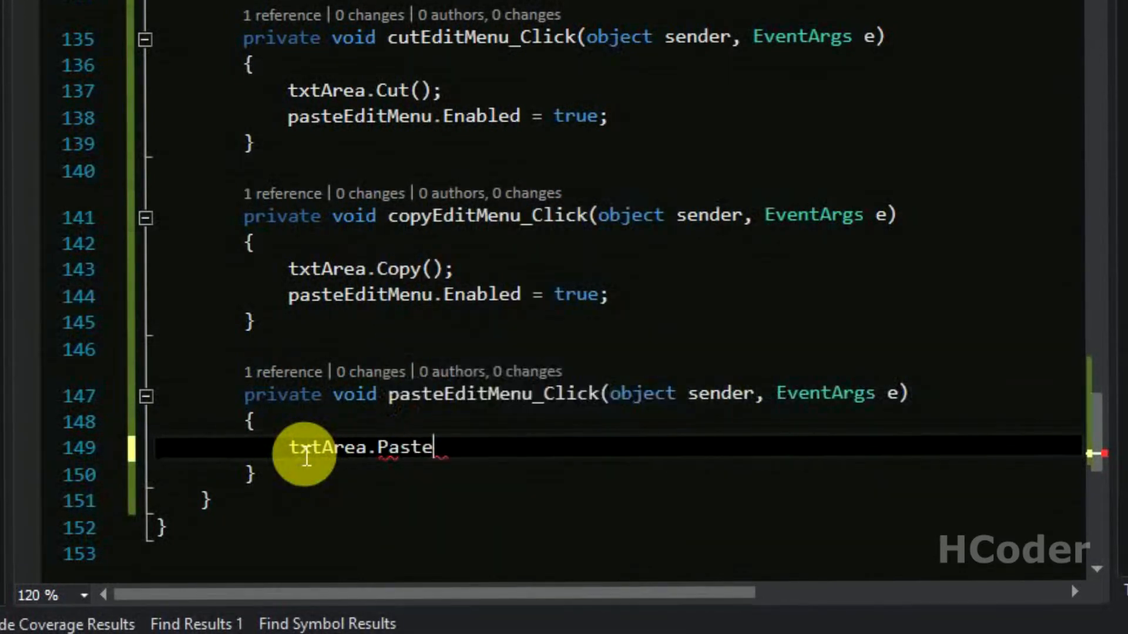
{"action": "type", "text": "()"}
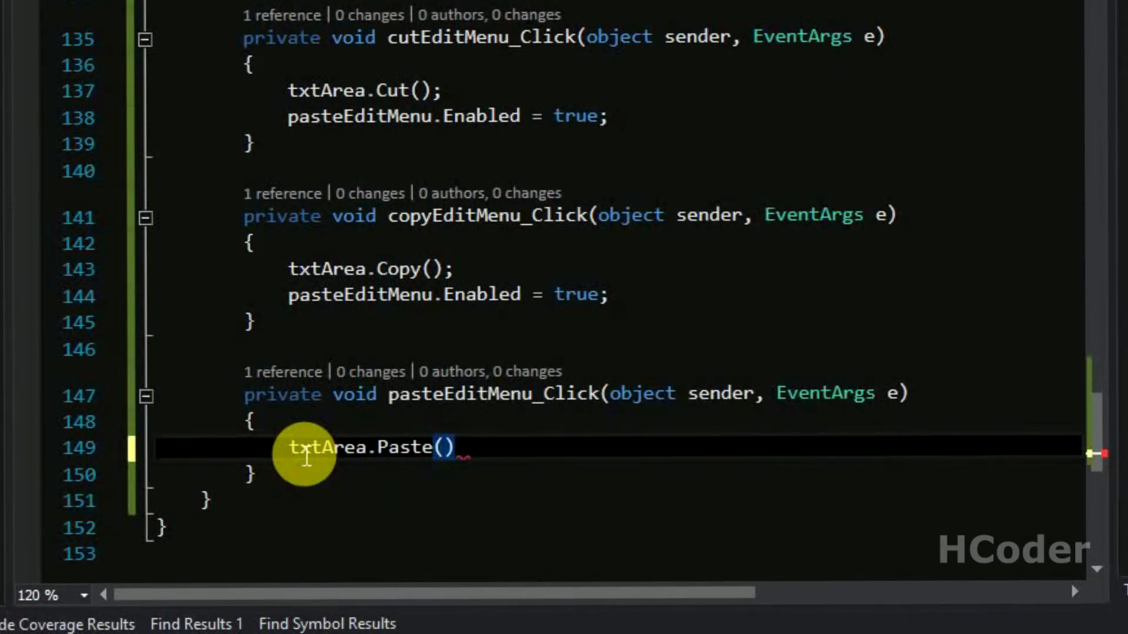
{"action": "type", "text": ";"}
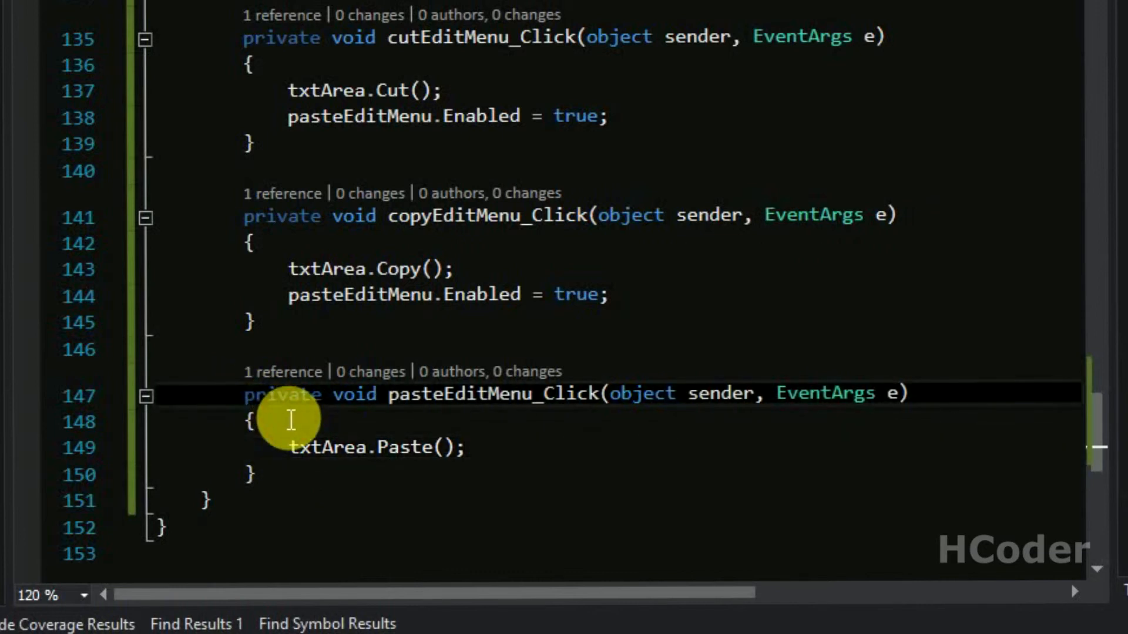
Guard txtArea.Paste() with if(Clipboard.GetDataObject().GetDataPresent(DataFormats.Text)), then build and run Notepad
{"action": "key", "text": "enter"}
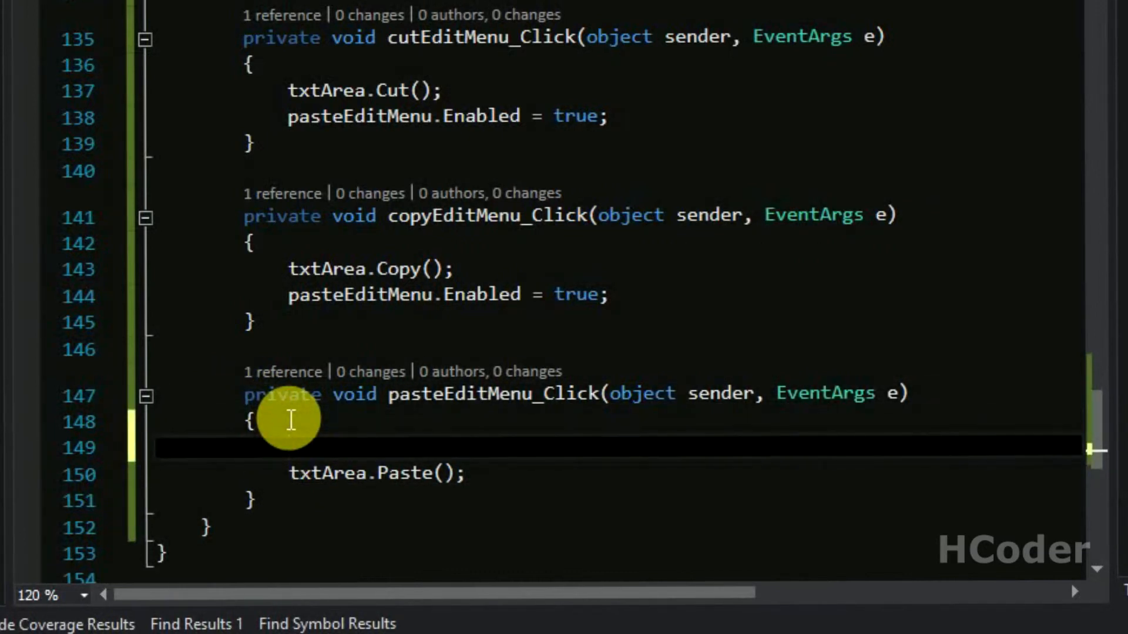
{"action": "type", "text": "if()"}
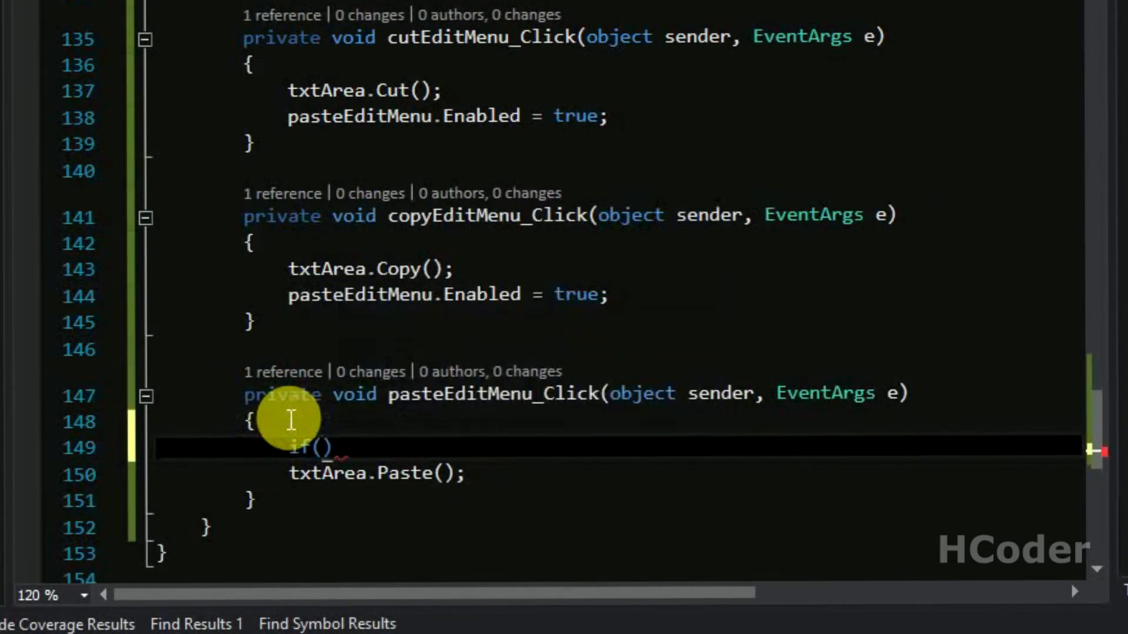
{"action": "type", "text": "Clipboard."}
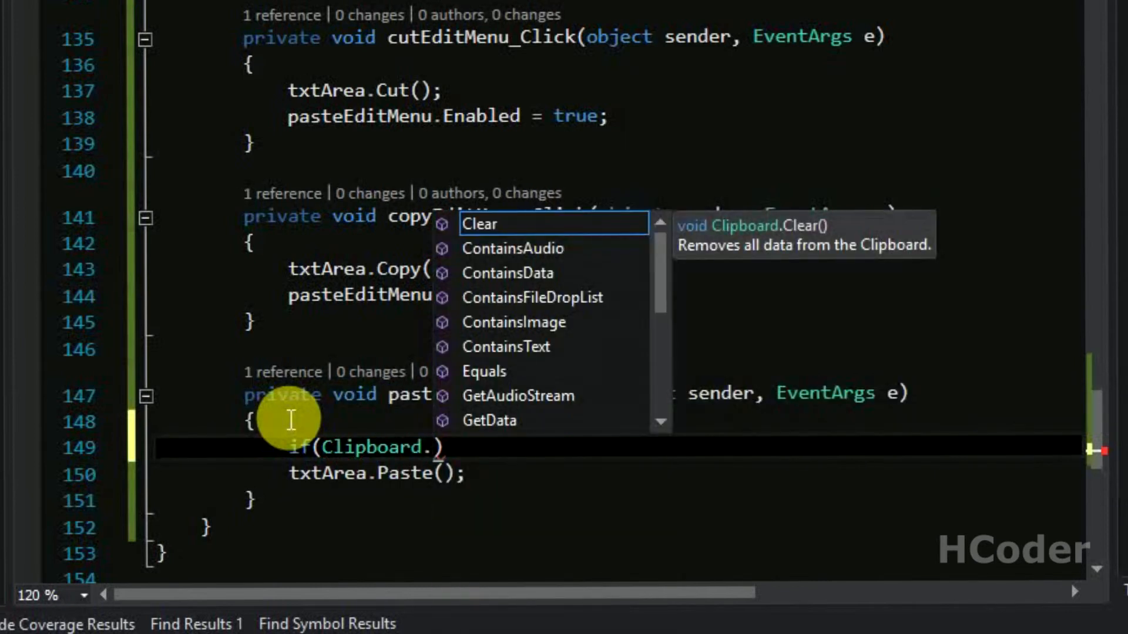
{"action": "type", "text": "GetDataObject"}
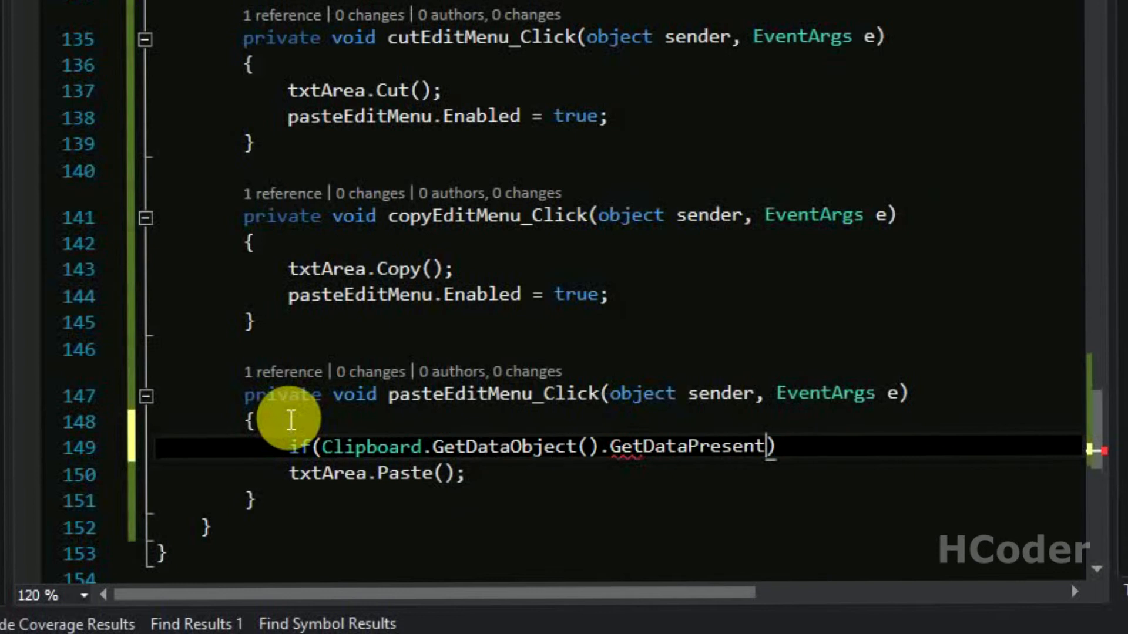
{"action": "type", "text": "()"}
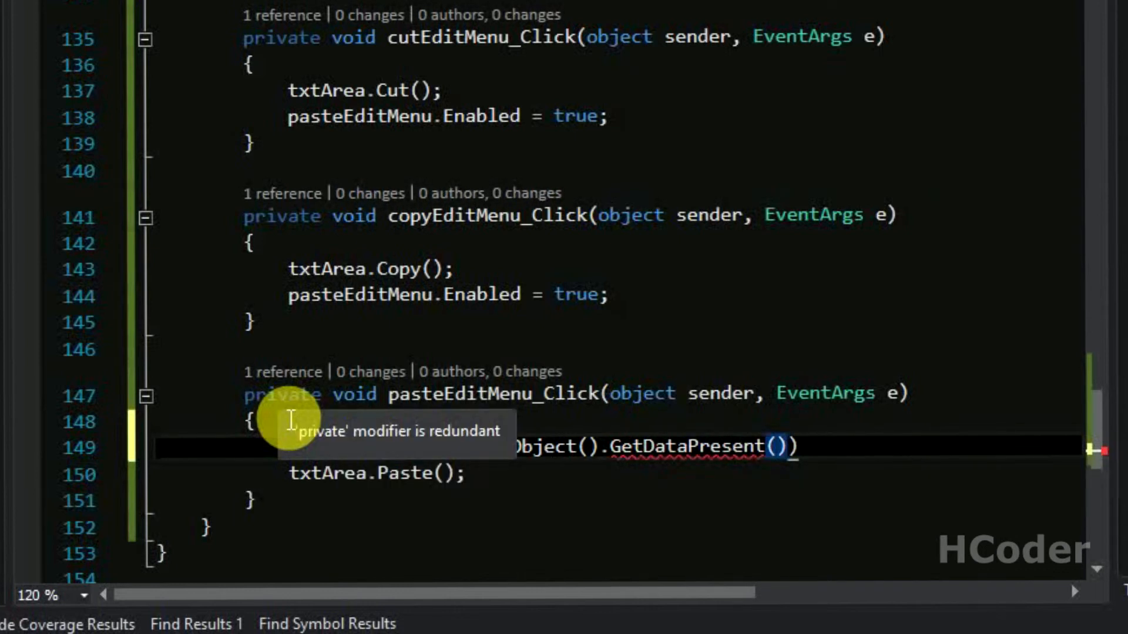
{"action": "type", "text": "Data"}
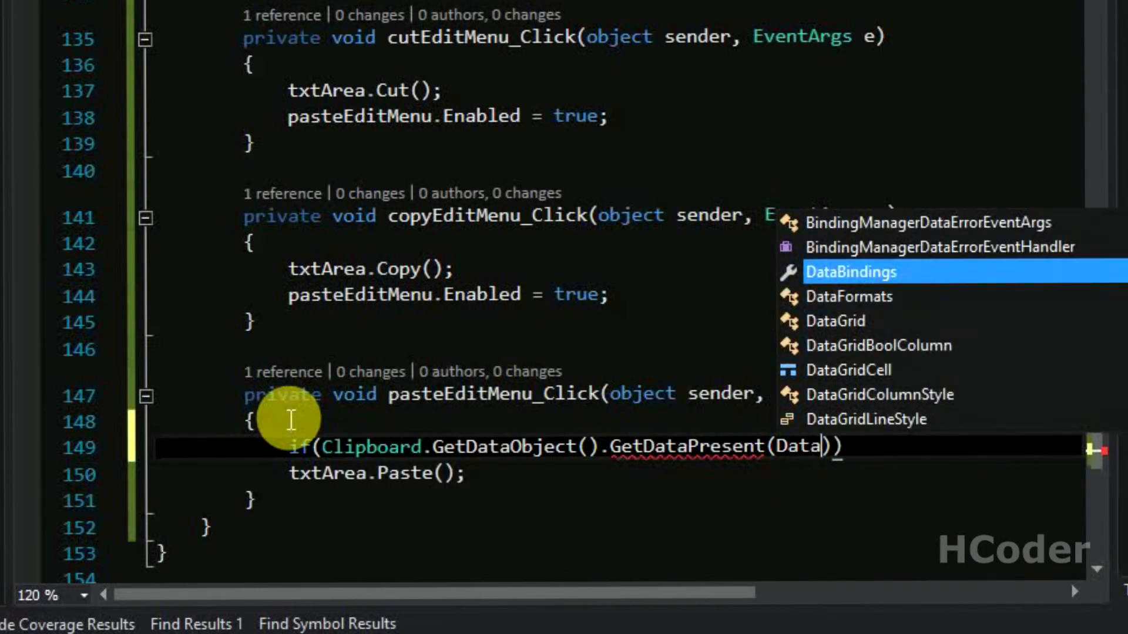
{"action": "type", "text": "Formats."}
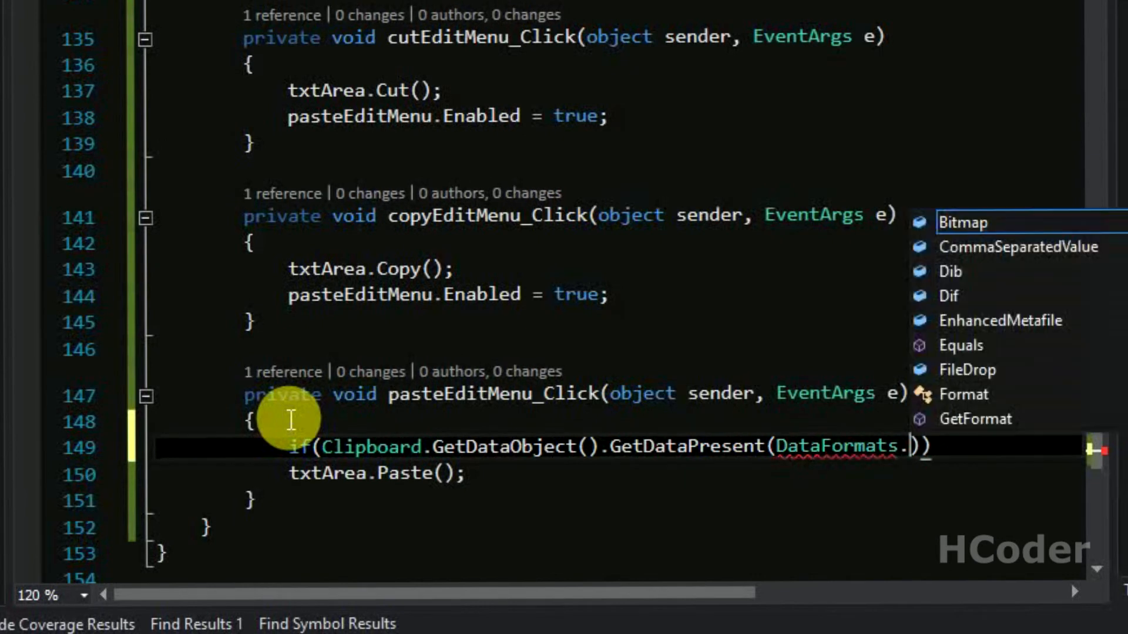
{"action": "type", "text": "Text"}
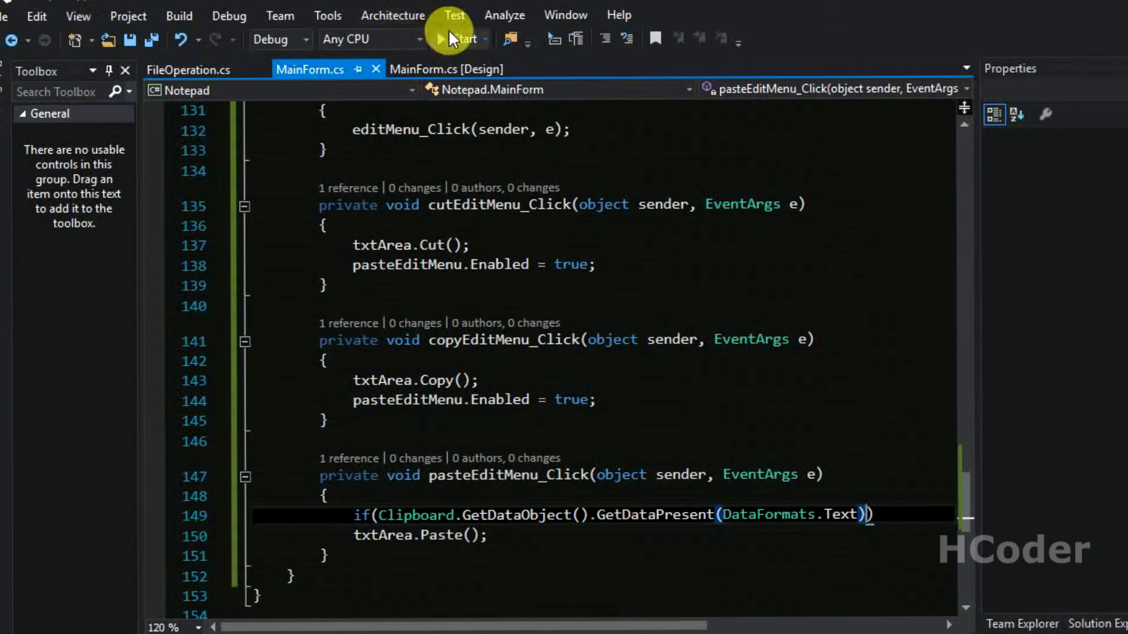
{"action": "left_click", "coordinate": [454, 38]}
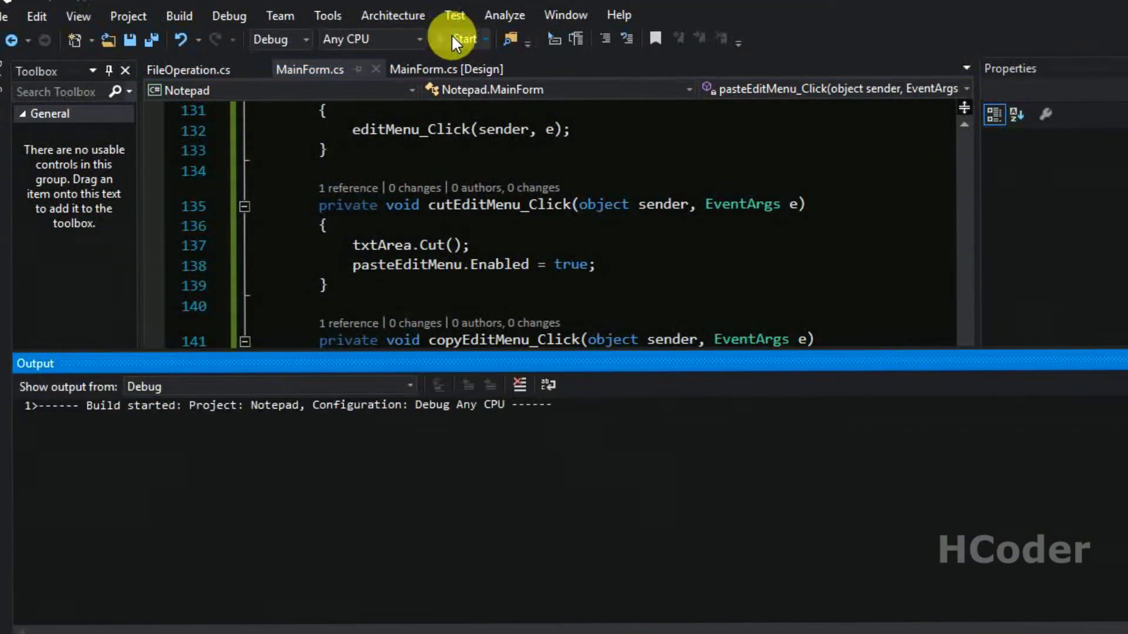
{"action": "left_click", "coordinate": [464, 39]}
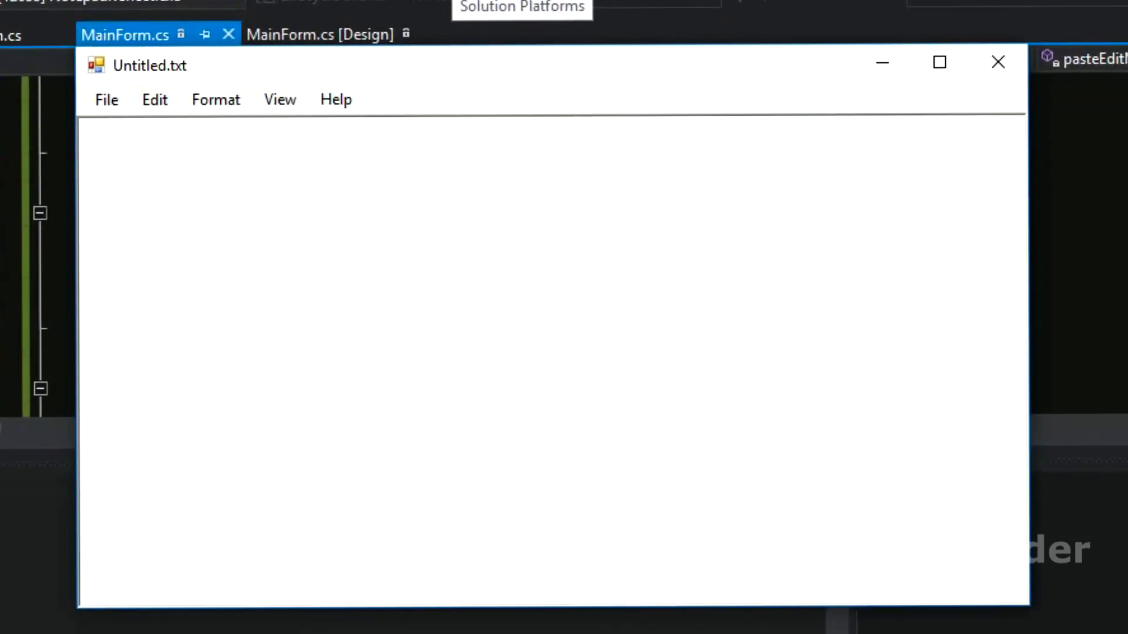
Type sample text in Notepad and cut the word sfsd using Edit > Cut
{"action": "type", "text": "hsdfjkhskajlfhasjfh  sfsd fsd fs f sf s fs f dsf s"}
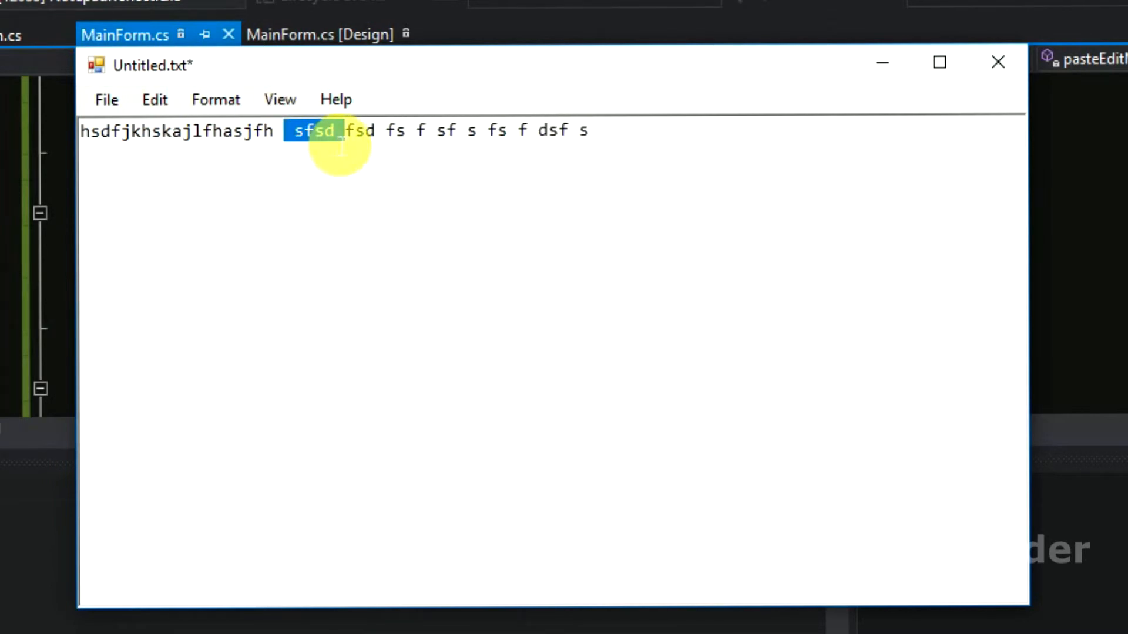
{"action": "left_click", "coordinate": [154, 99]}
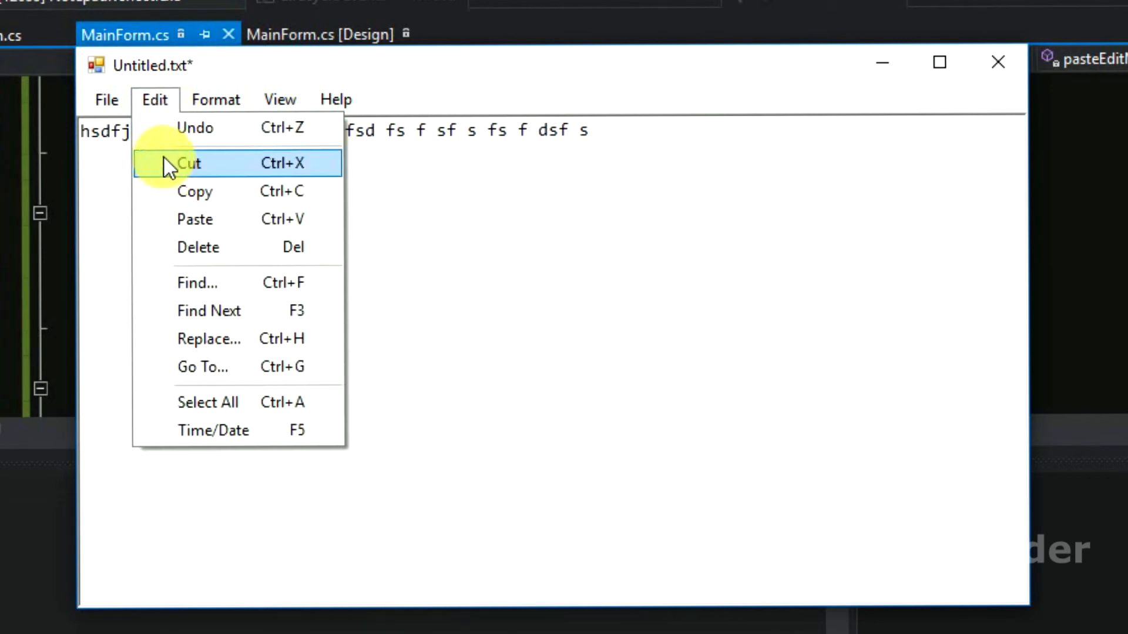
{"action": "left_click", "coordinate": [188, 162]}
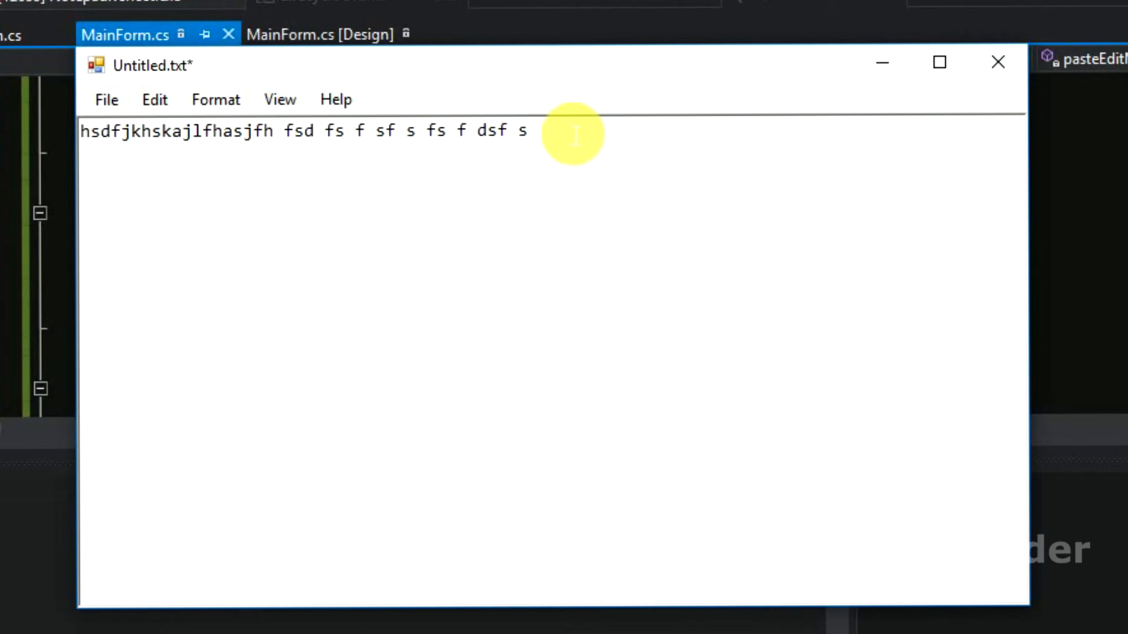
{"action": "left_click", "coordinate": [153, 100]}
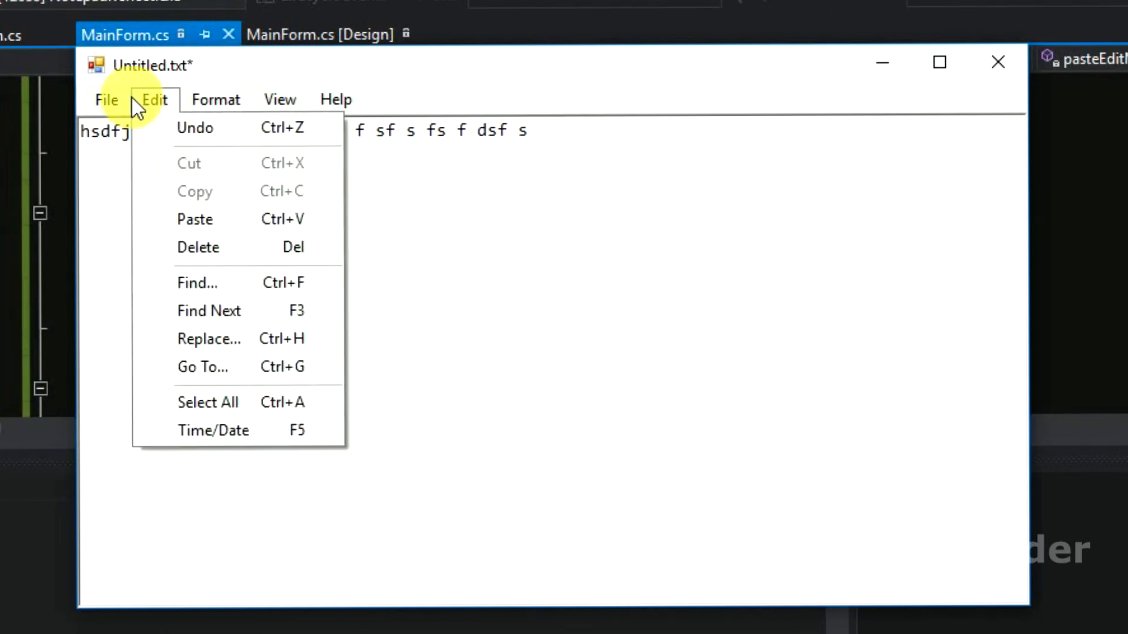
{"action": "mouse_move", "coordinate": [189, 163]}
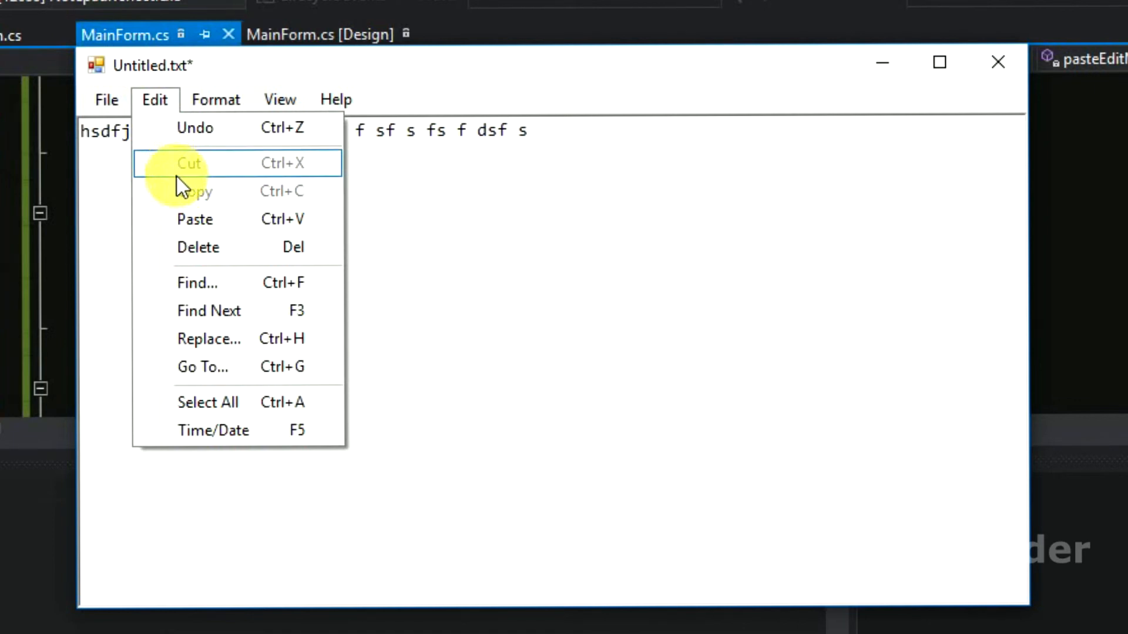
{"action": "mouse_move", "coordinate": [162, 170]}
{"action": "type", "text": "sfsd"}
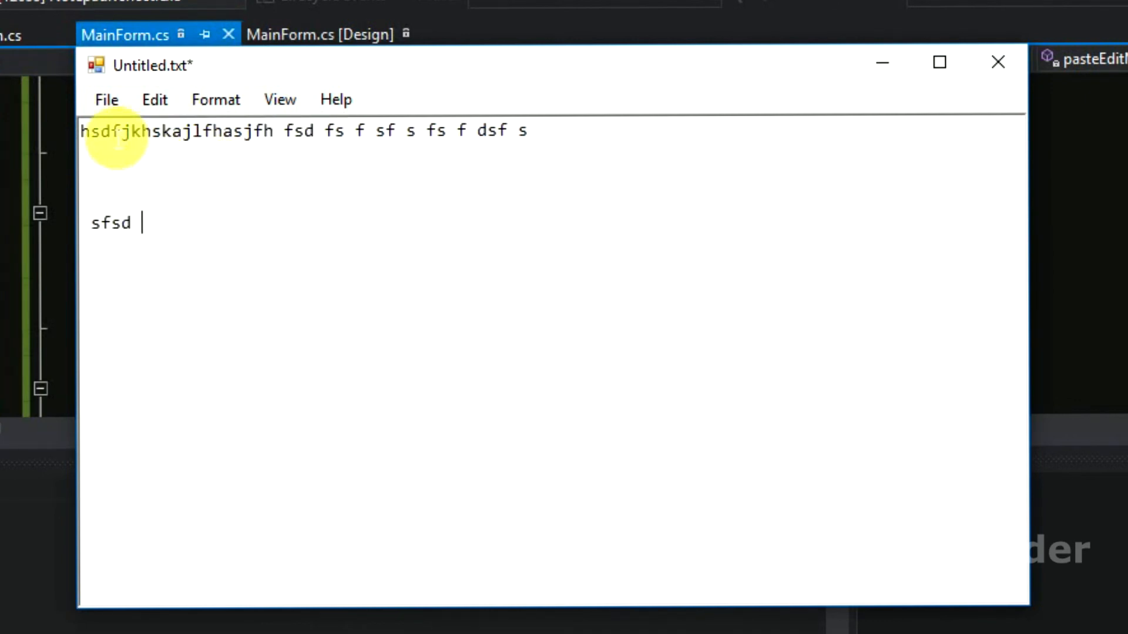
Paste the copied fragment on a lower line and confirm Cut/Copy are greyed out without a selection
{"action": "left_click", "coordinate": [154, 100]}
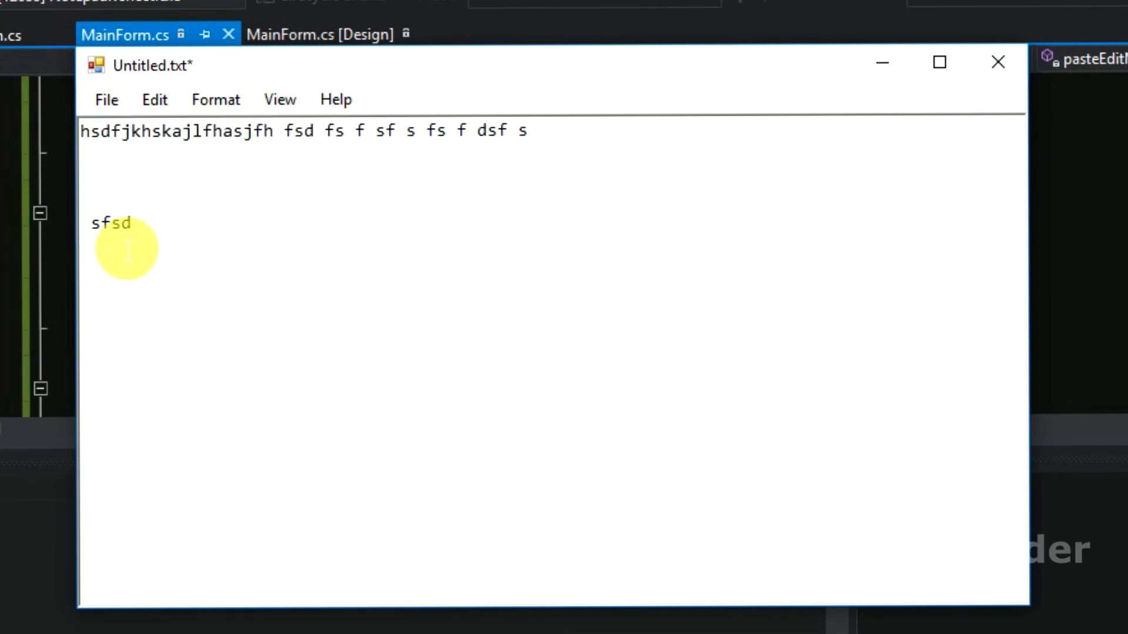
{"action": "left_click", "coordinate": [154, 99]}
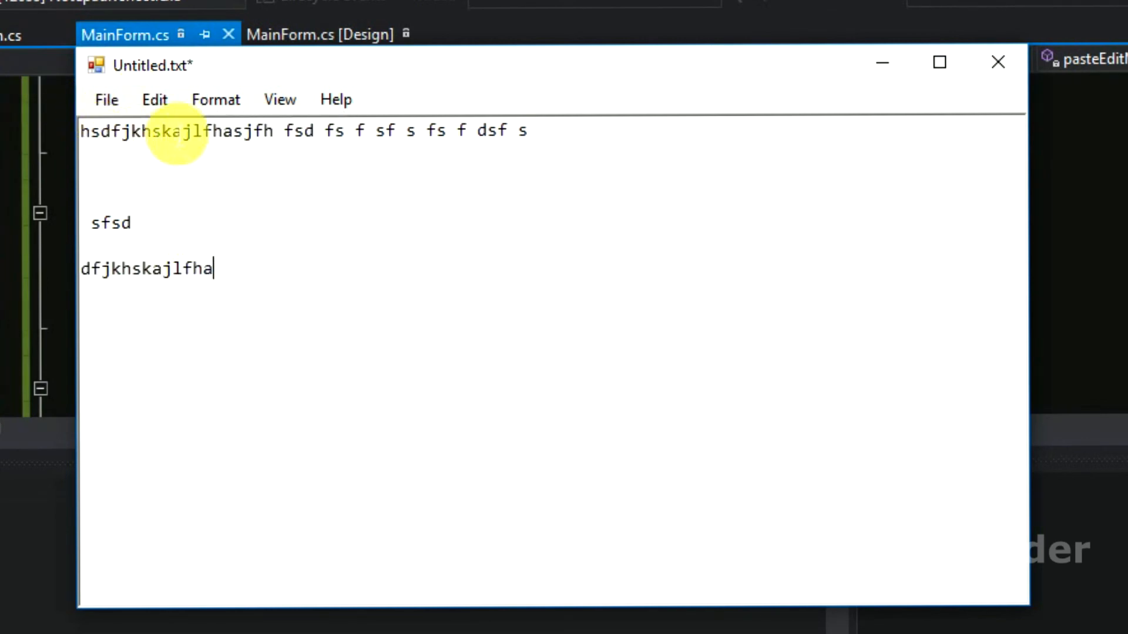
{"action": "left_click", "coordinate": [154, 99]}
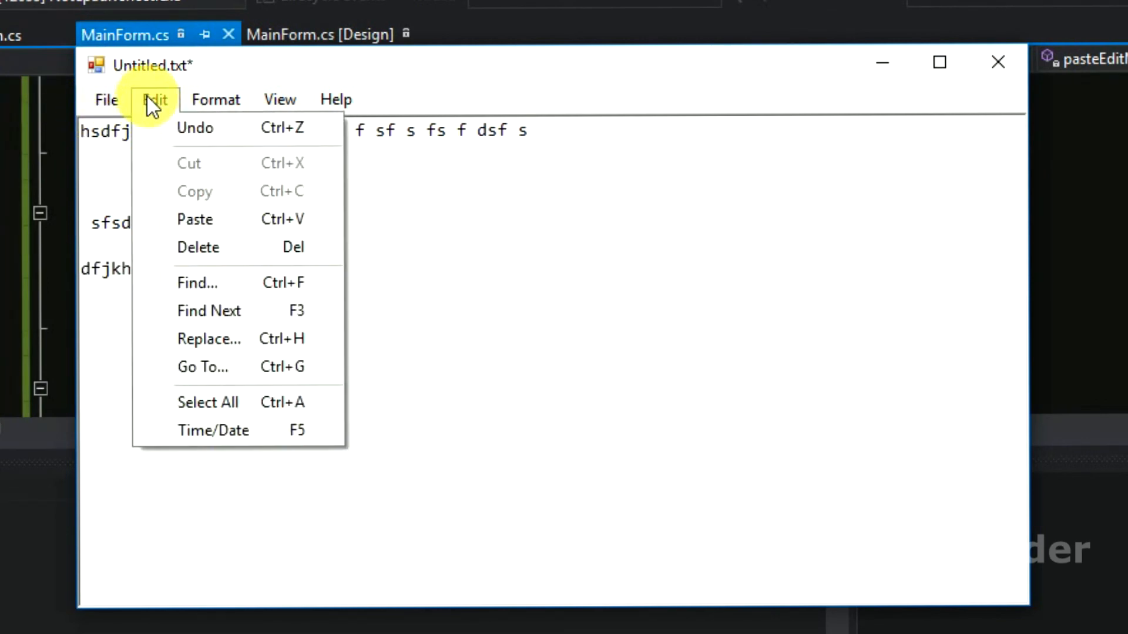
{"action": "mouse_move", "coordinate": [215, 190]}
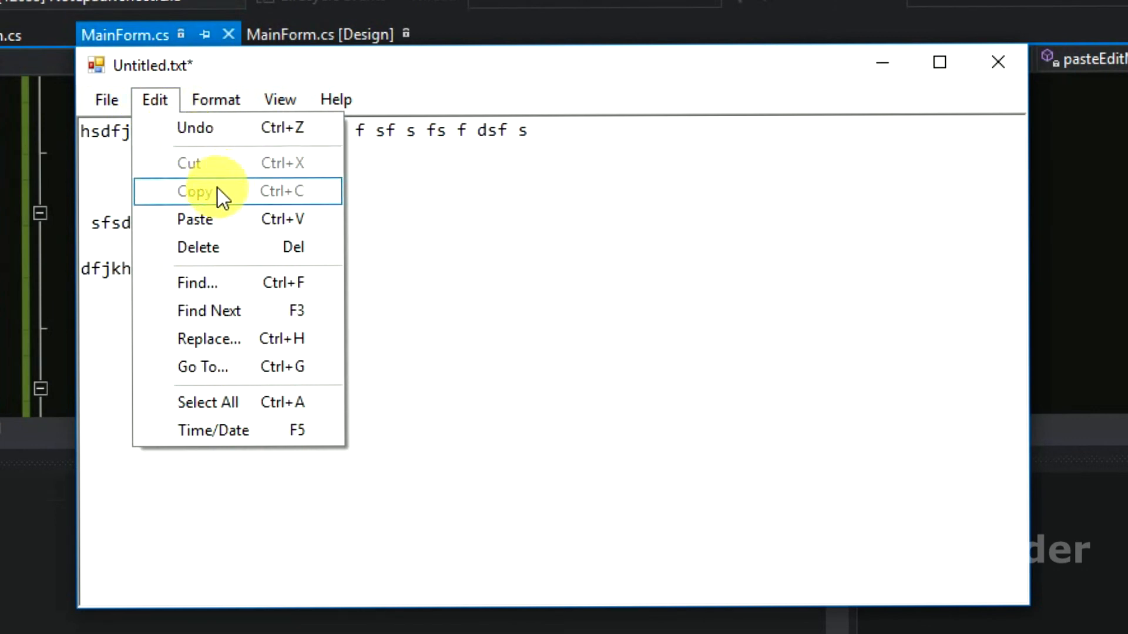
{"action": "mouse_move", "coordinate": [195, 163]}
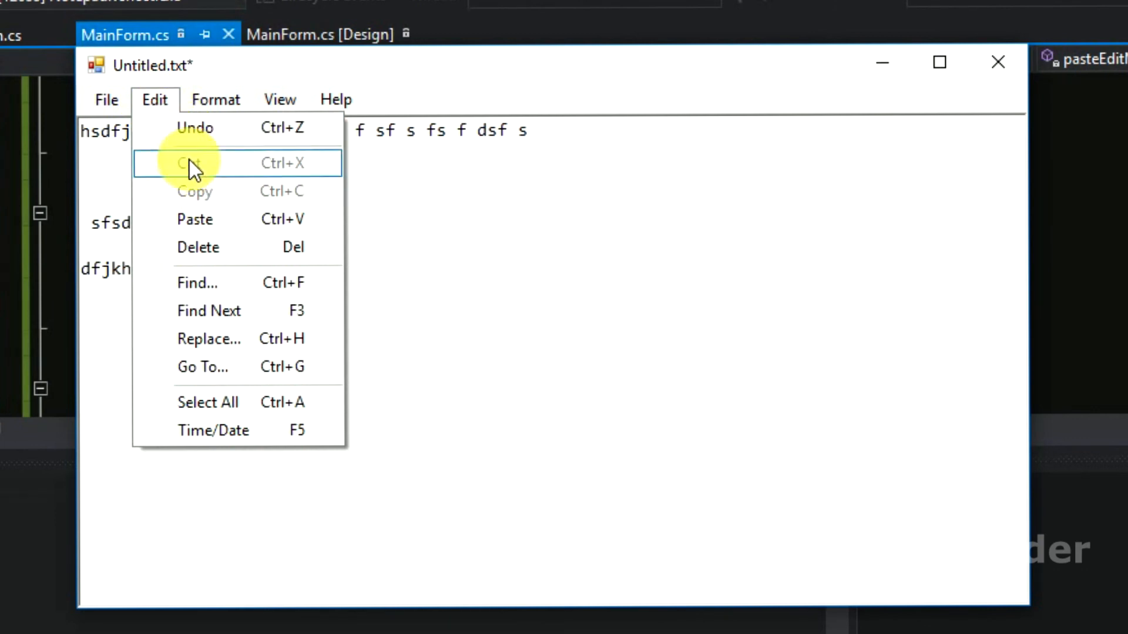